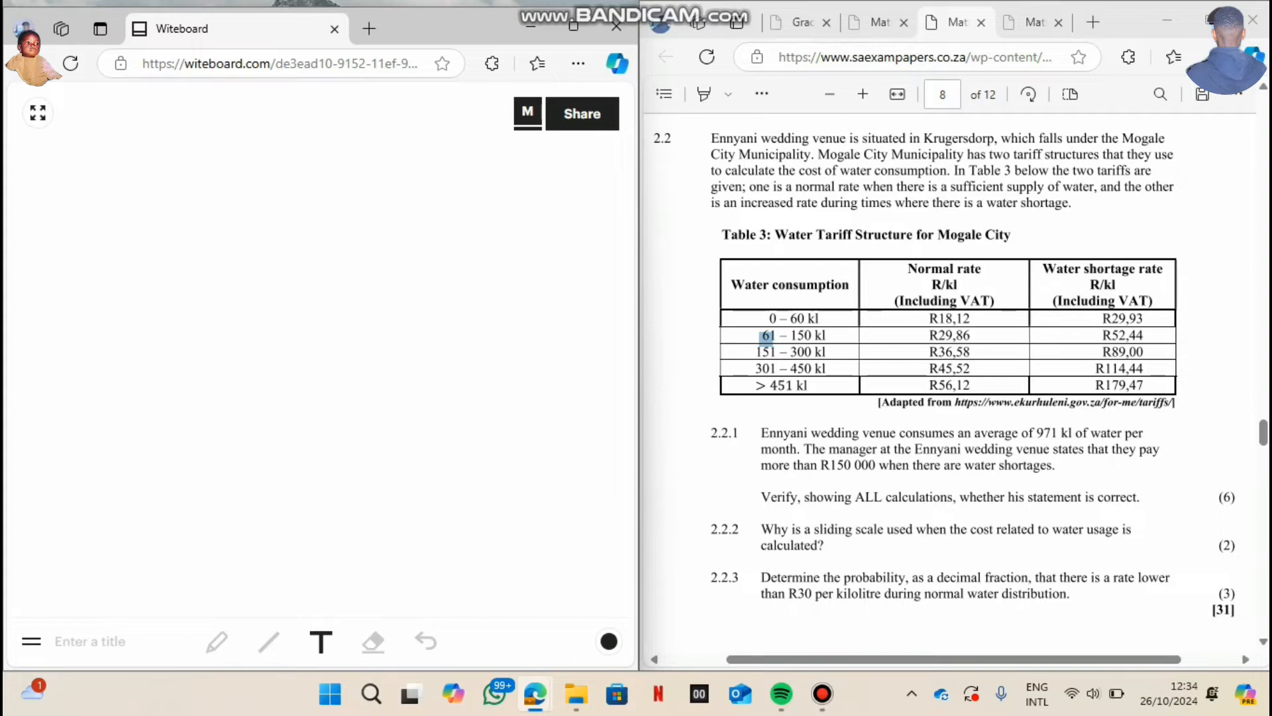
Write the heading '2.2.1 971kl' at the top of the board.
{"action": "type", "text": "2."}
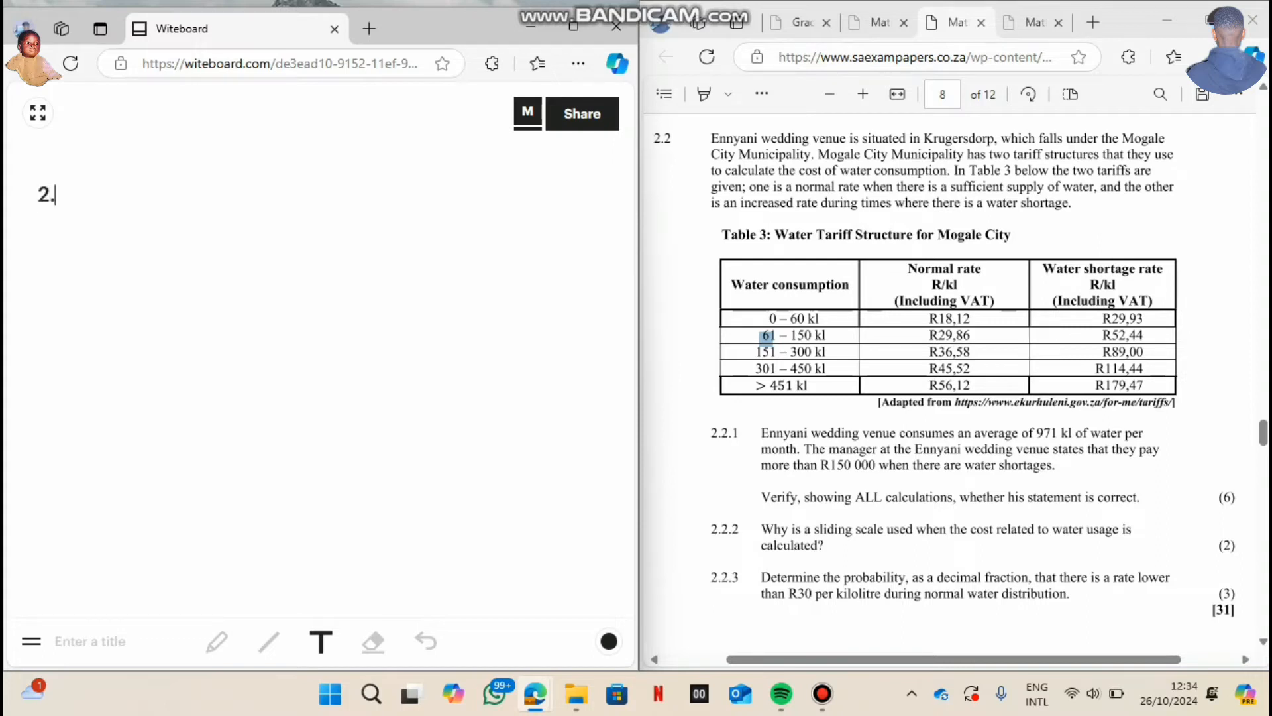
{"action": "type", "text": "2.1 971kl"}
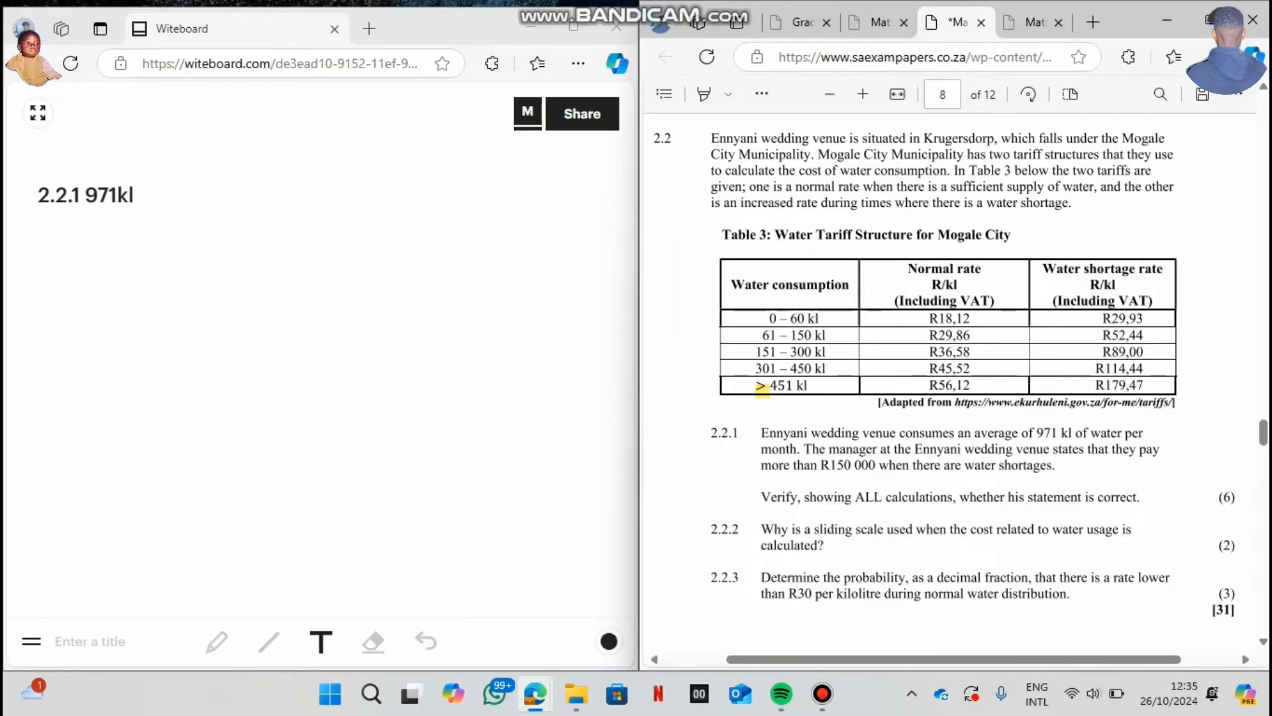
Write the line '*Block 1= 60kl - 0kl' beneath the heading.
{"action": "left_click", "coordinate": [37, 240]}
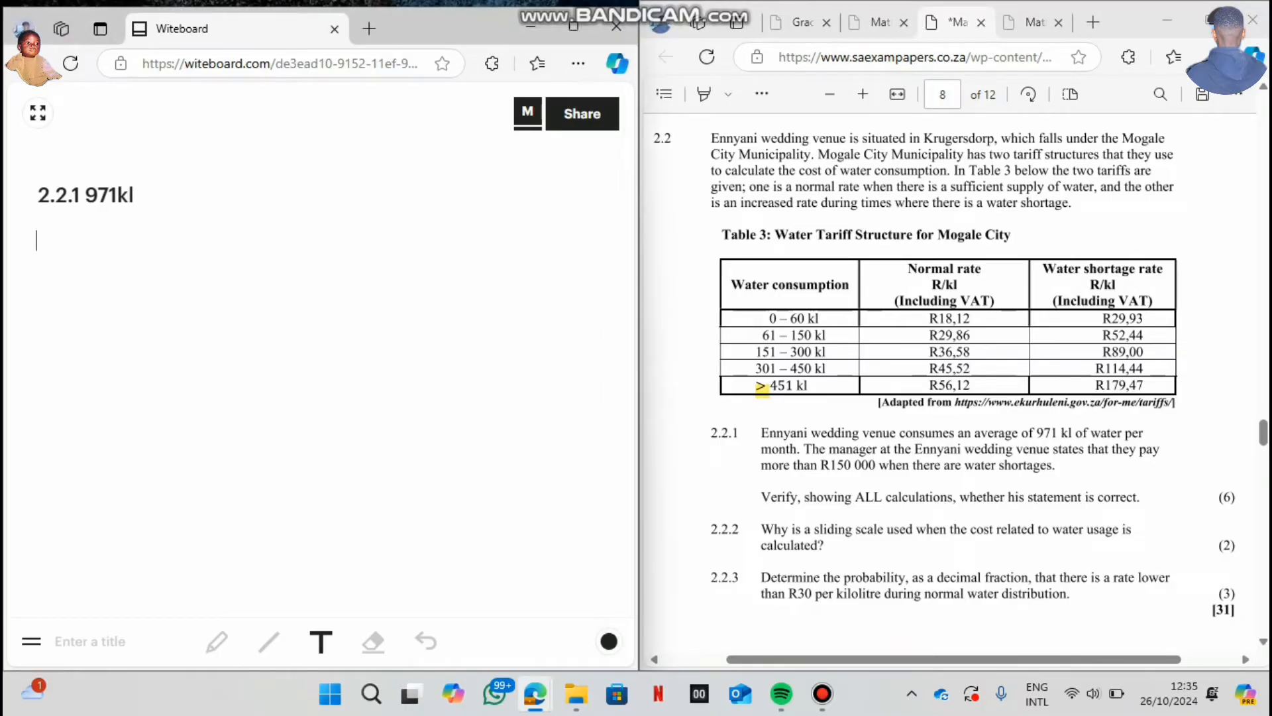
{"action": "type", "text": "*"}
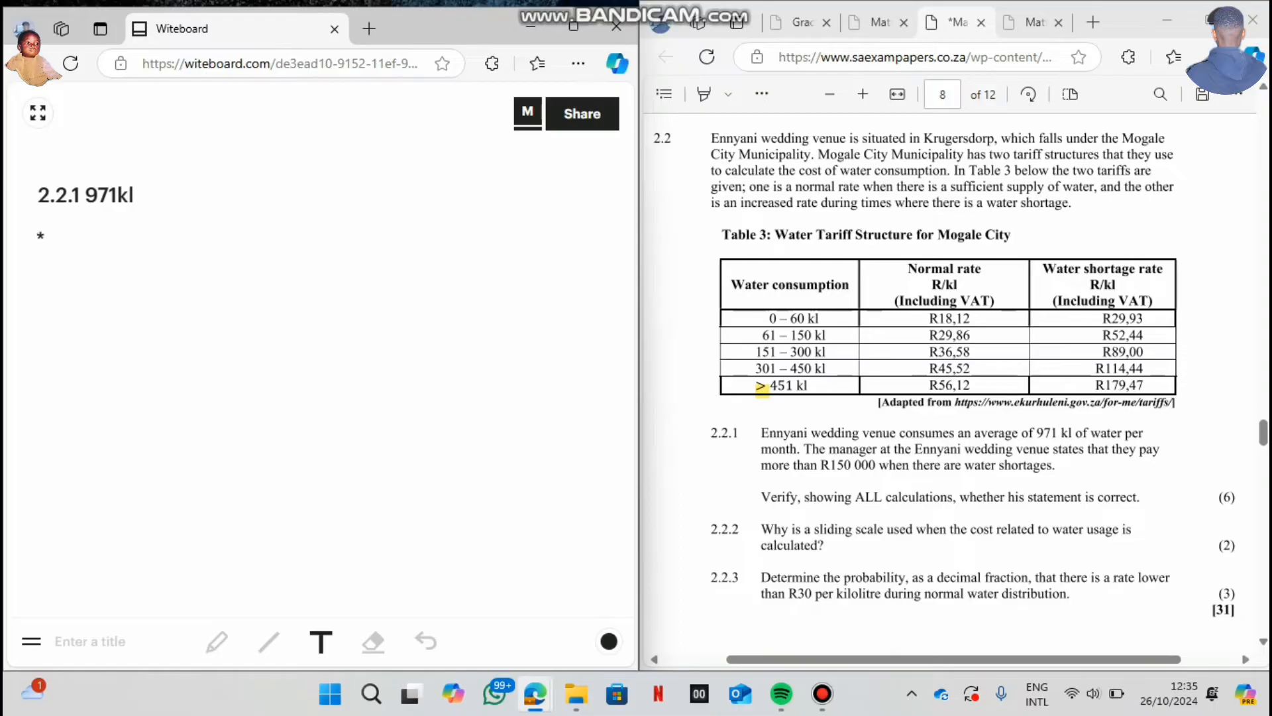
{"action": "type", "text": "Bloc"}
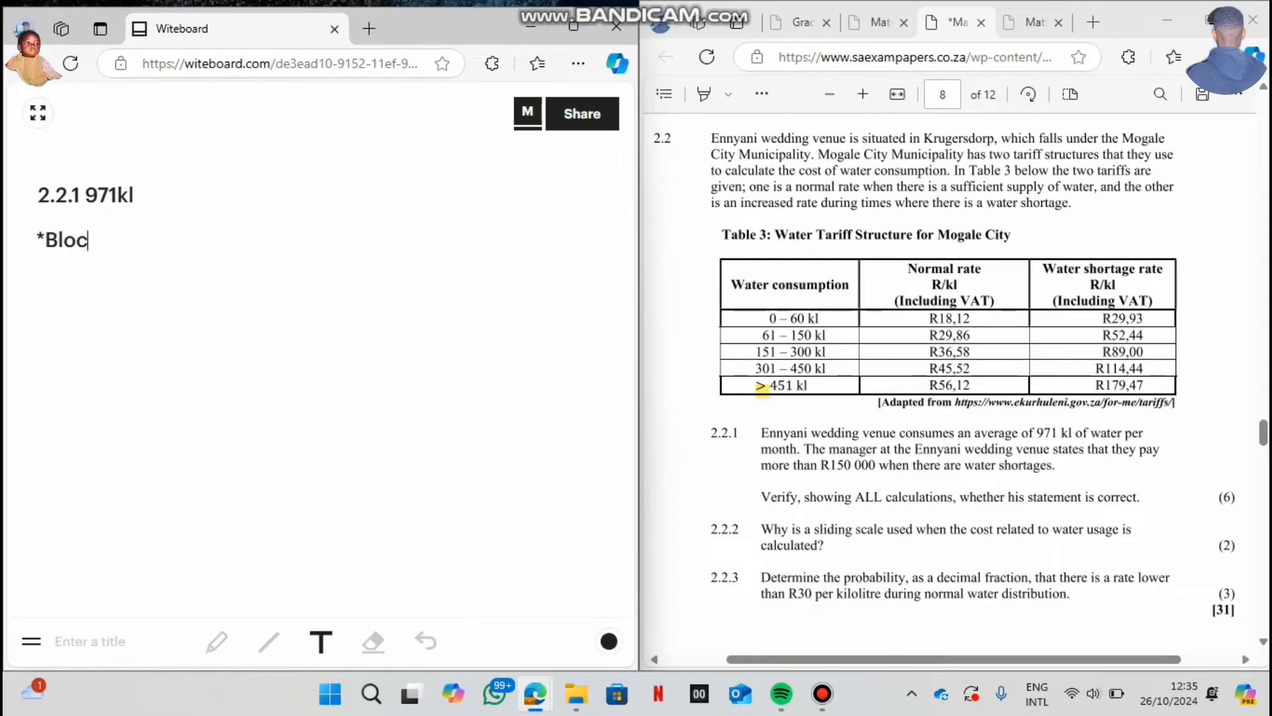
{"action": "type", "text": "k 1="}
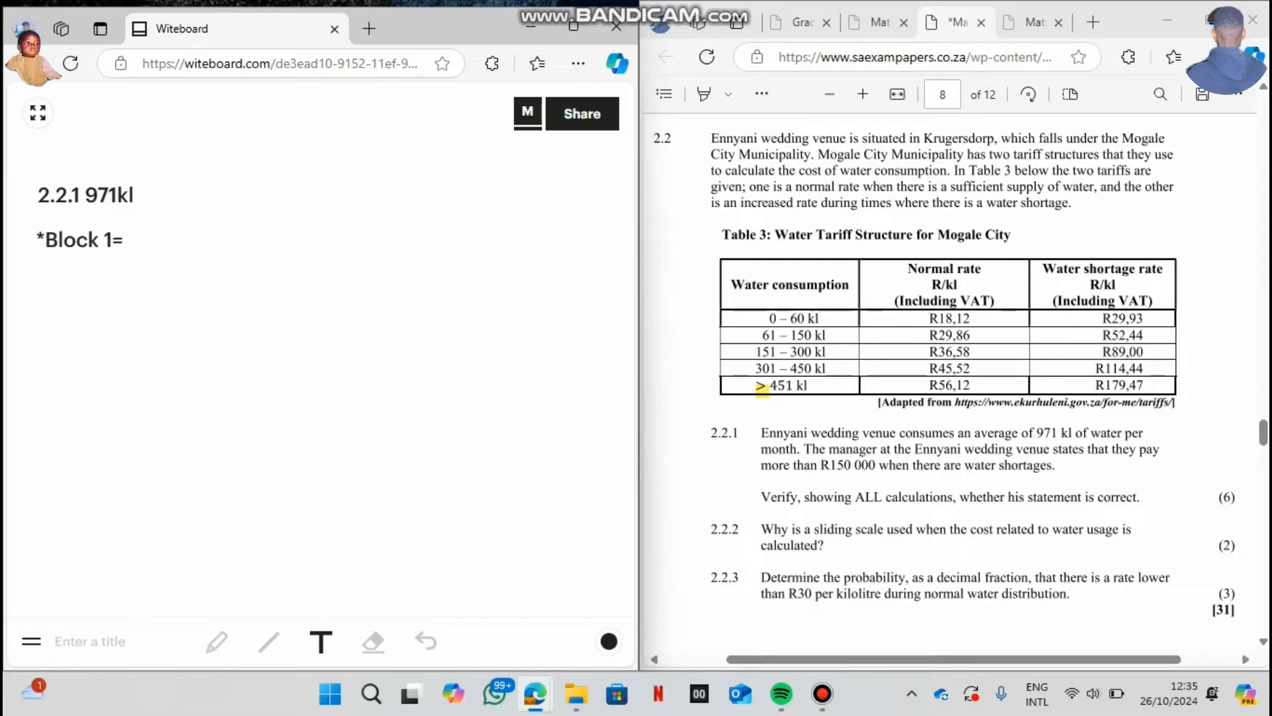
{"action": "type", "text": "60"}
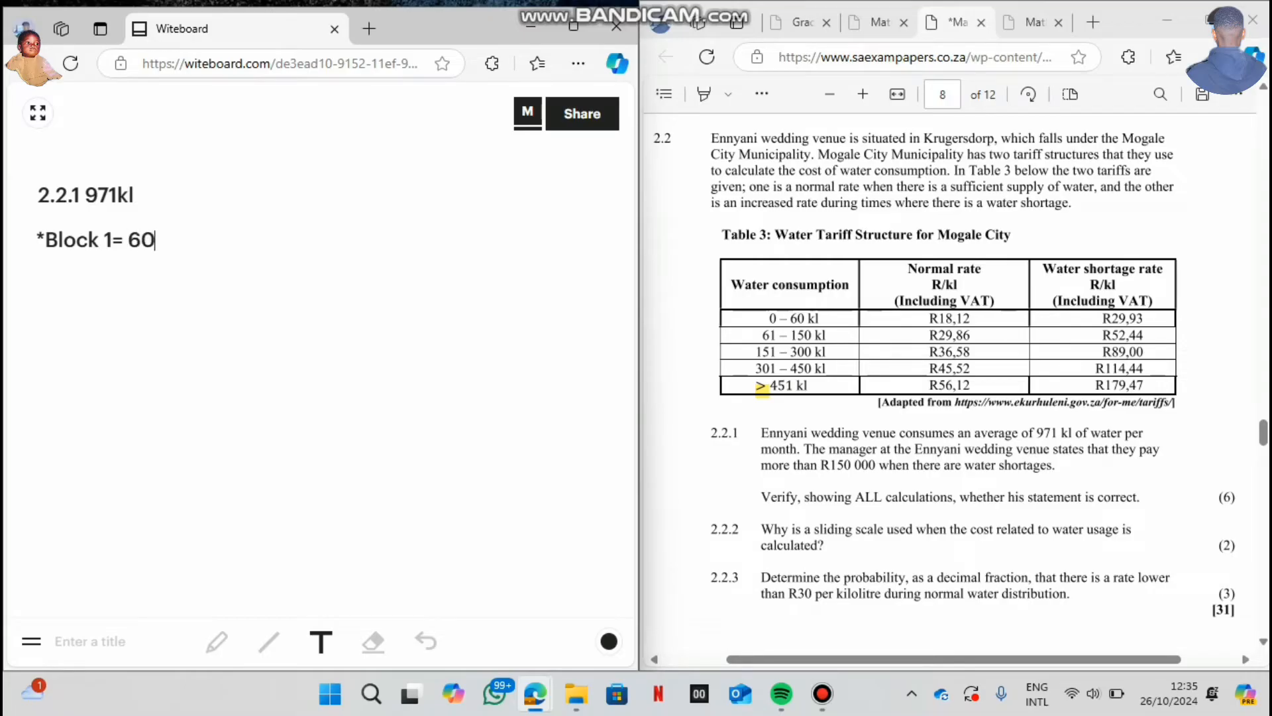
{"action": "type", "text": "k"}
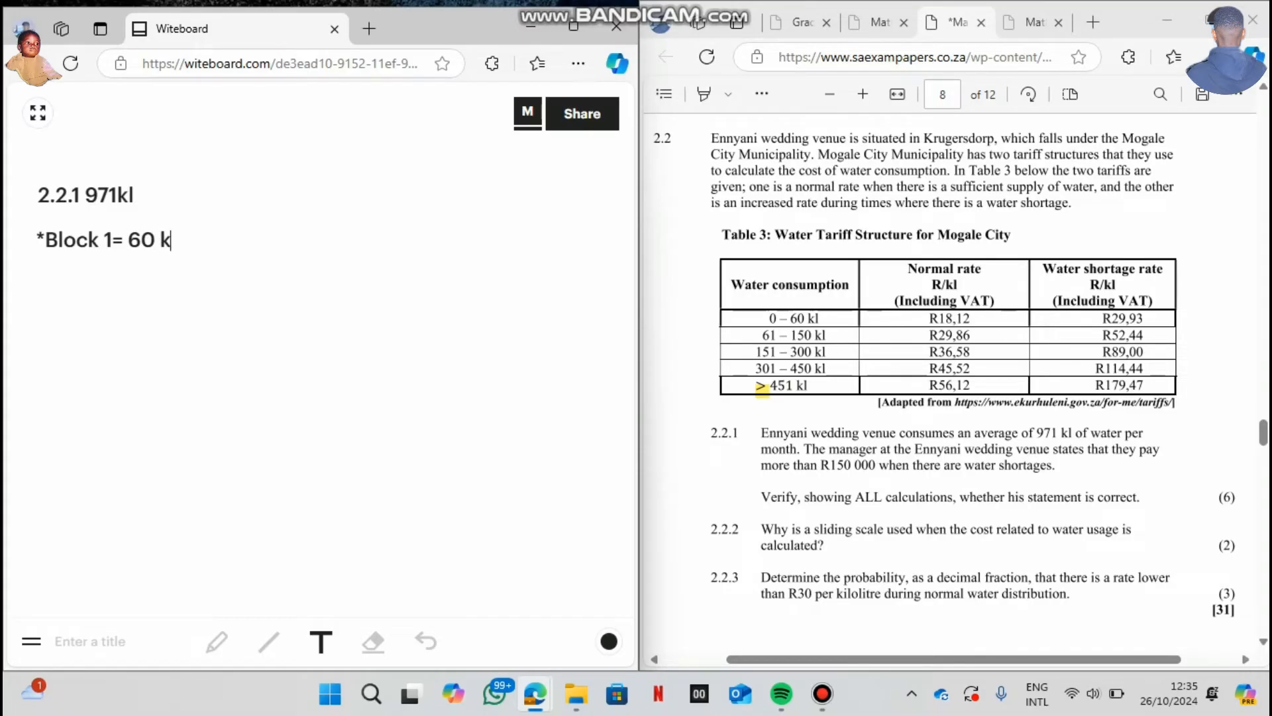
{"action": "type", "text": "l -"}
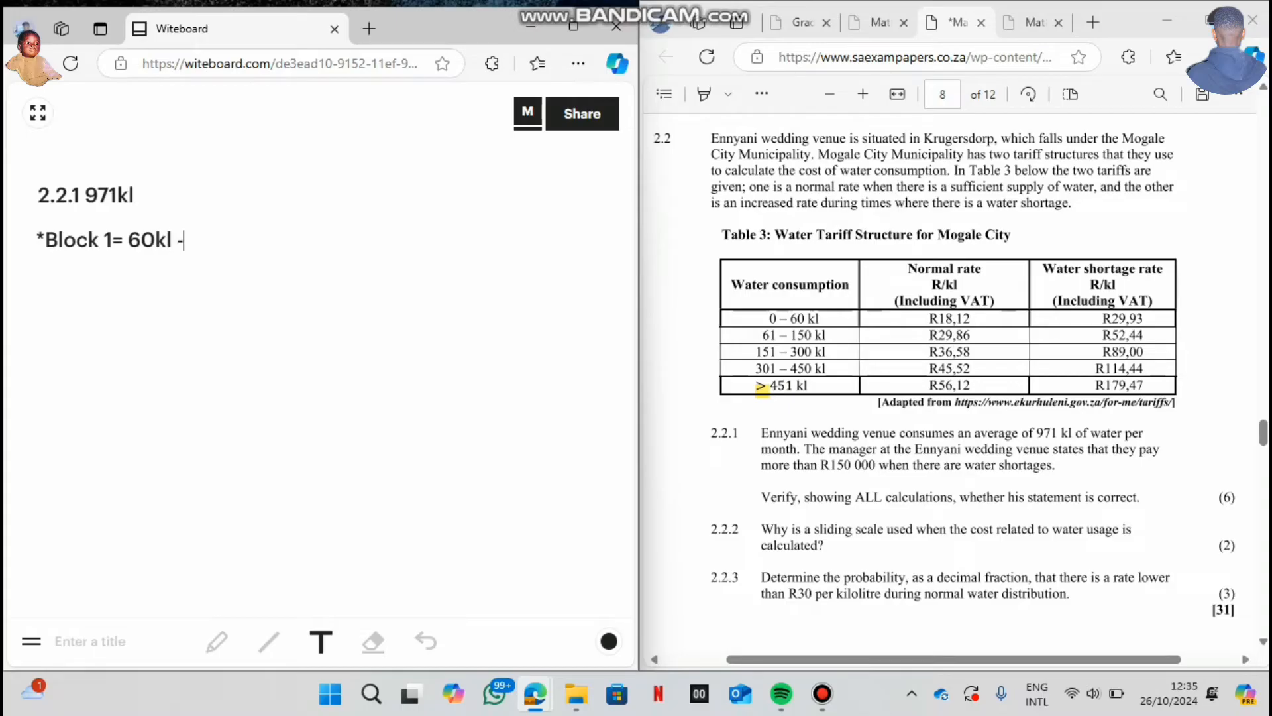
{"action": "type", "text": "0kl"}
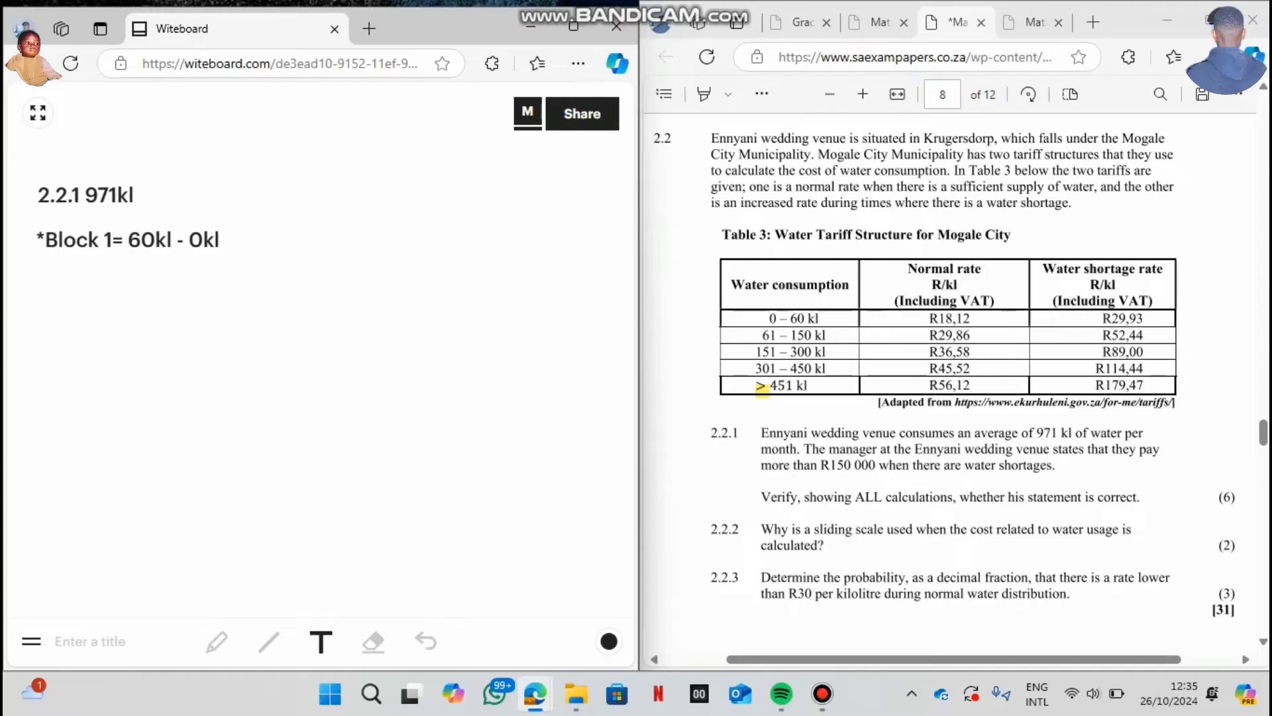
{"action": "left_click", "coordinate": [221, 240]}
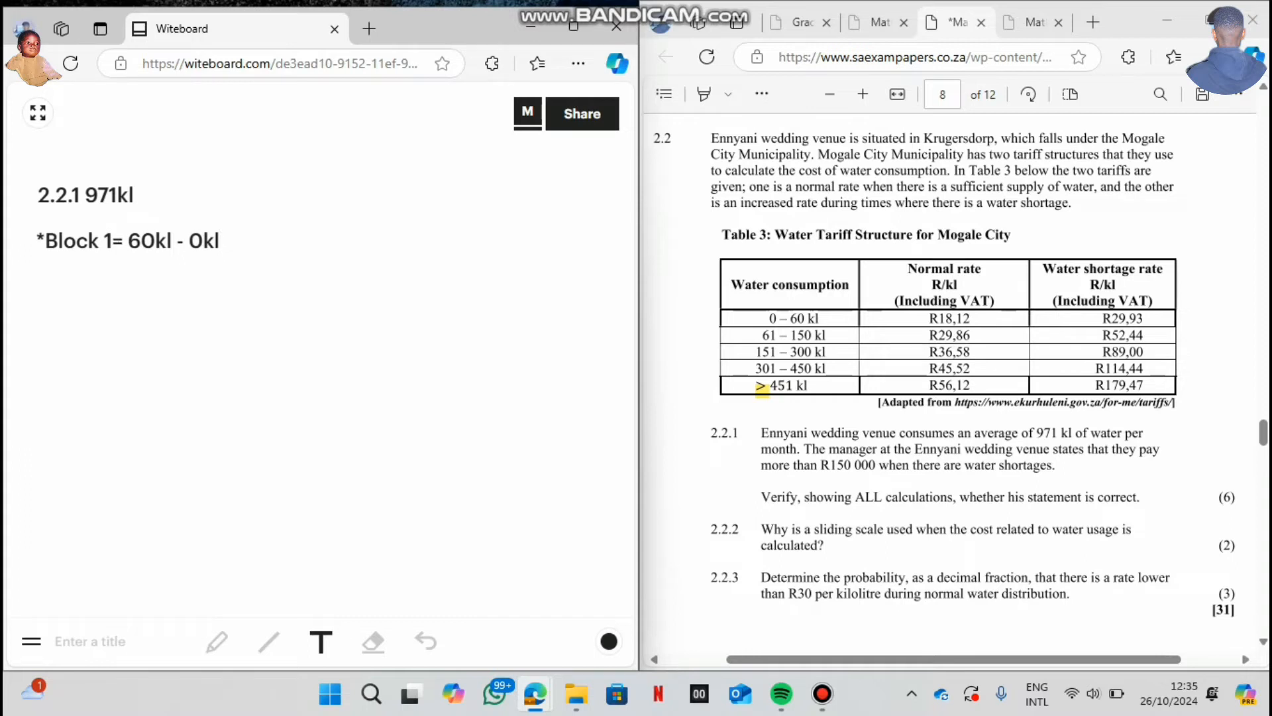
Continue Block 1 with '=60kl x R29,93' and the result '=R1 795,80'.
{"action": "left_click", "coordinate": [114, 261]}
{"action": "type", "text": "=60k"}
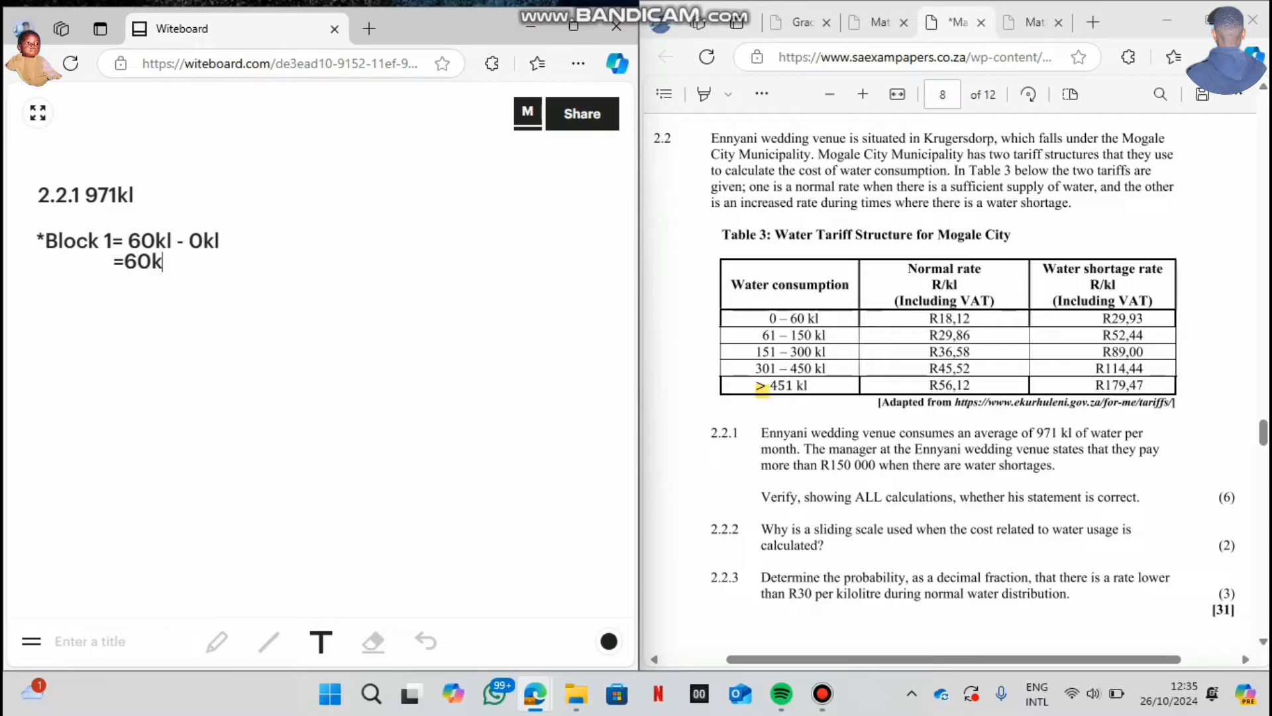
{"action": "type", "text": "x"}
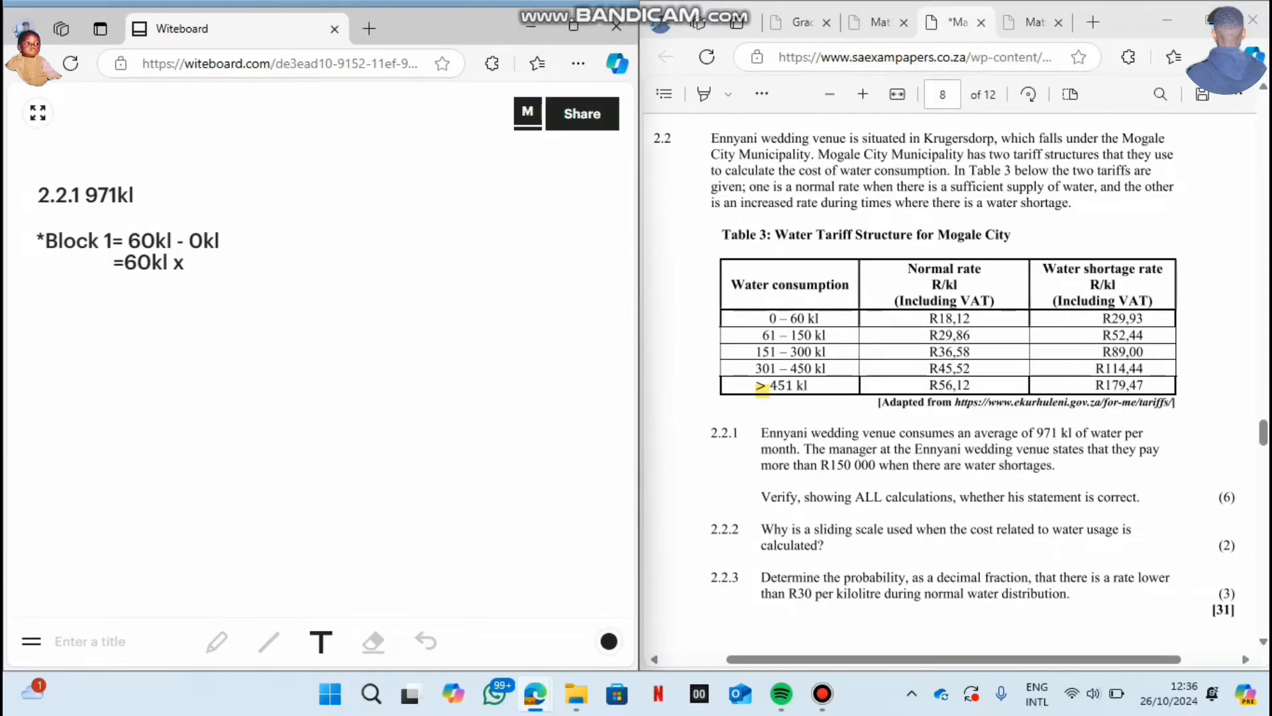
{"action": "type", "text": "R2"}
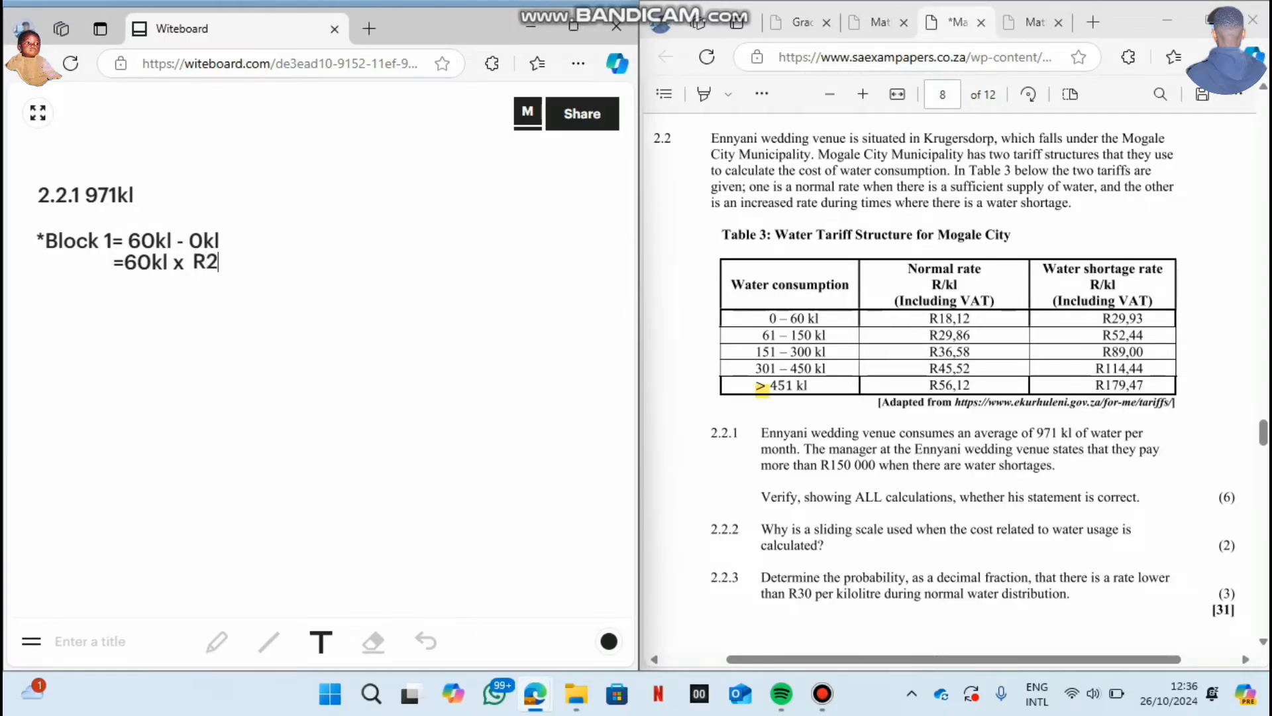
{"action": "type", "text": "9,"}
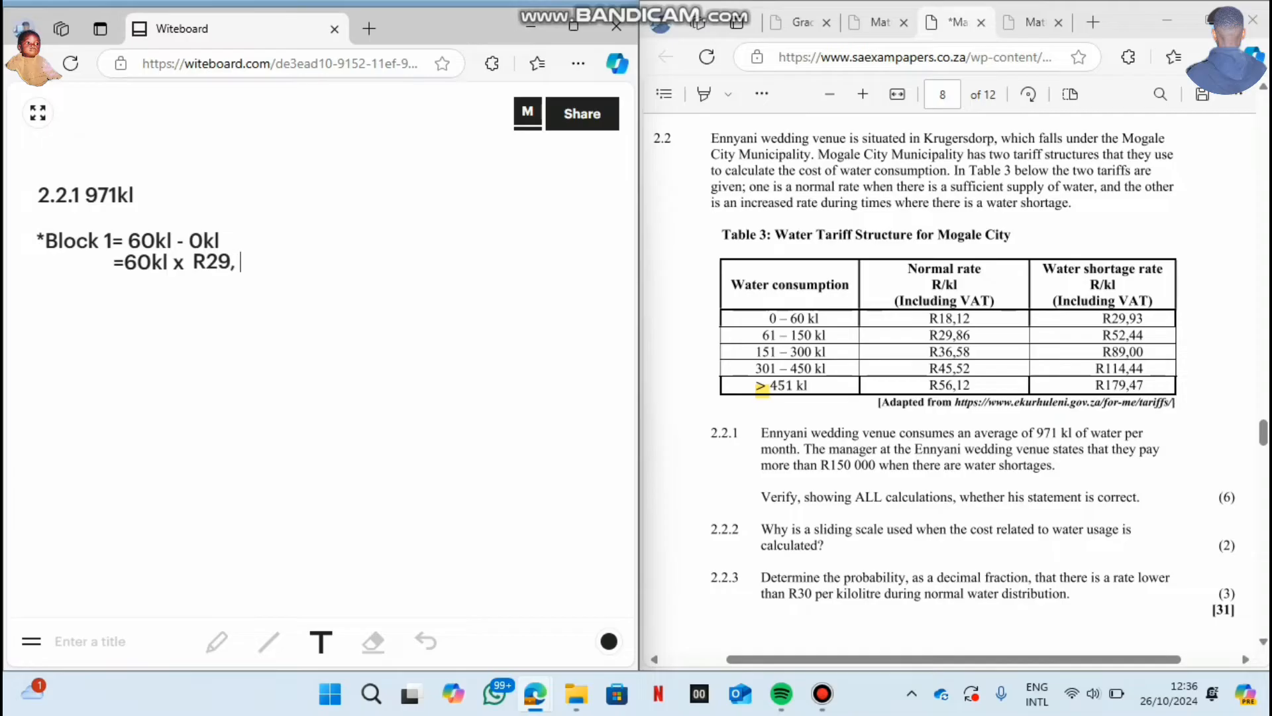
{"action": "type", "text": "9"}
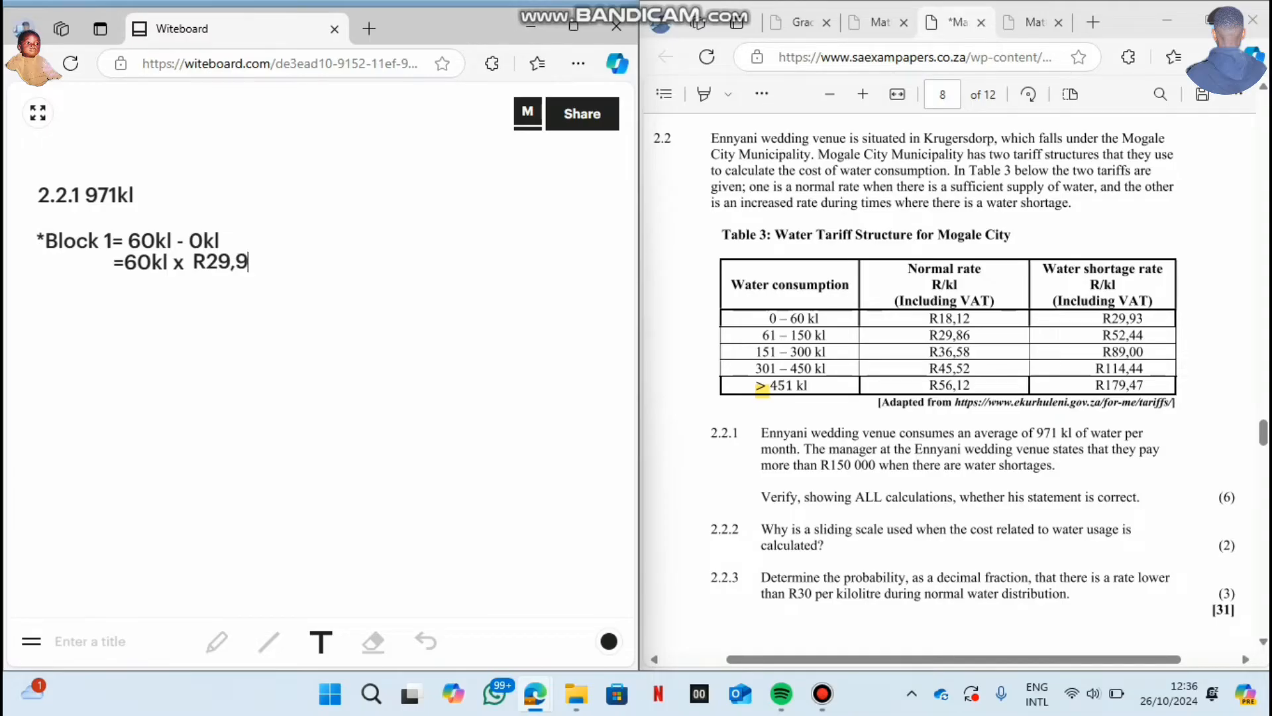
{"action": "type", "text": "3"}
{"action": "type", "text": "=R1"}
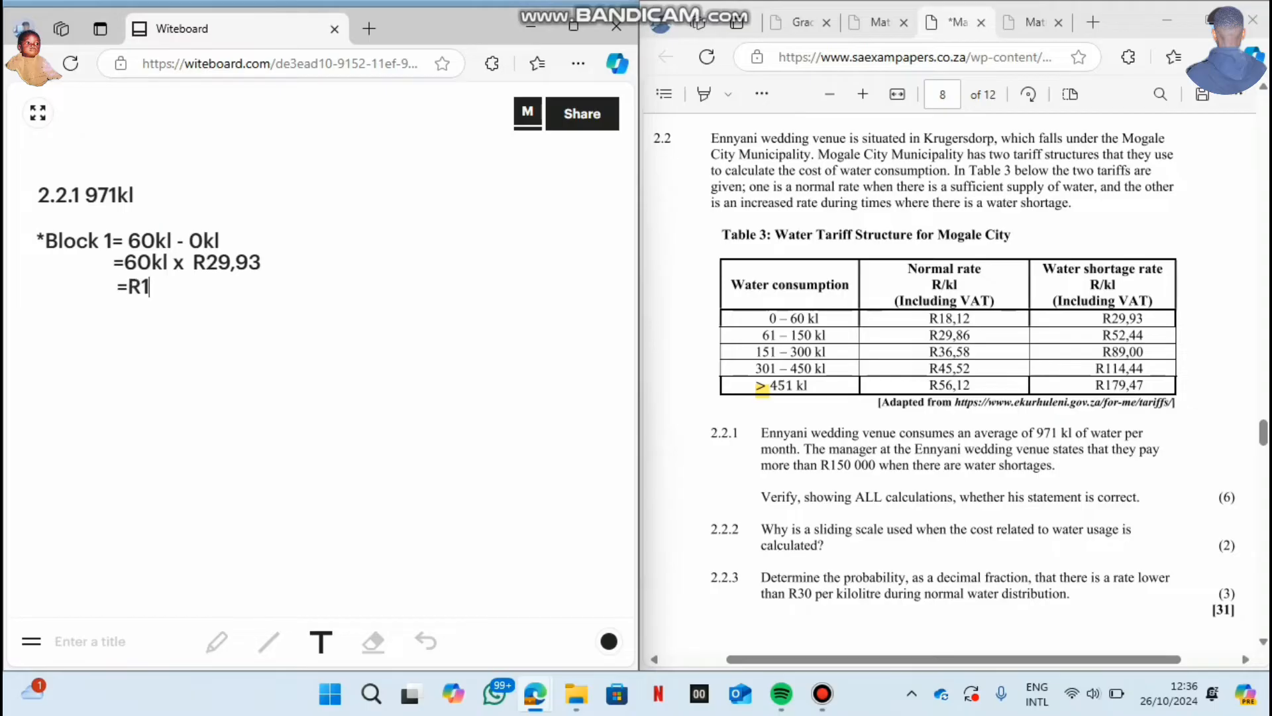
{"action": "type", "text": "7"}
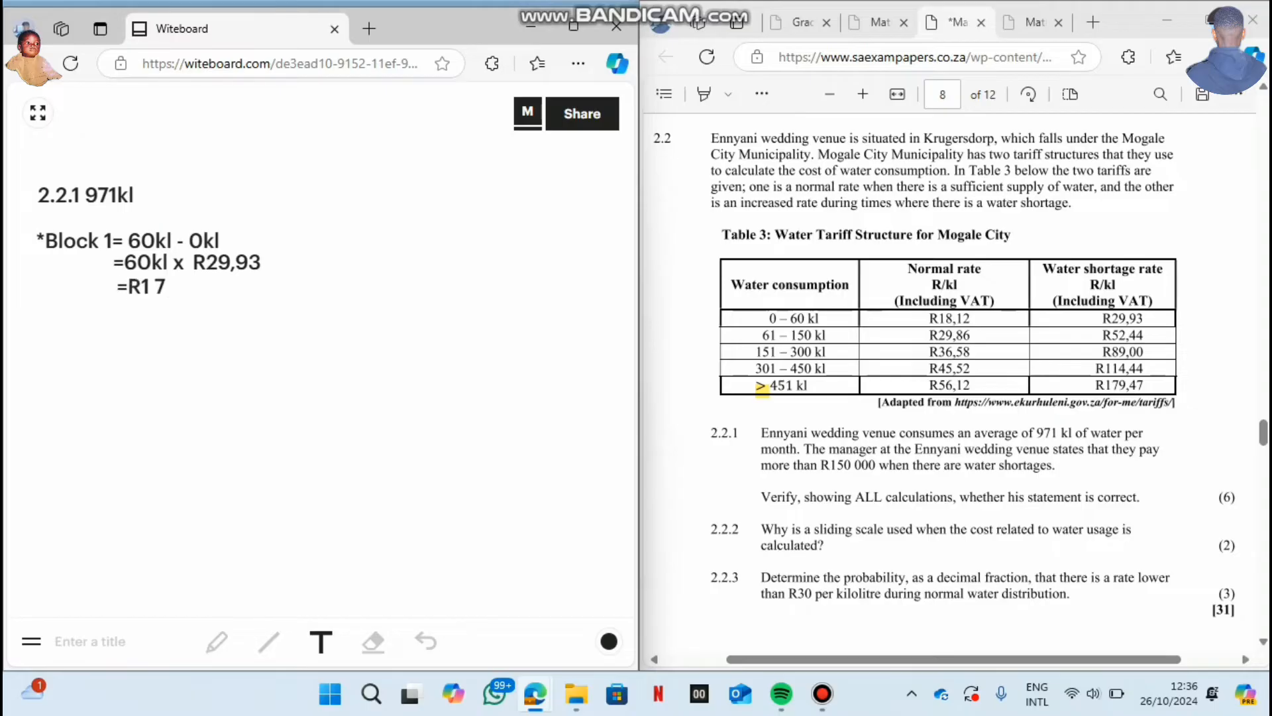
{"action": "type", "text": "95,"}
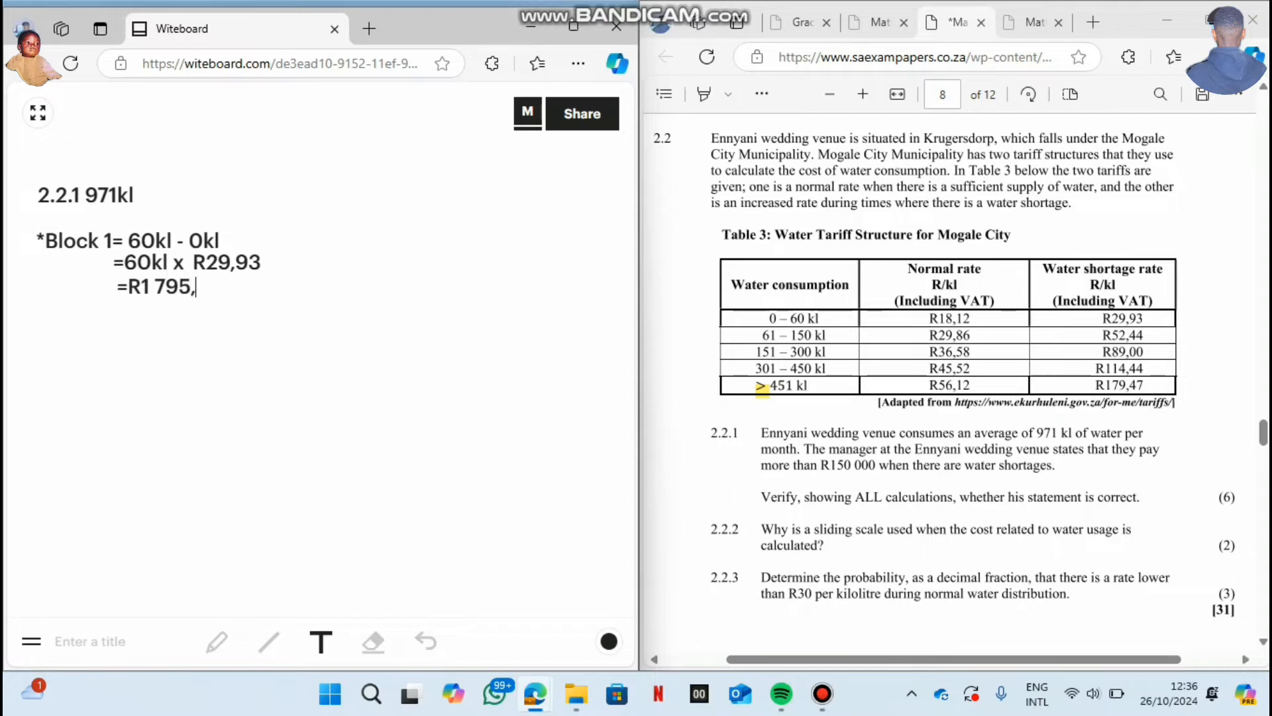
{"action": "type", "text": "80"}
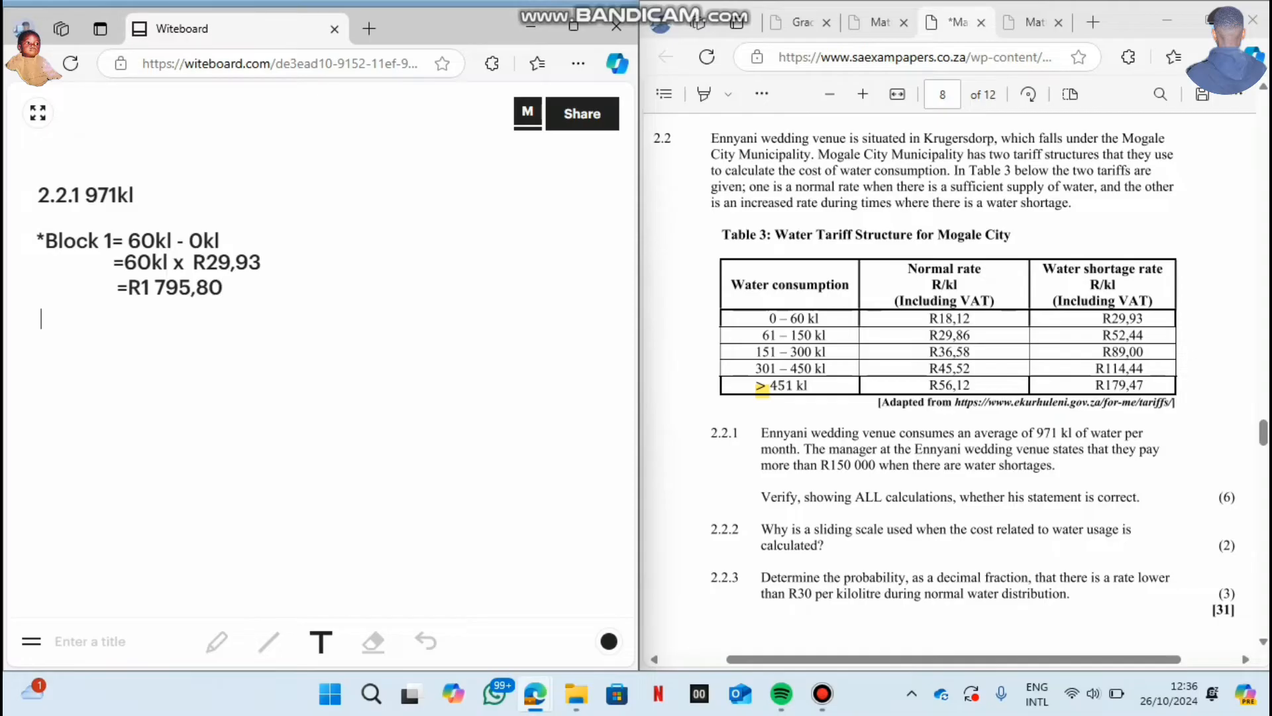
Write '*Block 2= 150kl - 60kl' giving 90kl.
{"action": "type", "text": "*Bl"}
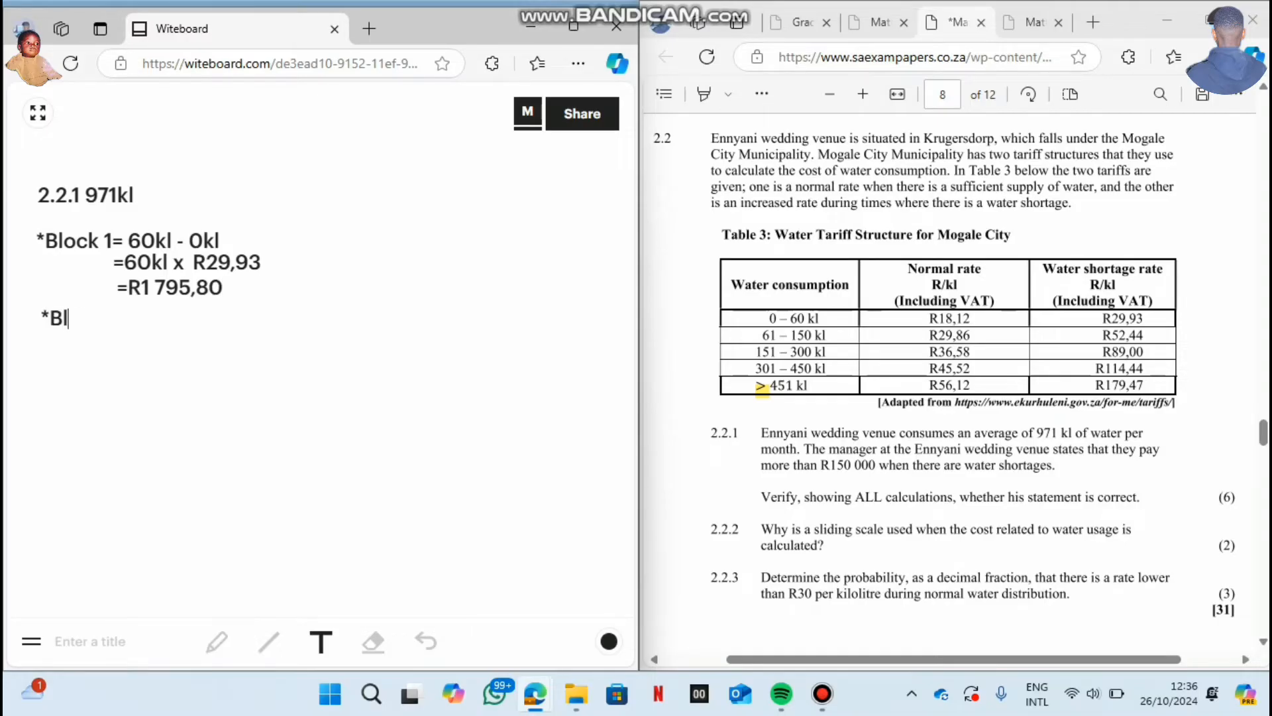
{"action": "type", "text": "lock 2"}
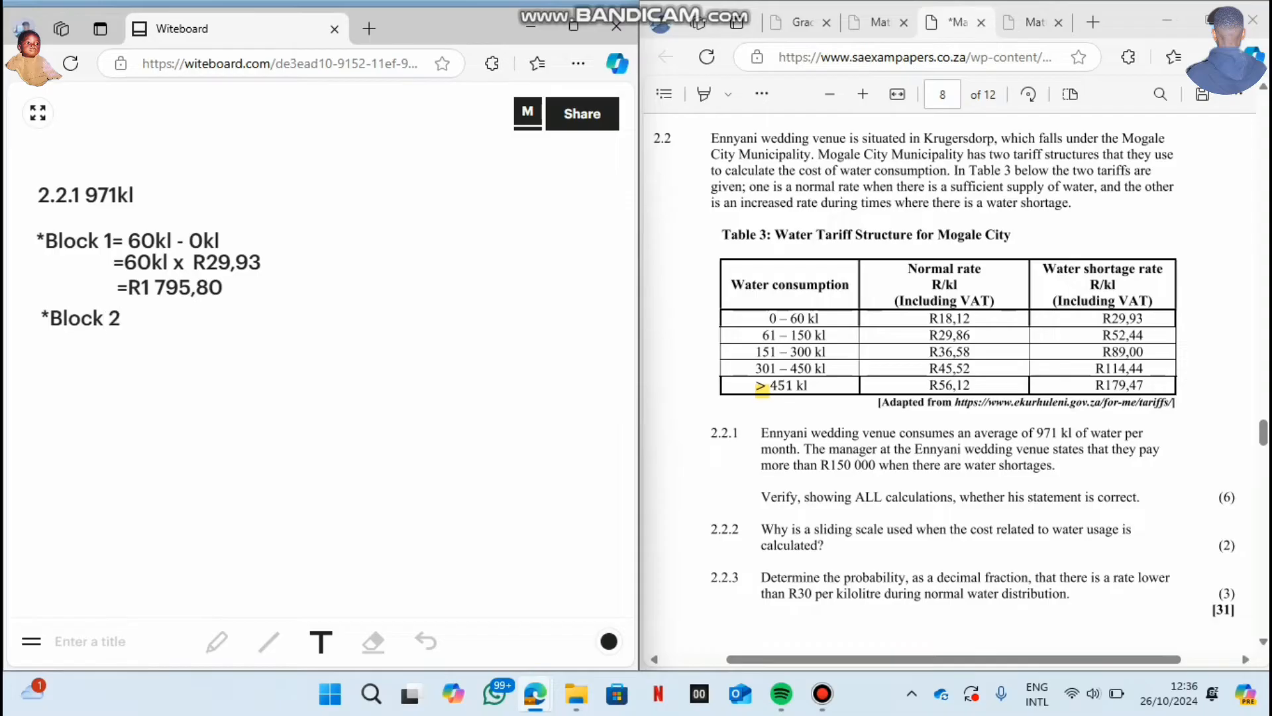
{"action": "type", "text": "="}
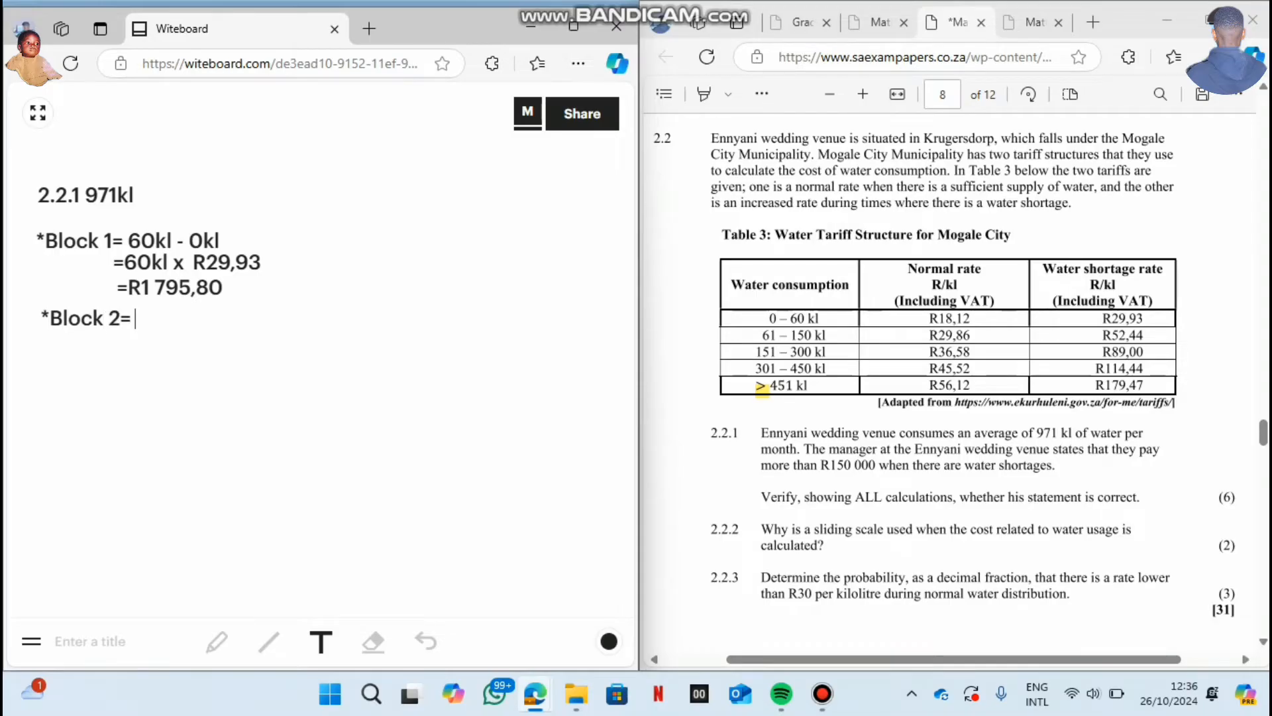
{"action": "type", "text": "1"}
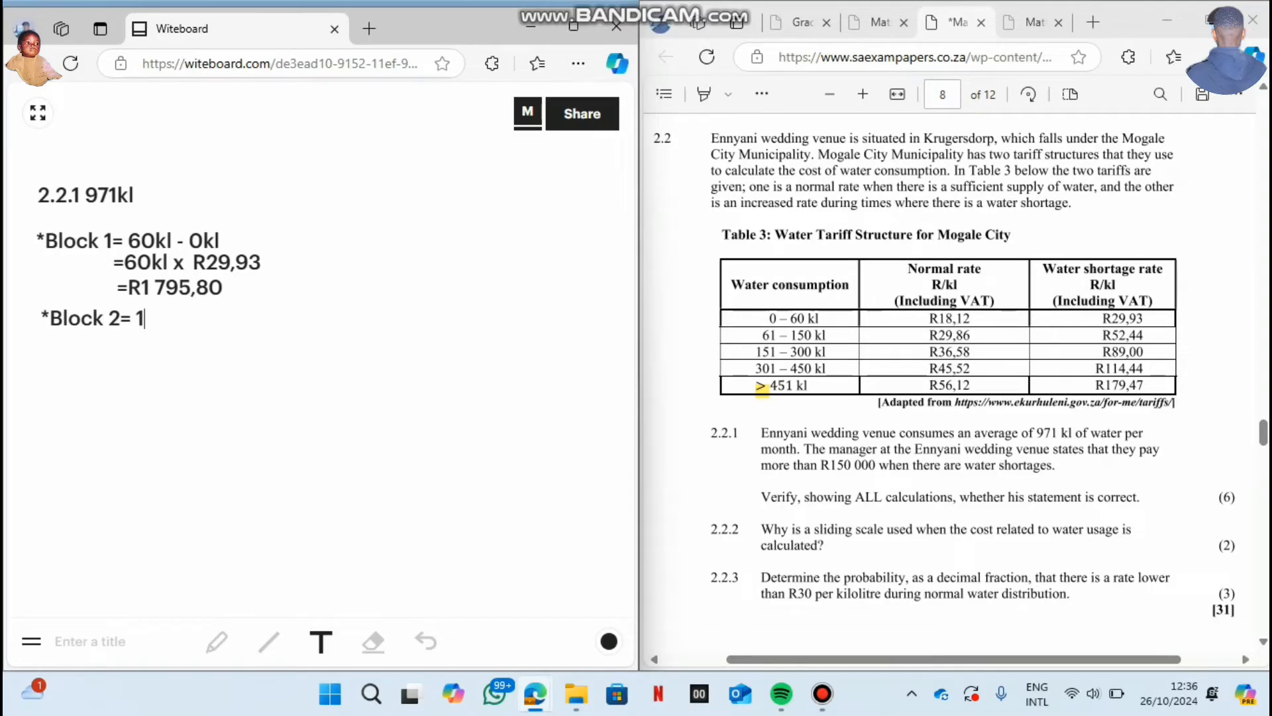
{"action": "type", "text": "50kl"}
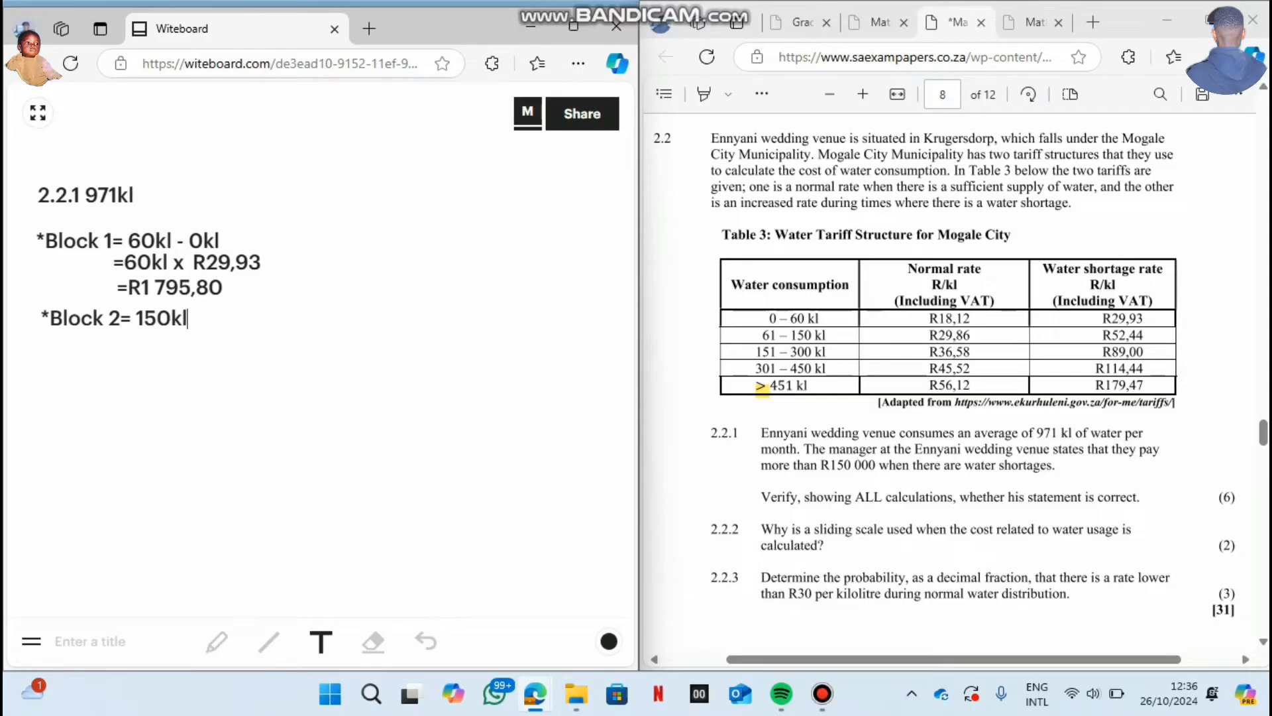
{"action": "type", "text": "-"}
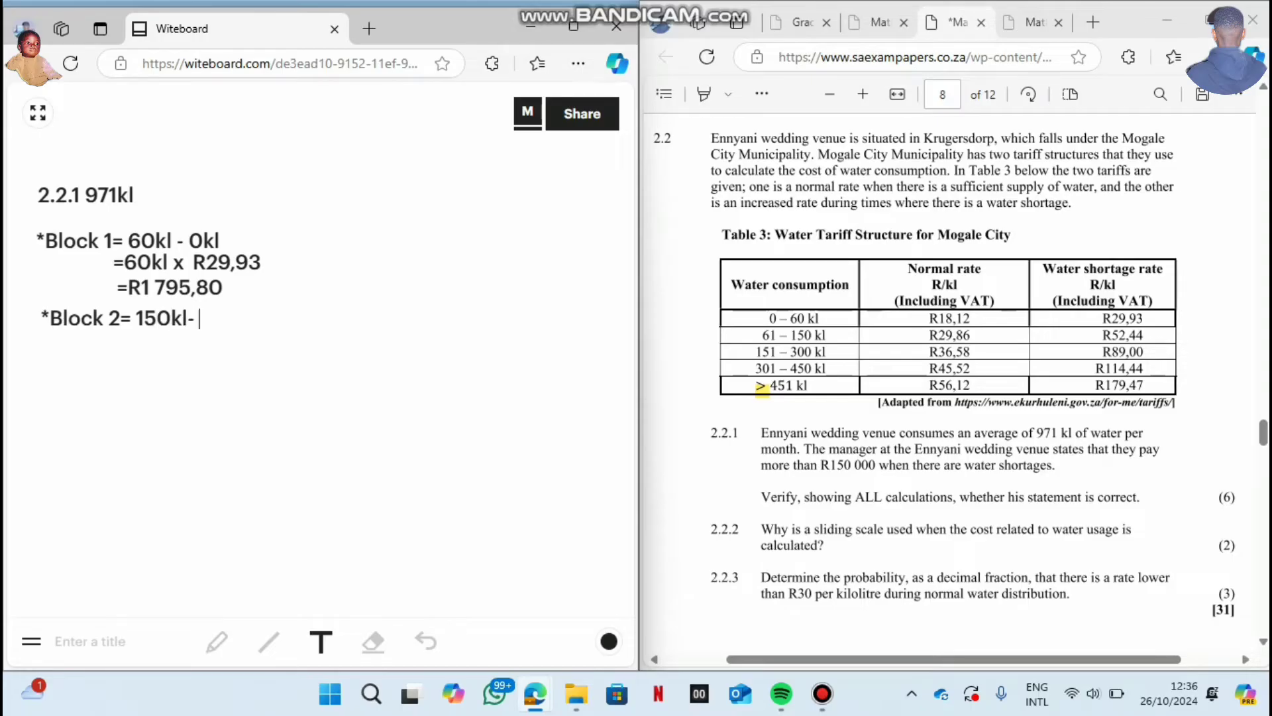
{"action": "type", "text": "60"}
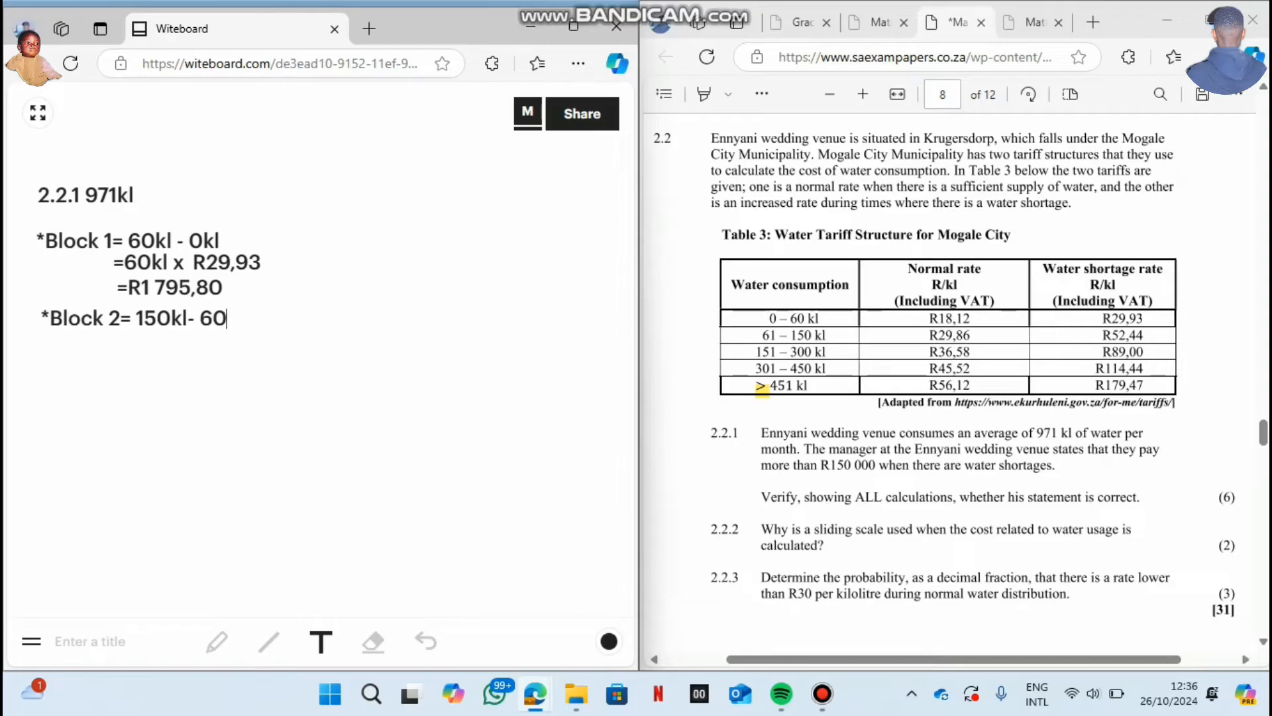
{"action": "type", "text": "kl"}
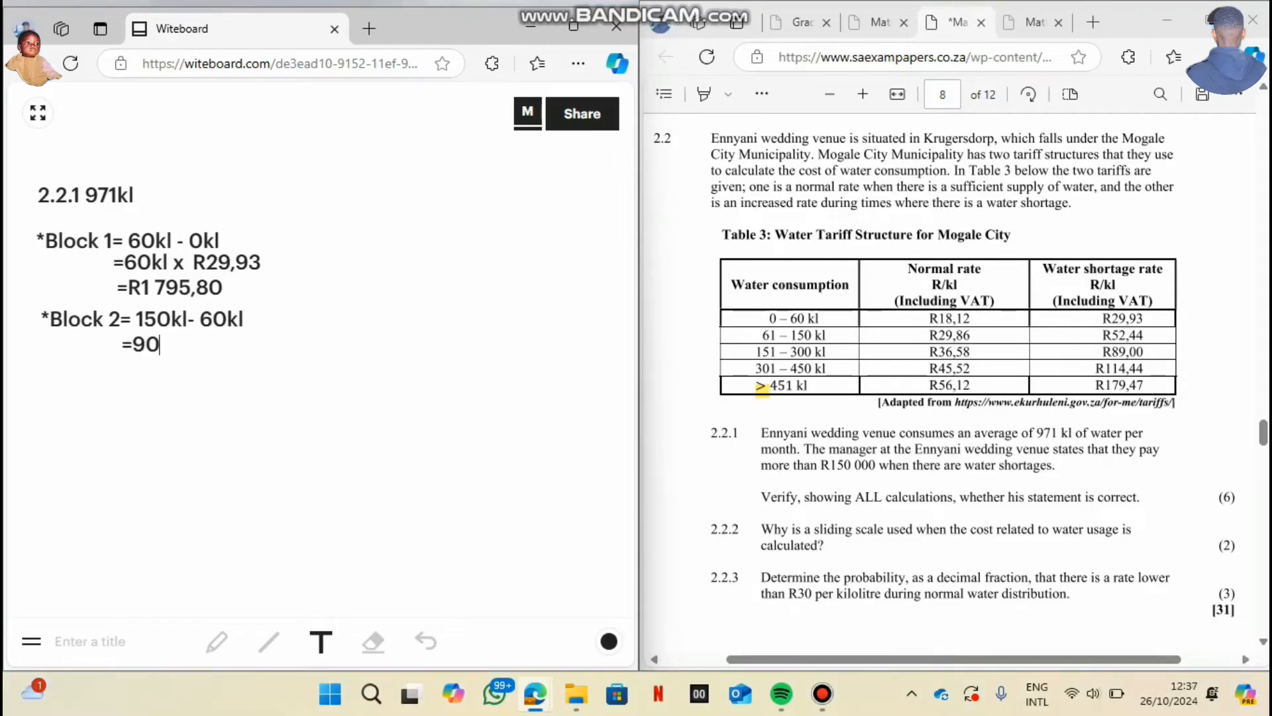
{"action": "type", "text": "kl"}
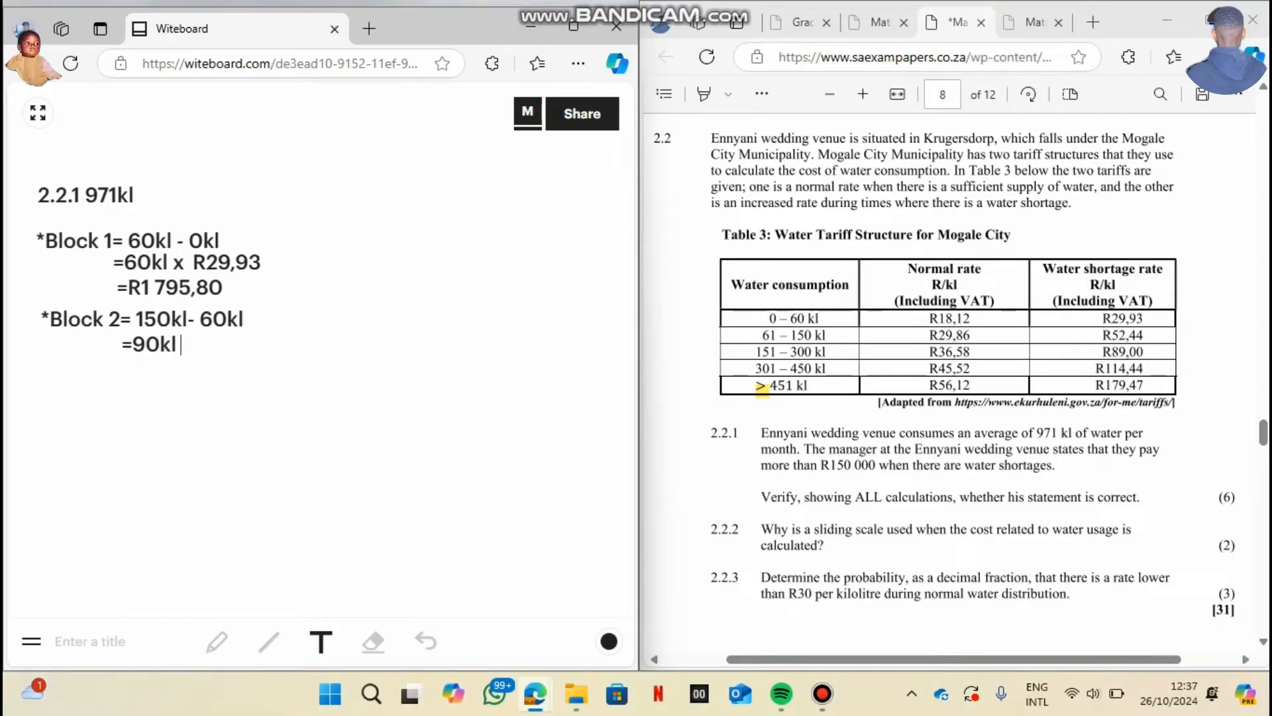
Continue Block 2 with 'x R52,44' and the result '=R4 719,60'.
{"action": "type", "text": "x"}
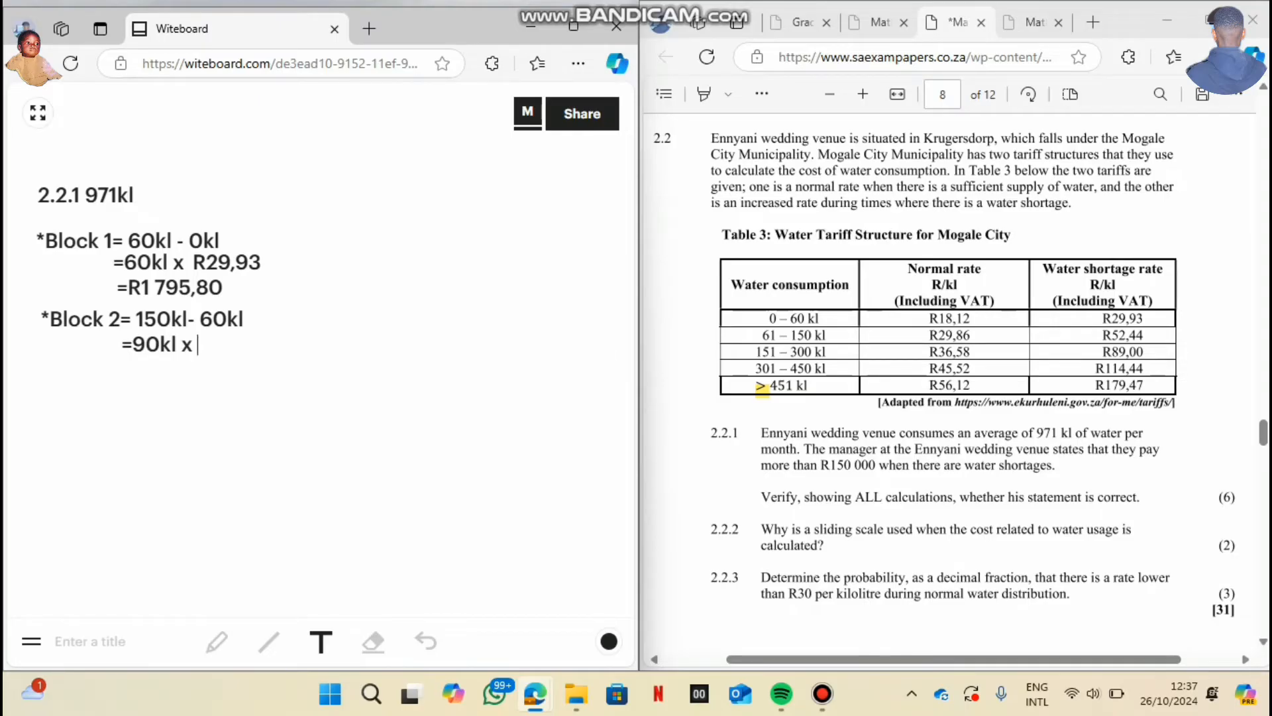
{"action": "type", "text": "R5"}
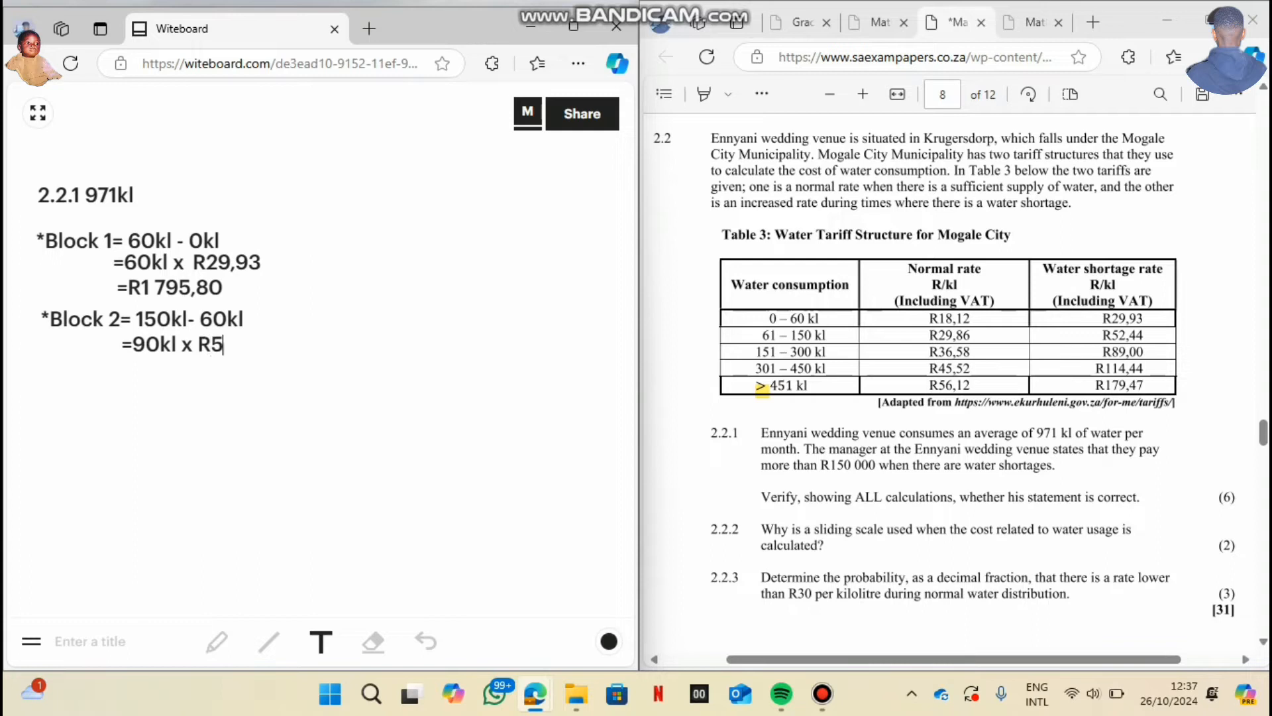
{"action": "type", "text": "2,44"}
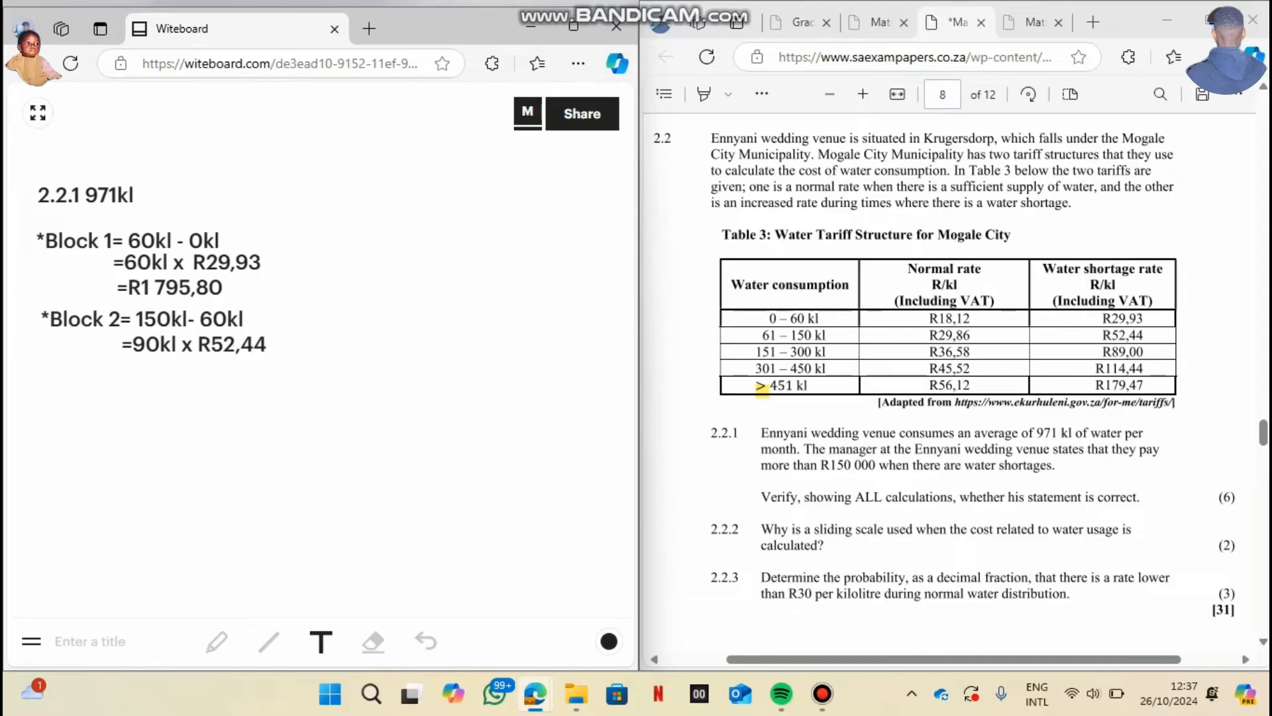
{"action": "type", "text": "=R4"}
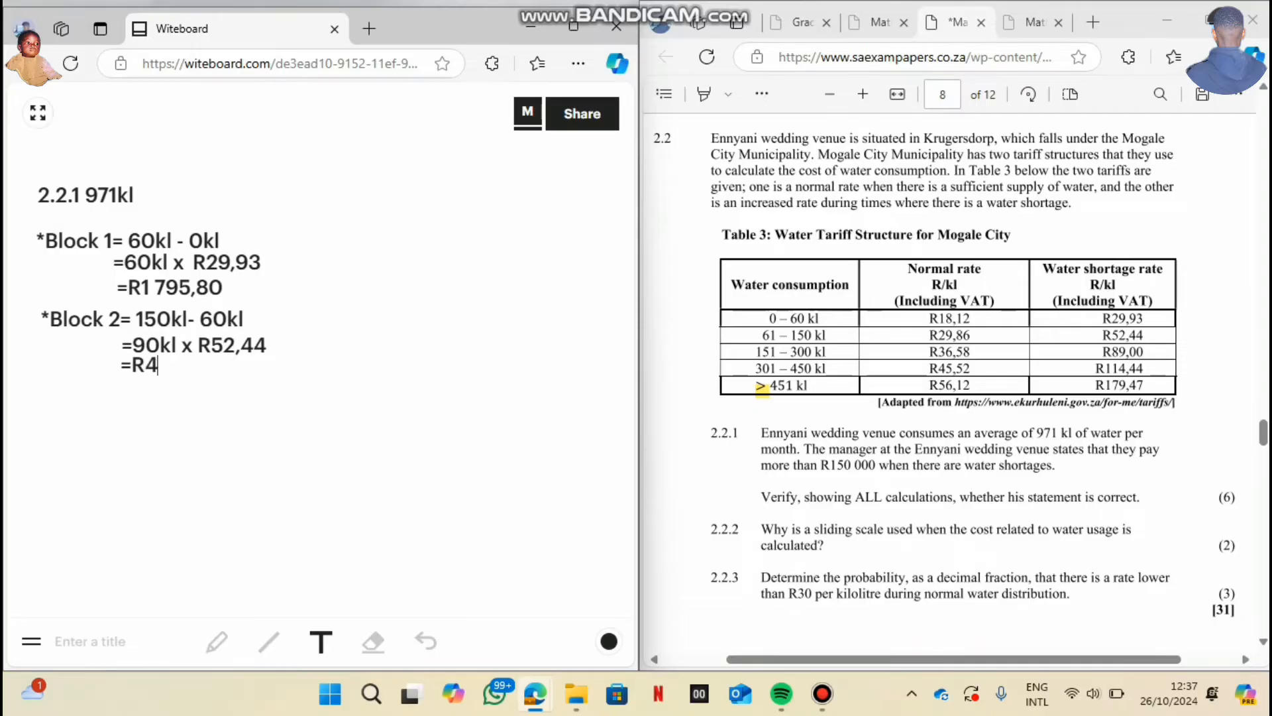
{"action": "type", "text": "719,6-"}
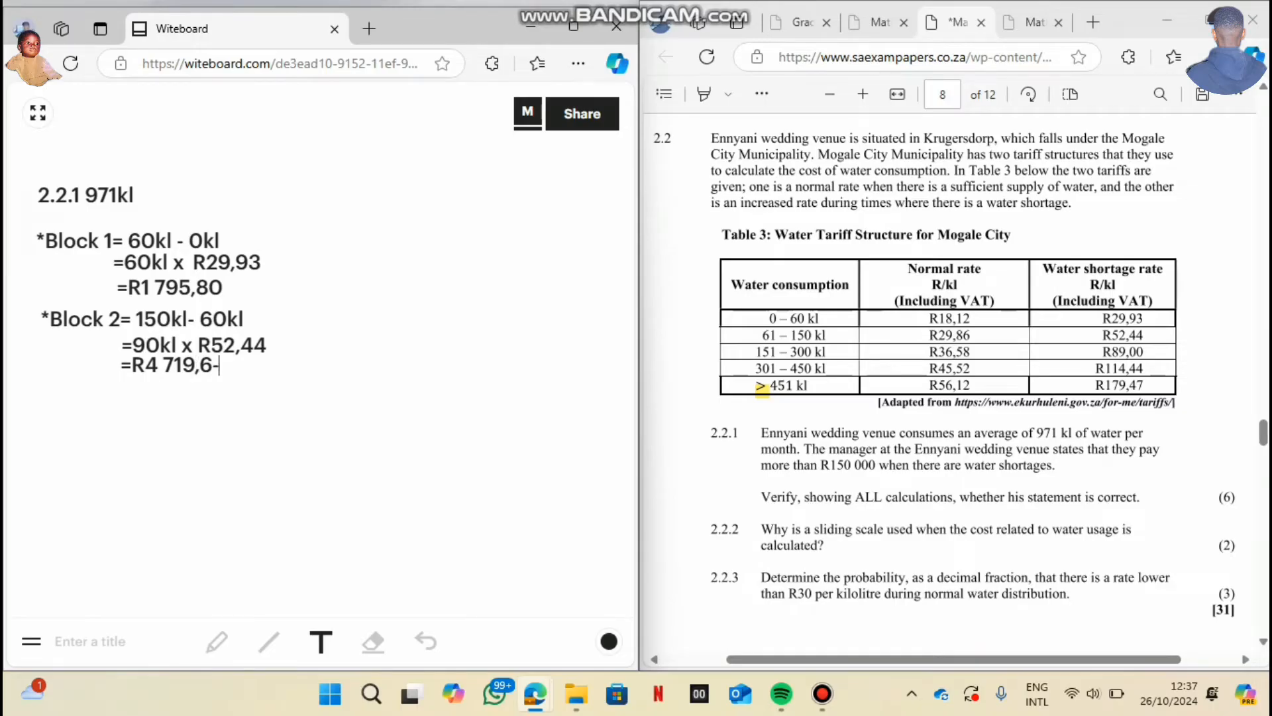
{"action": "type", "text": "0"}
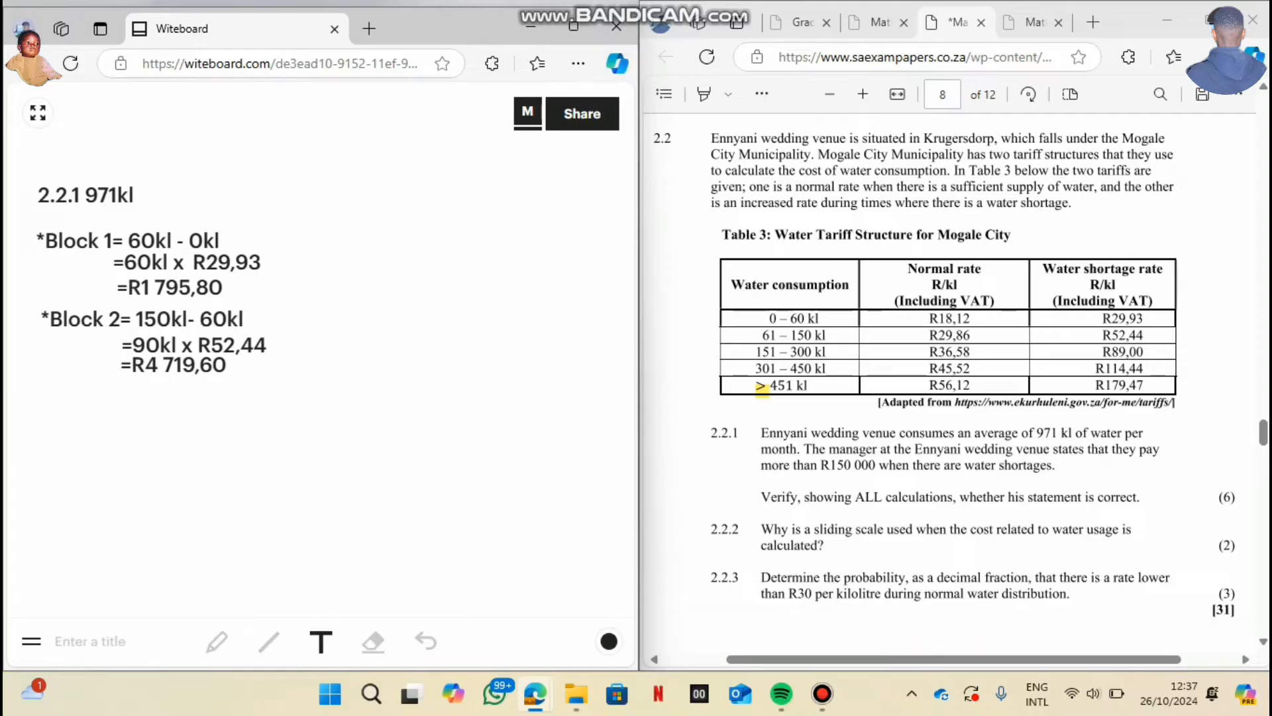
Write '*Block 3= 300kl - 150kl' giving 150kl.
{"action": "type", "text": "*B"}
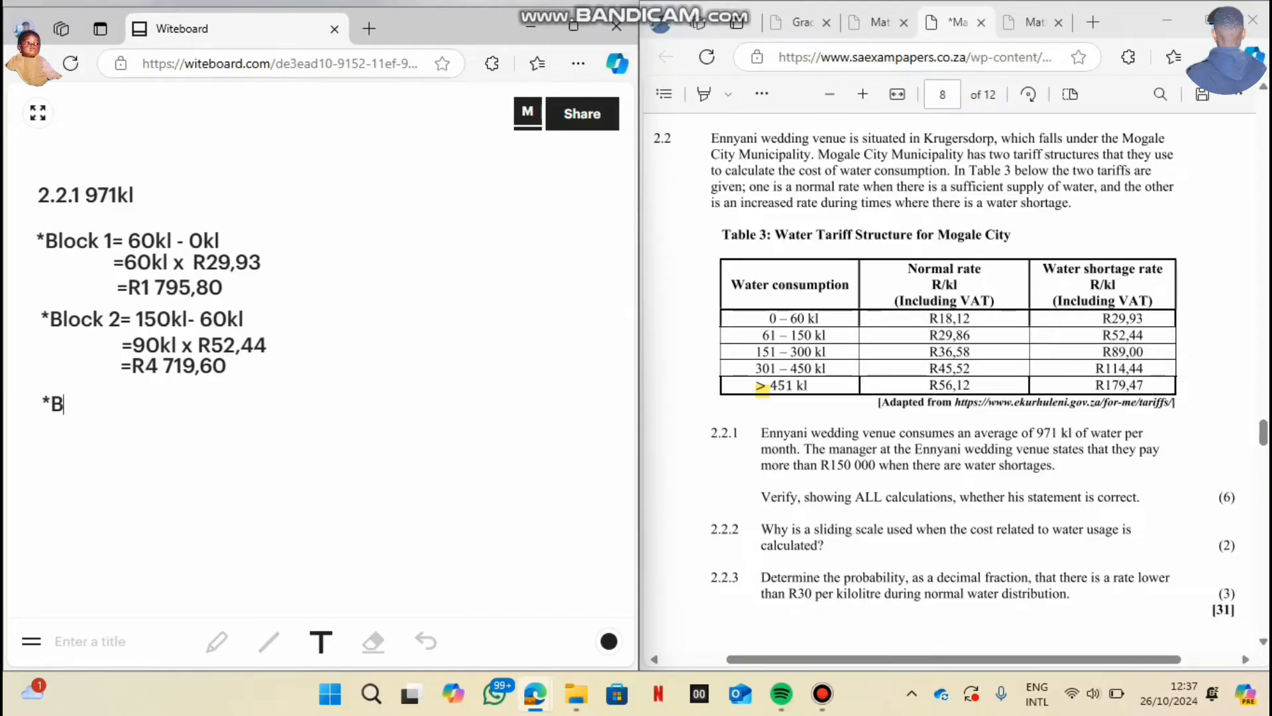
{"action": "type", "text": "lock"}
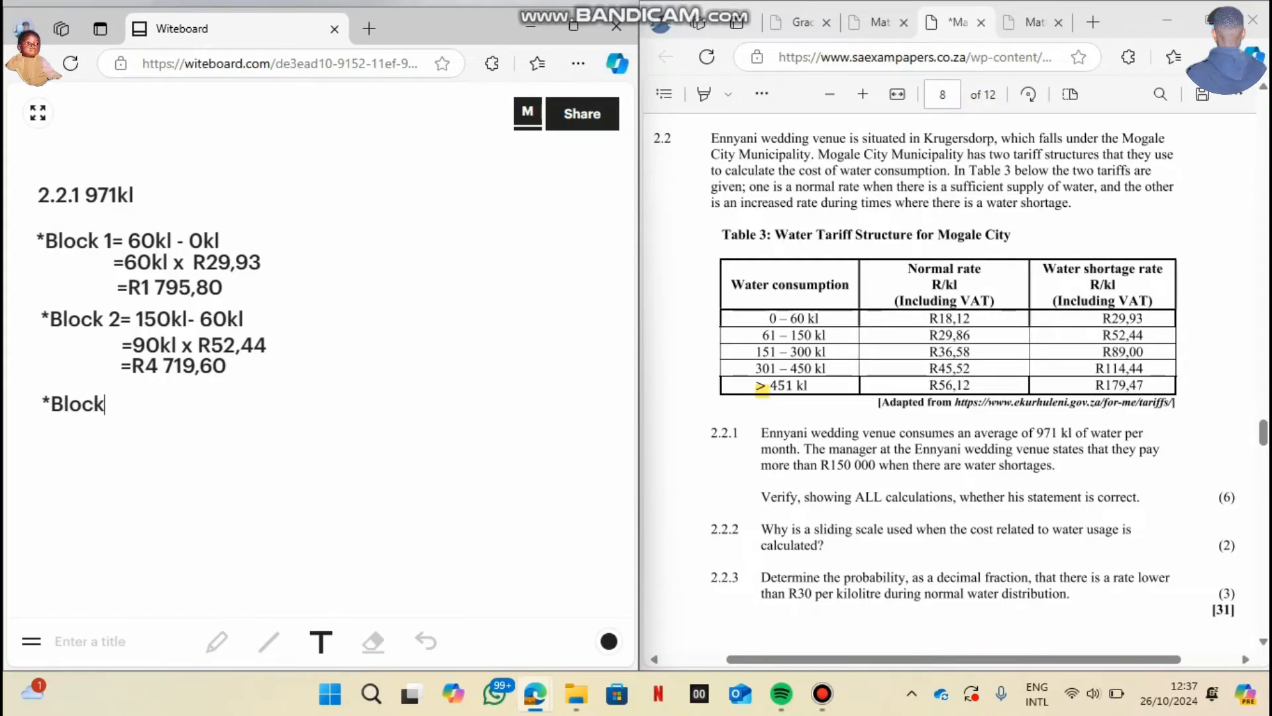
{"action": "type", "text": "3="}
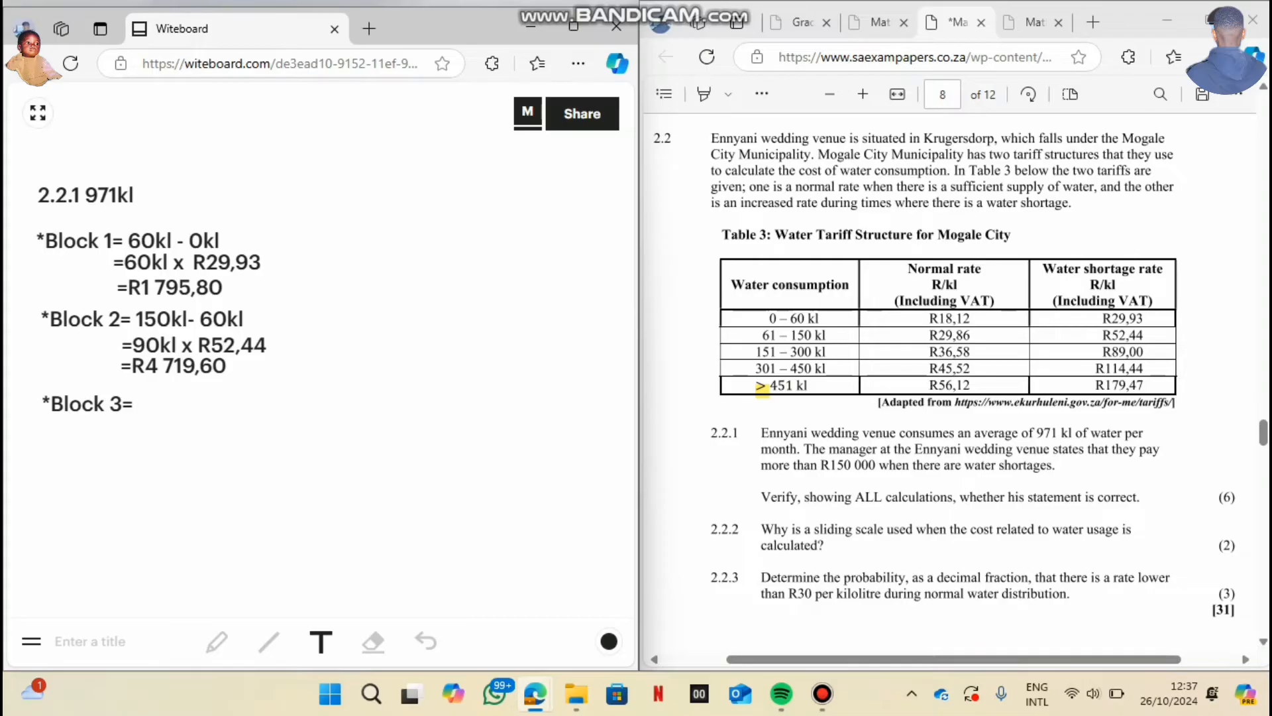
{"action": "type", "text": "300k"}
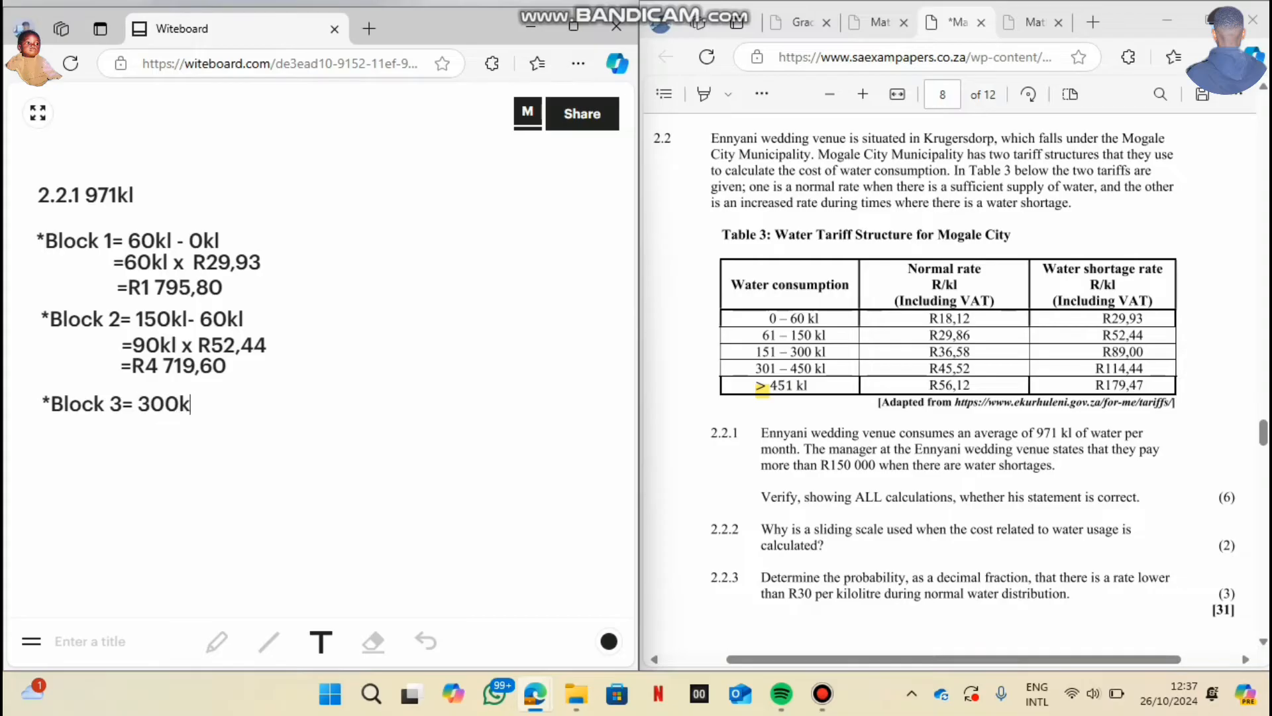
{"action": "type", "text": "-"}
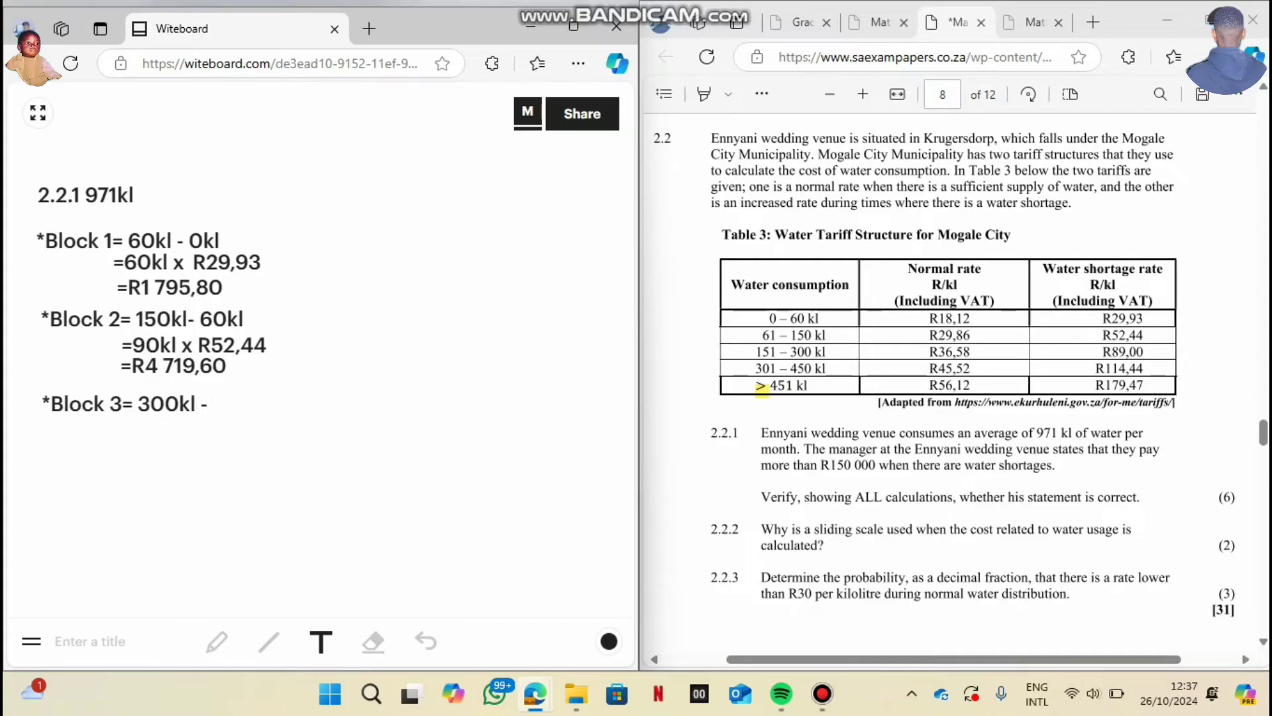
{"action": "type", "text": "1"}
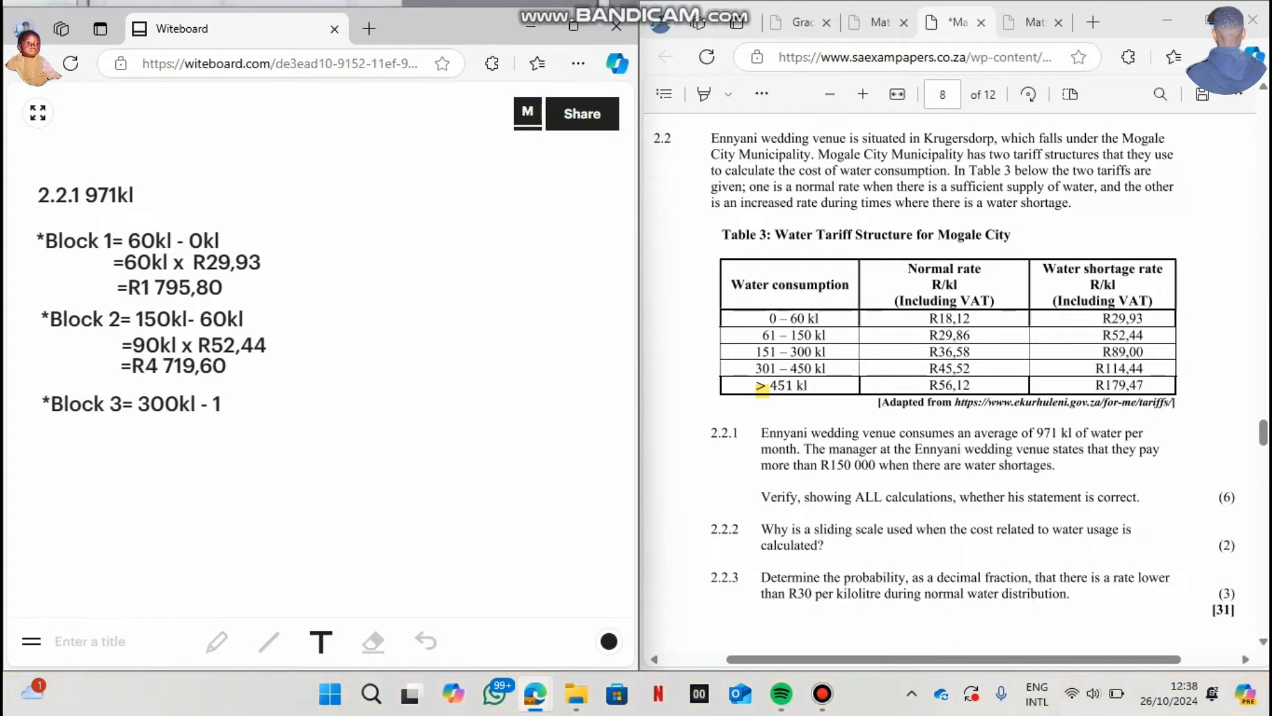
{"action": "type", "text": "150kl"}
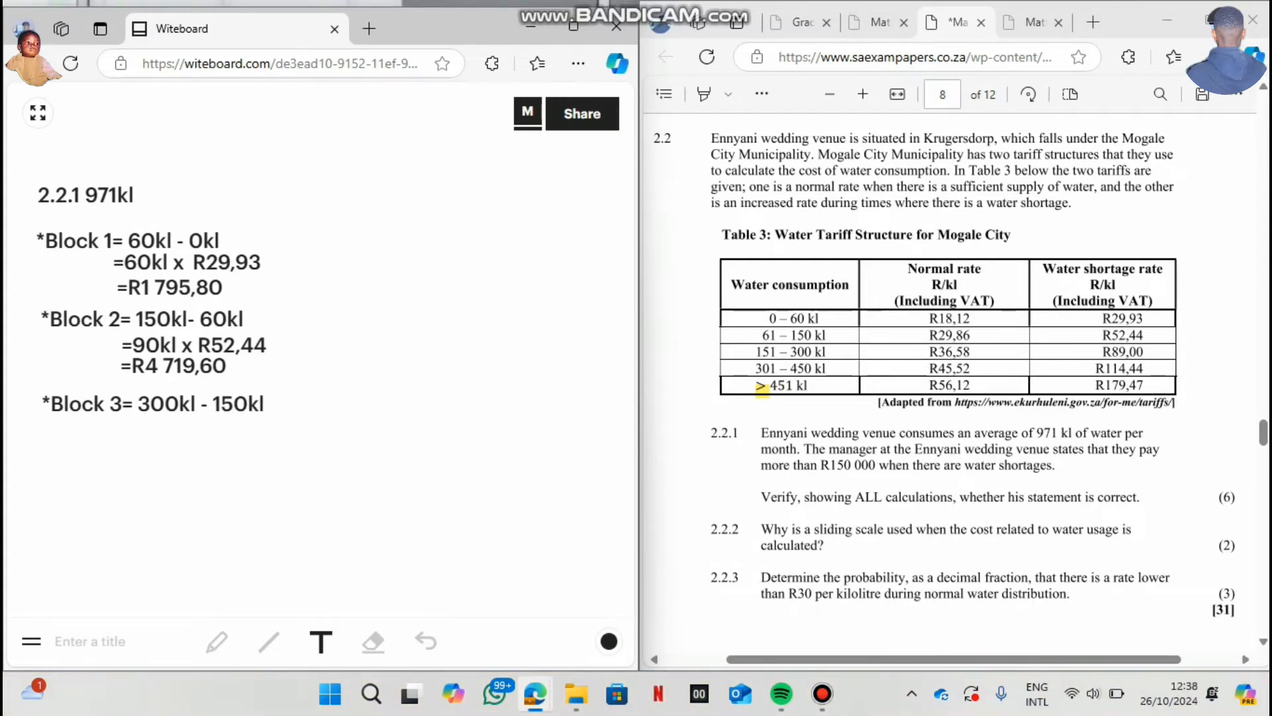
{"action": "type", "text": "="}
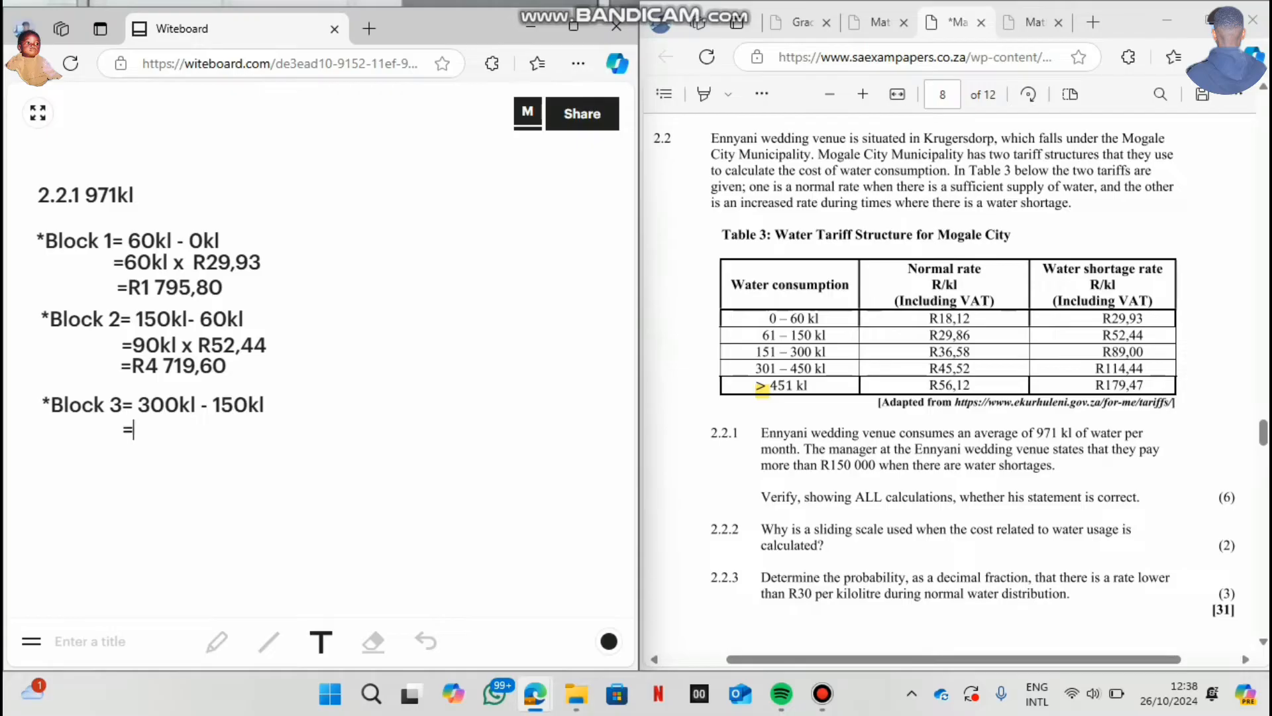
{"action": "type", "text": "150"}
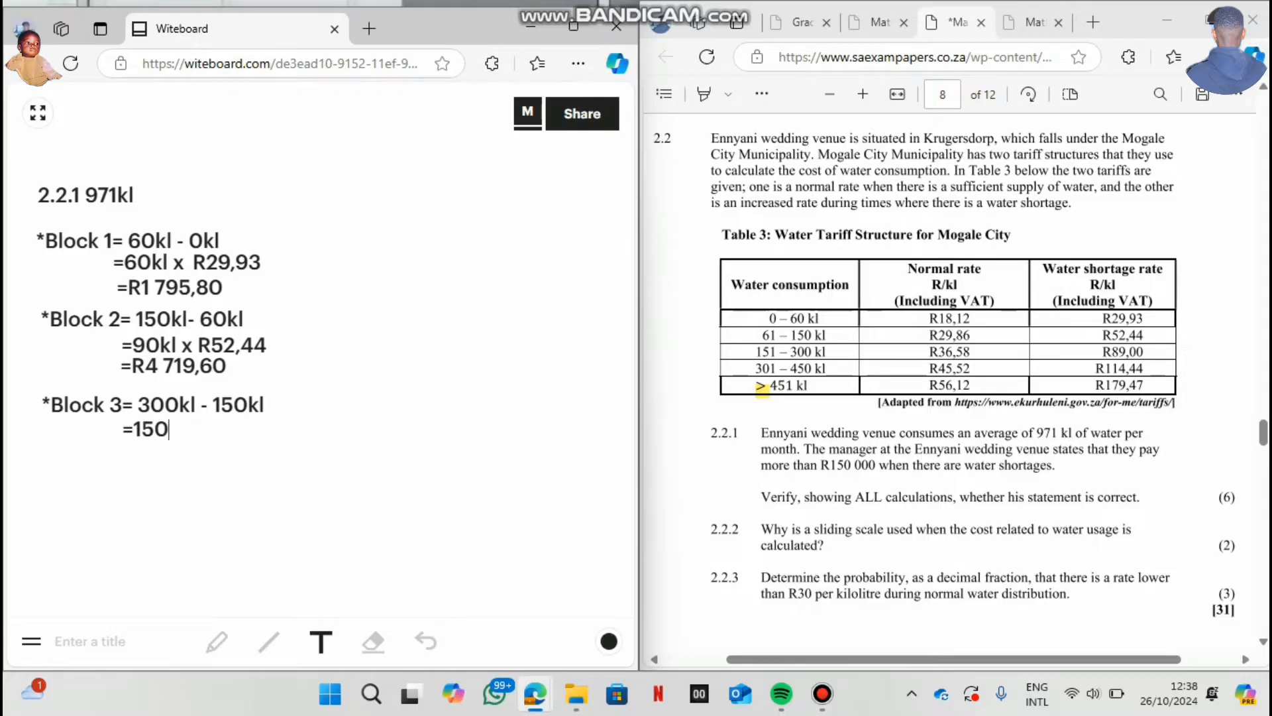
Continue Block 3 with 'x R89,00', the result 'R13 350', and begin '*Block 4'.
{"action": "type", "text": "x"}
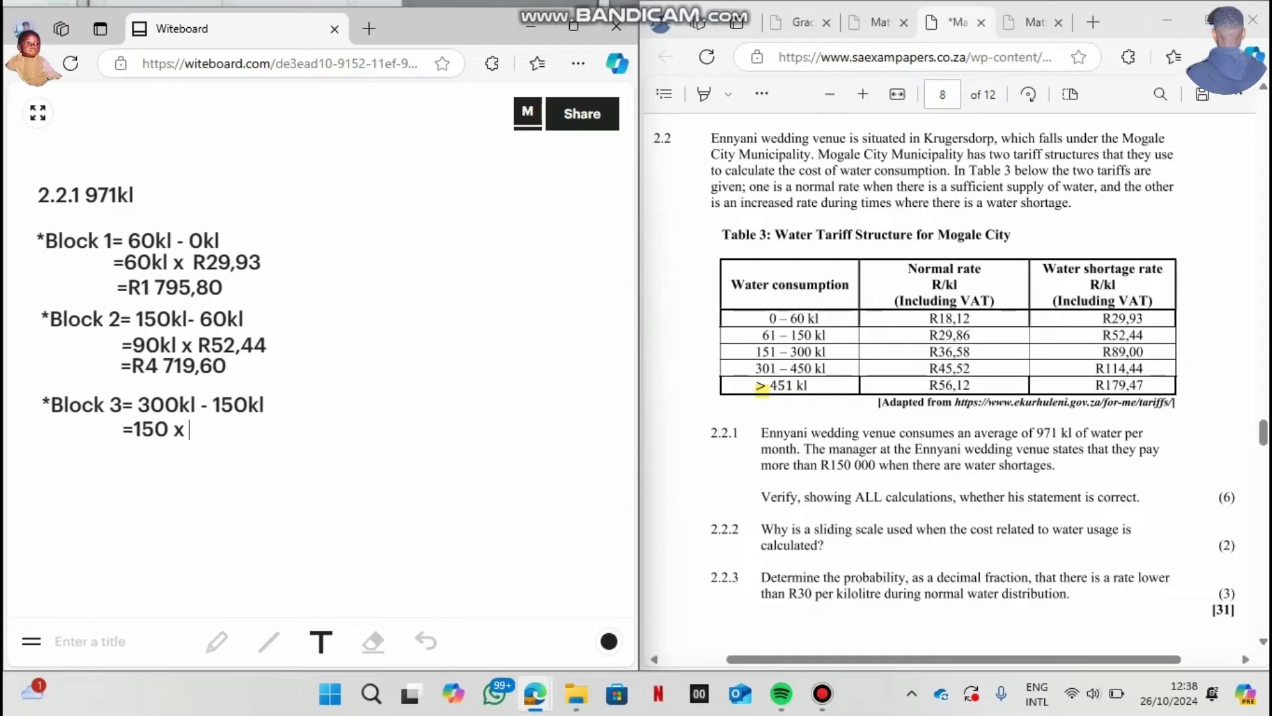
{"action": "type", "text": "R"}
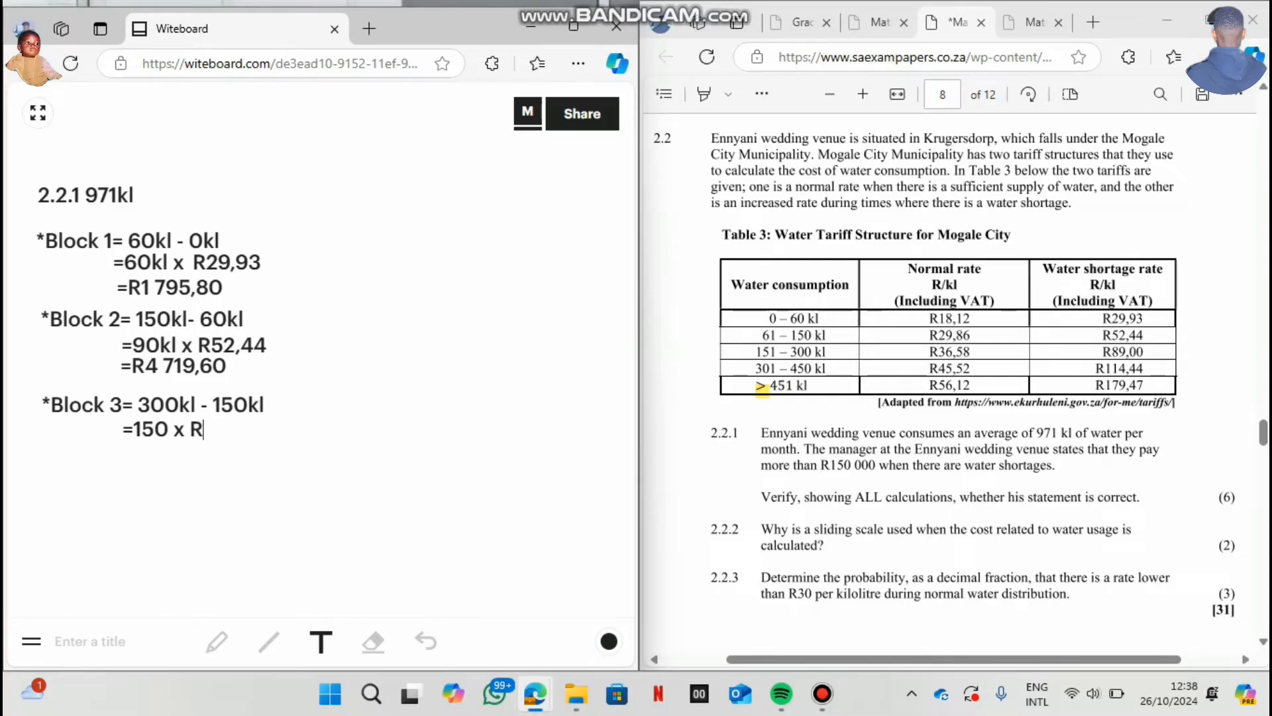
{"action": "type", "text": "89,"}
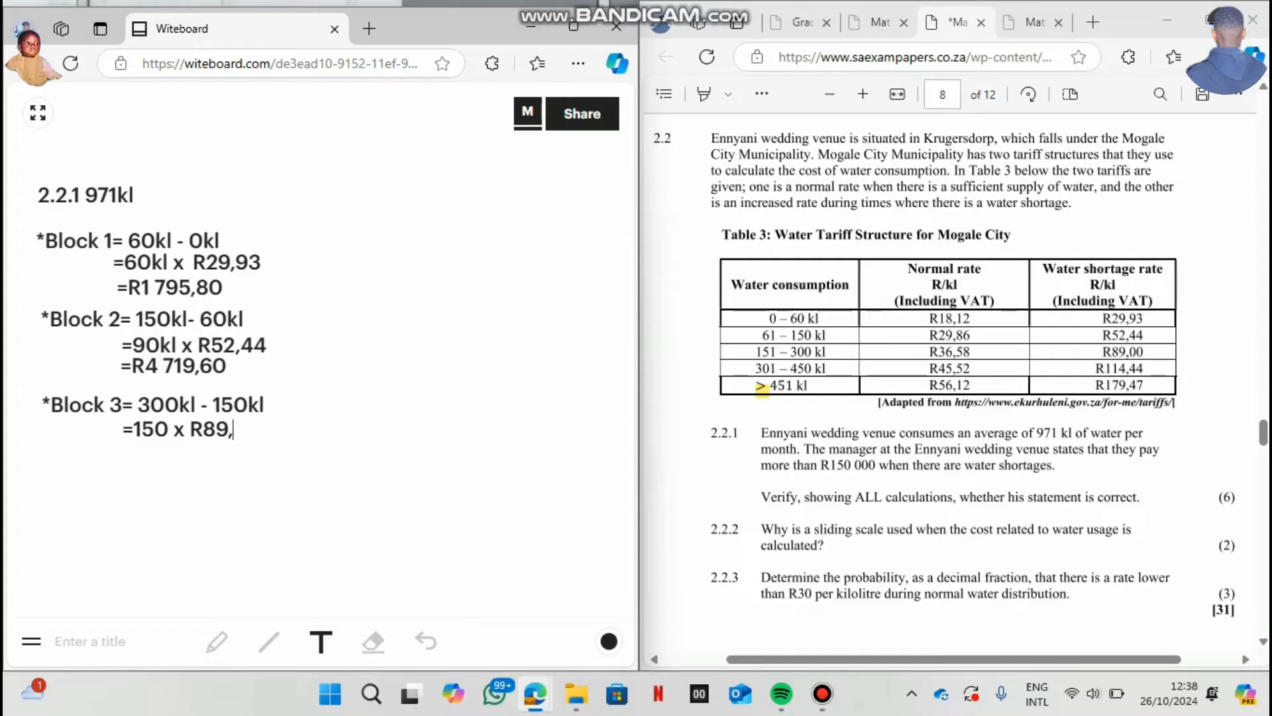
{"action": "type", "text": "00"}
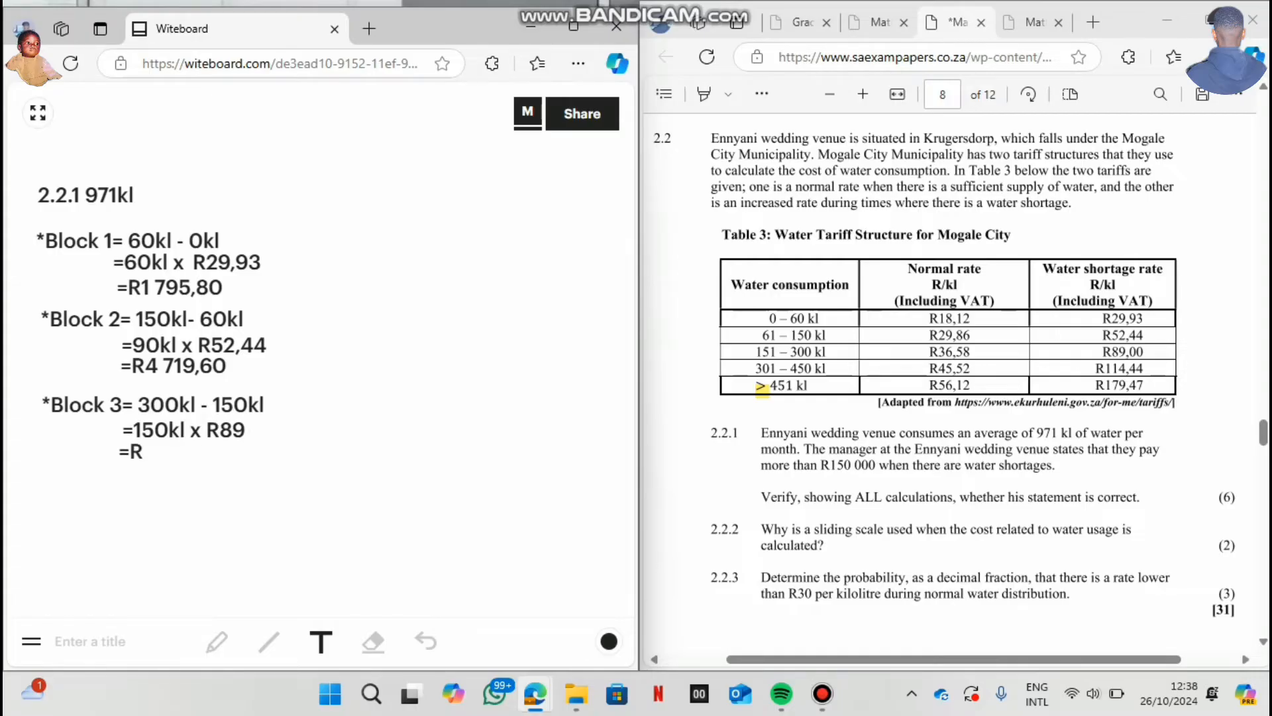
{"action": "type", "text": "13"}
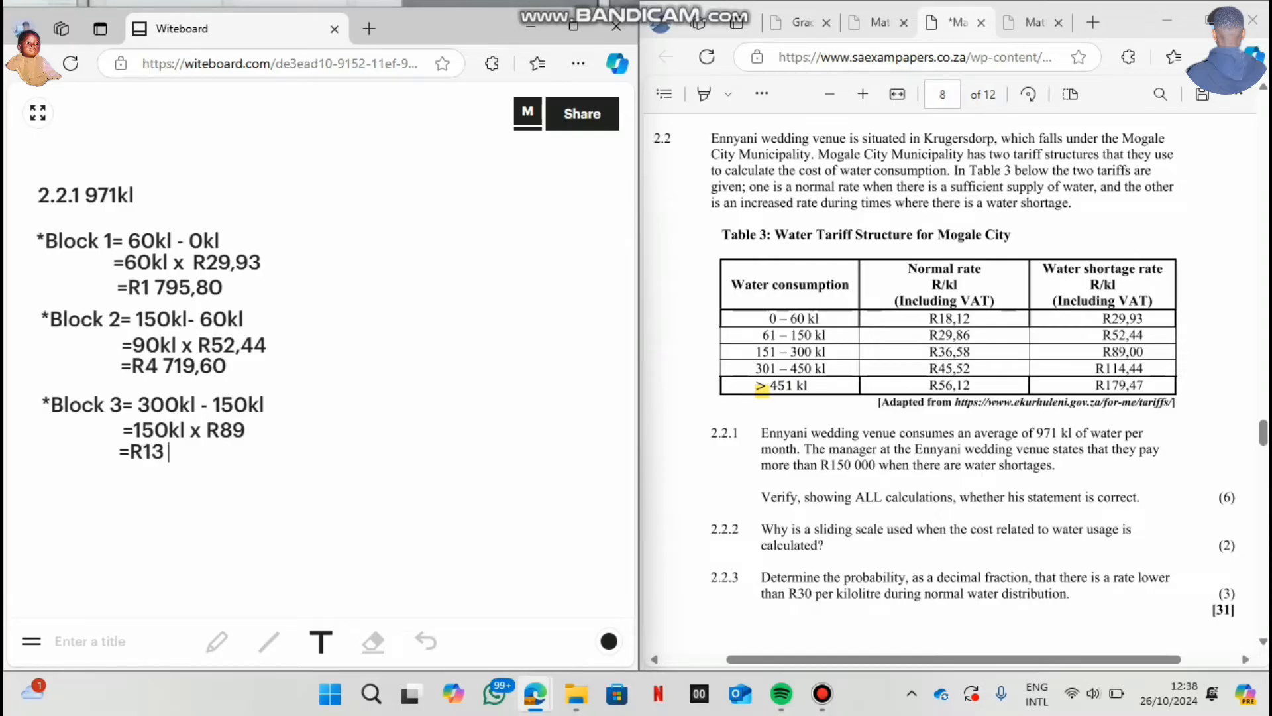
{"action": "type", "text": "350"}
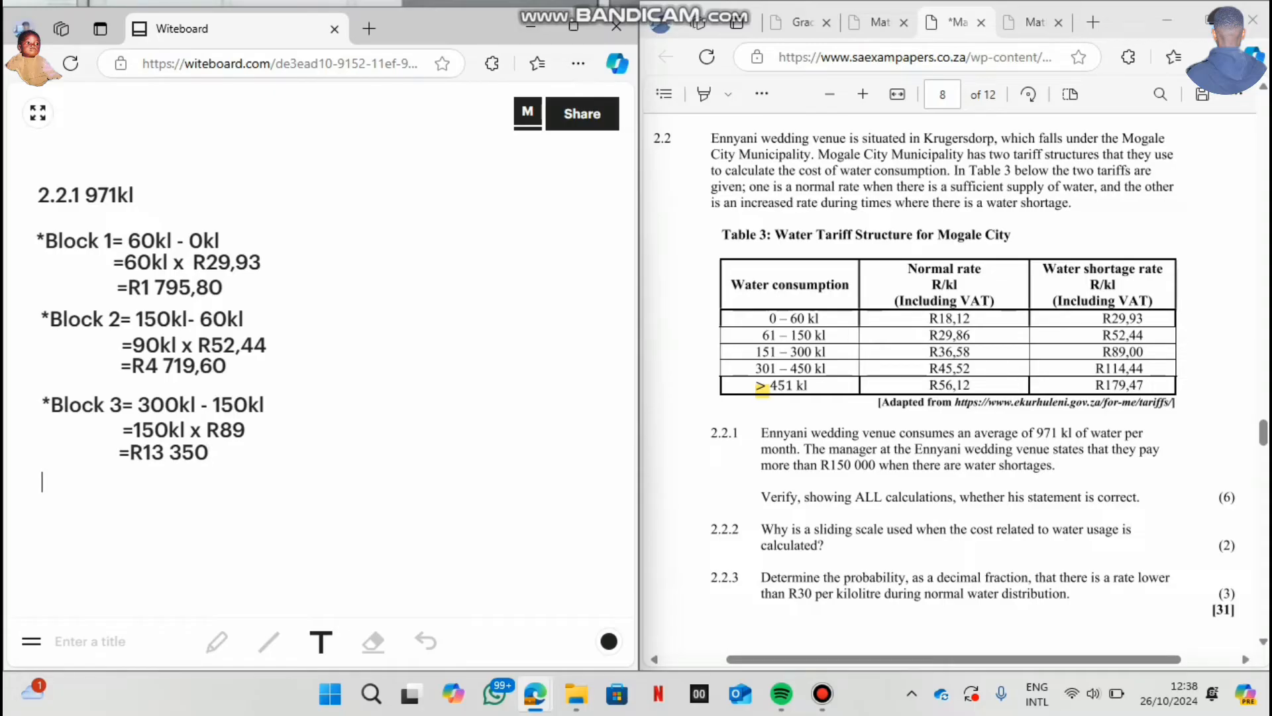
{"action": "type", "text": "*Block 4"}
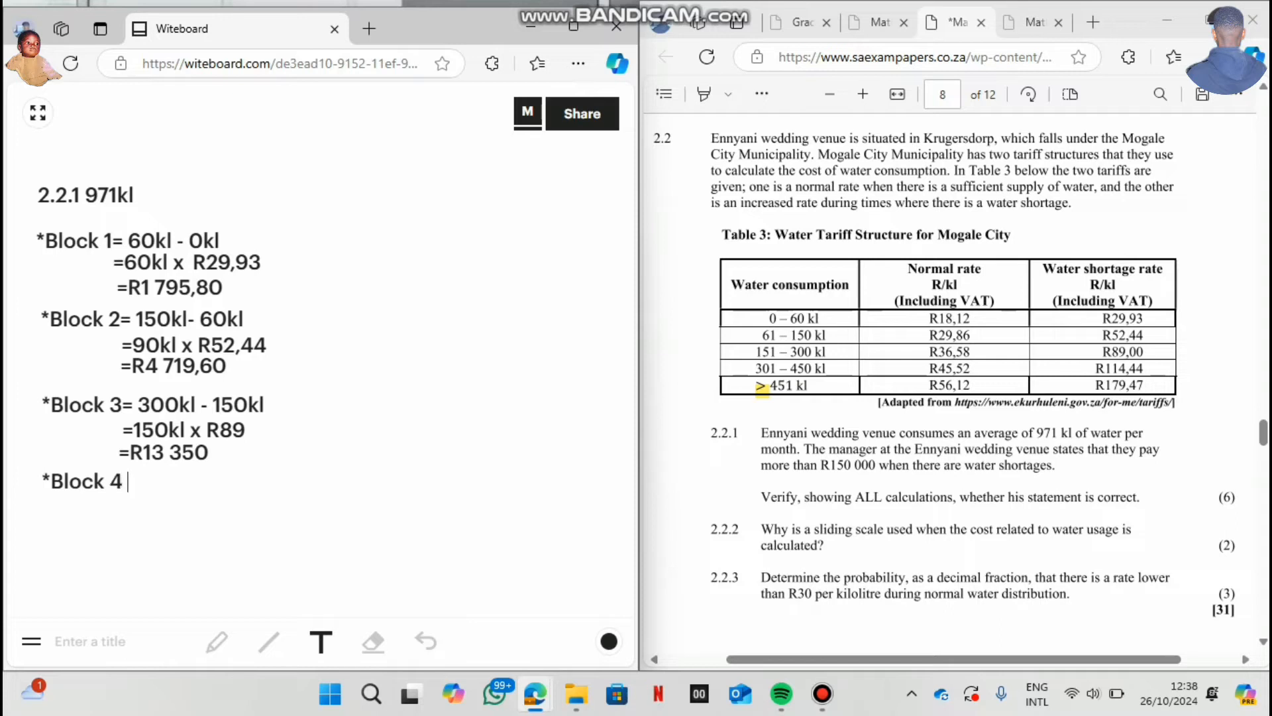
Write Block 4 as '= 450kl - 300kl =150kl x'.
{"action": "type", "text": "="}
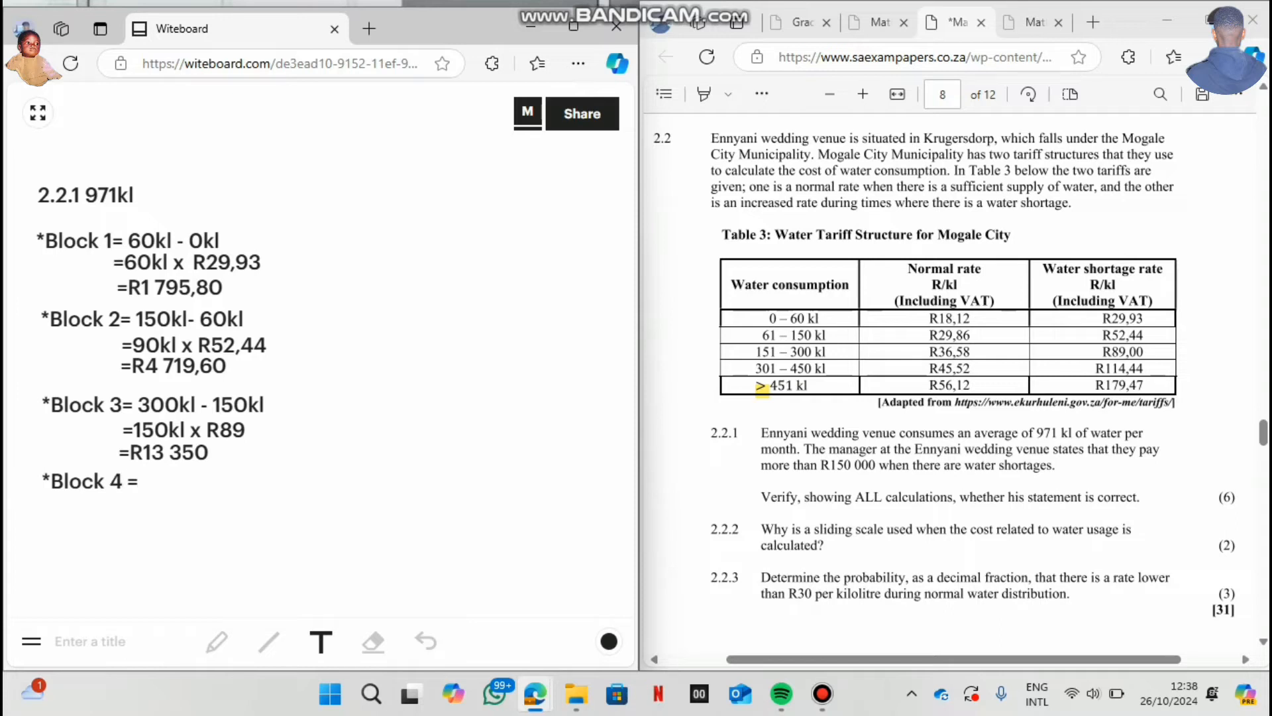
{"action": "type", "text": "450"}
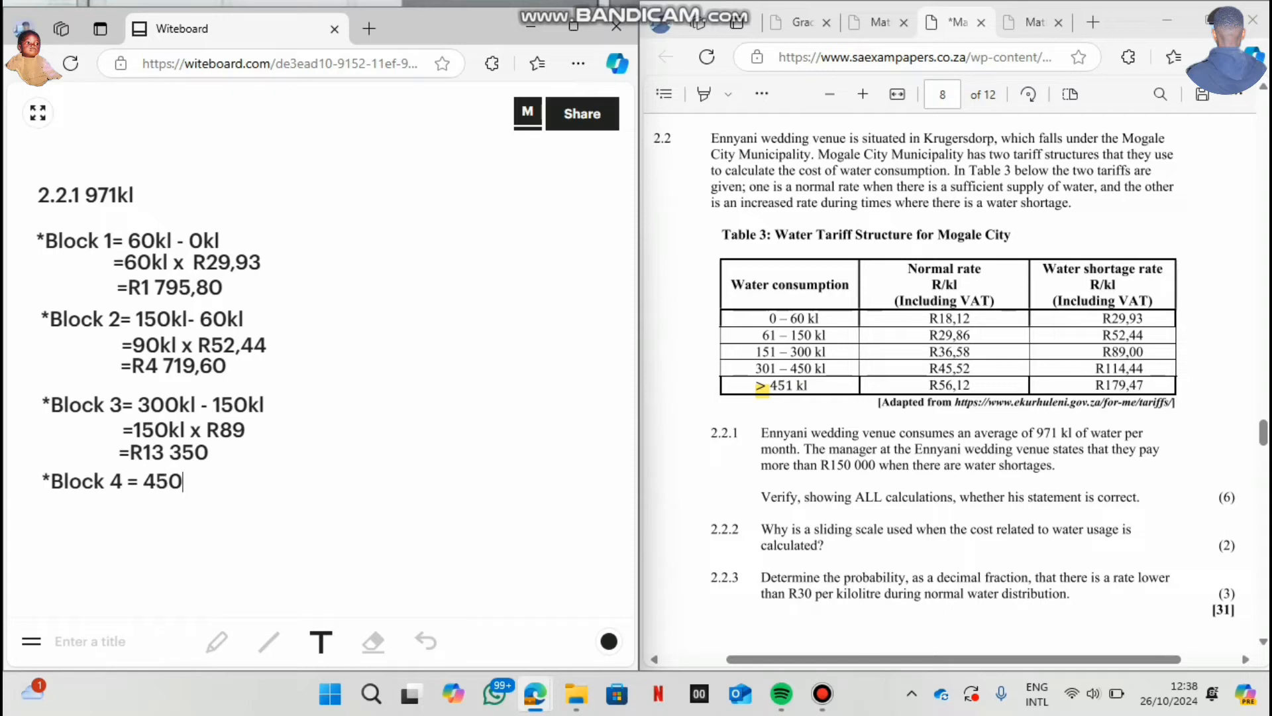
{"action": "type", "text": "kl"}
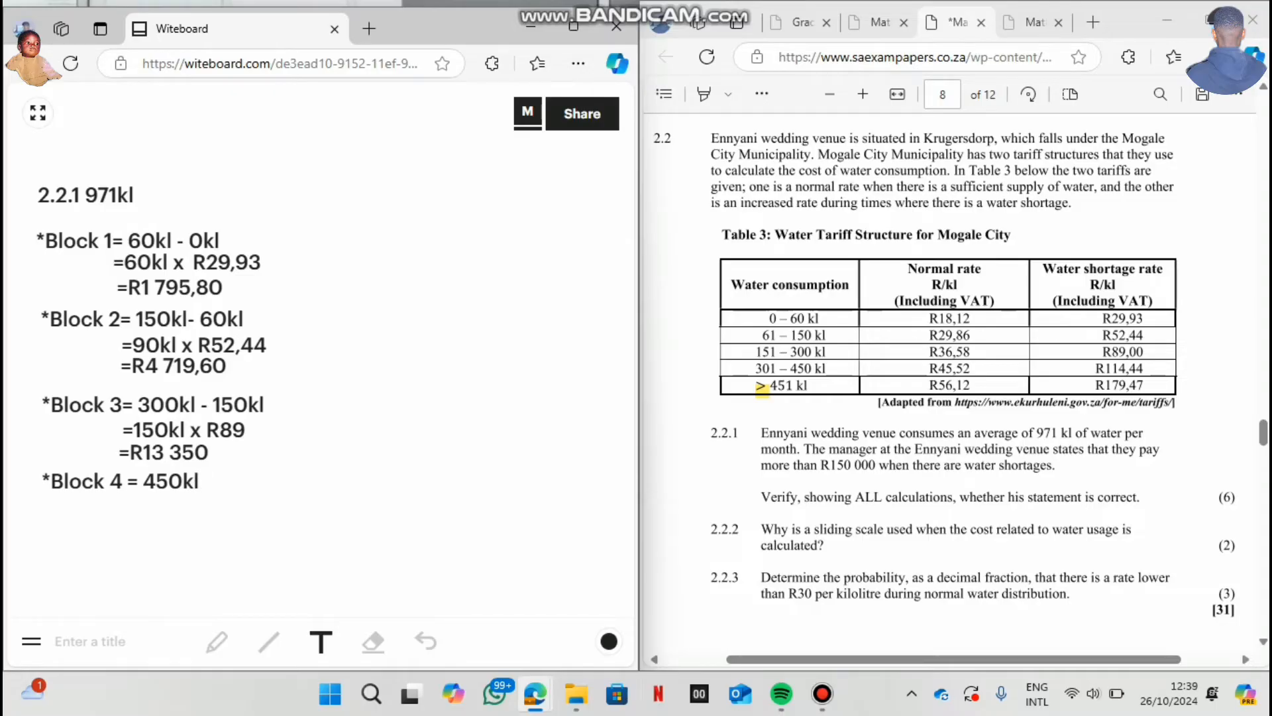
{"action": "type", "text": "-"}
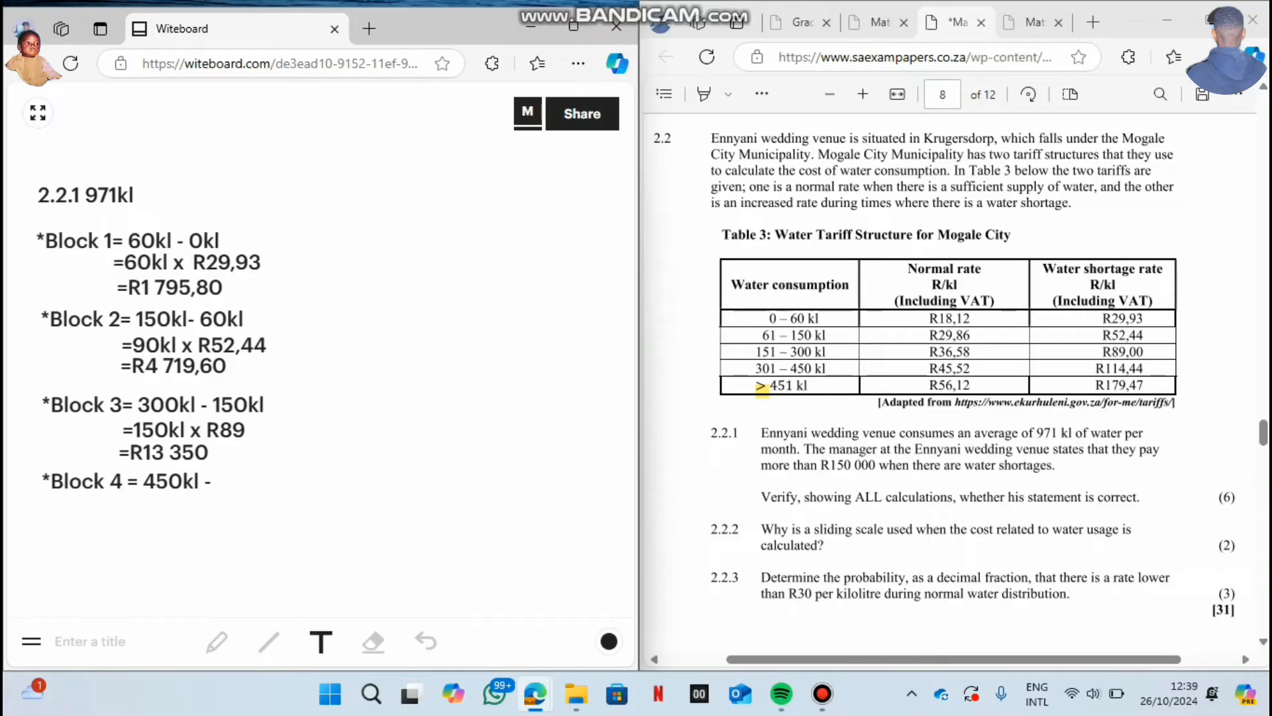
{"action": "type", "text": "300"}
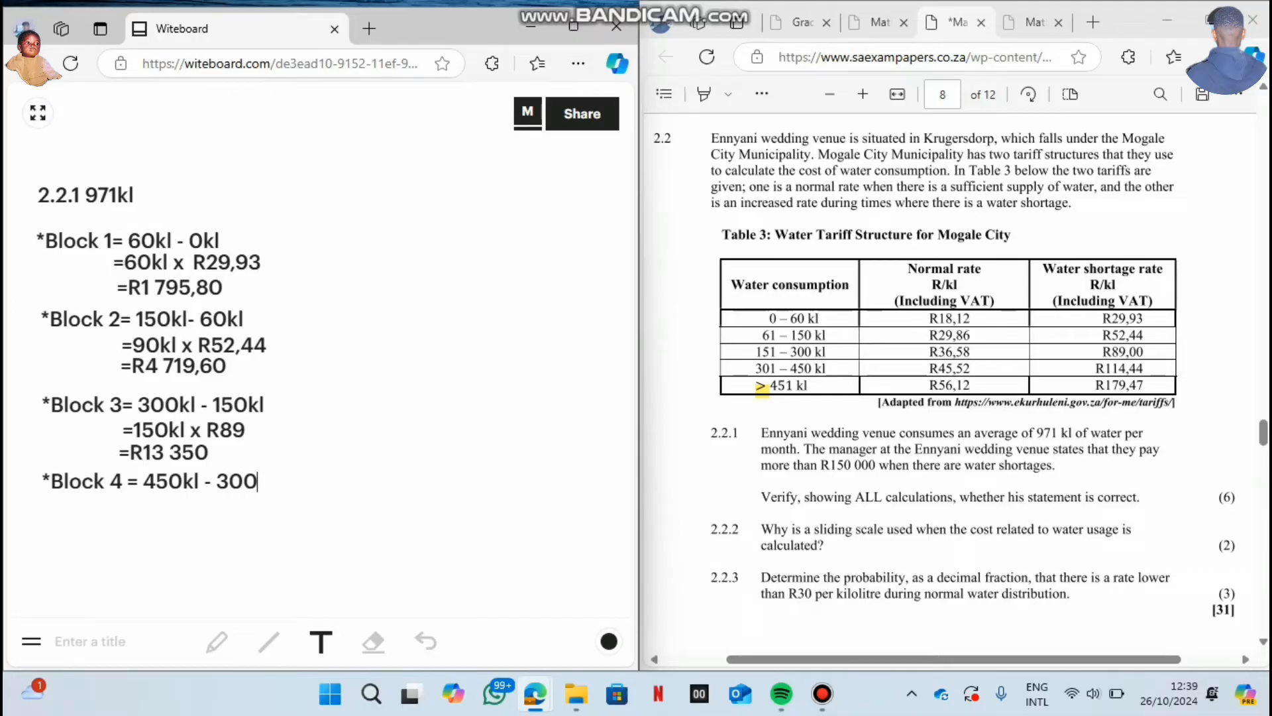
{"action": "type", "text": "kl"}
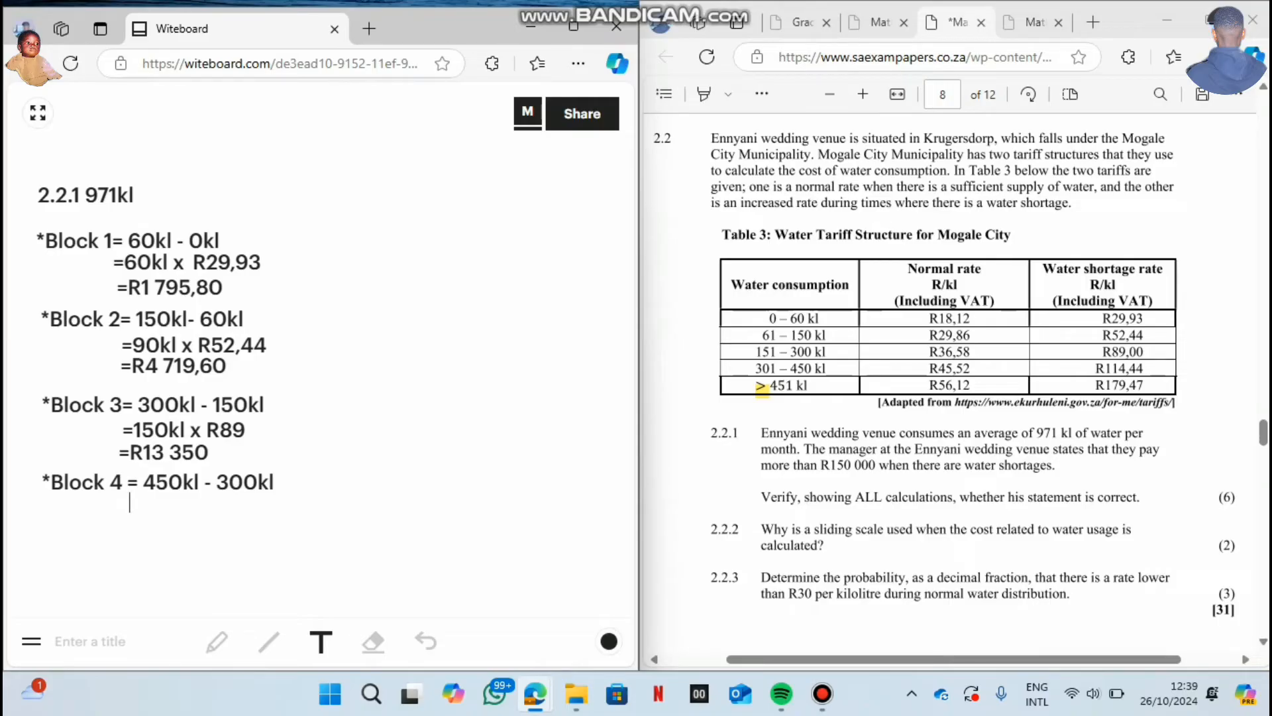
{"action": "type", "text": "=15"}
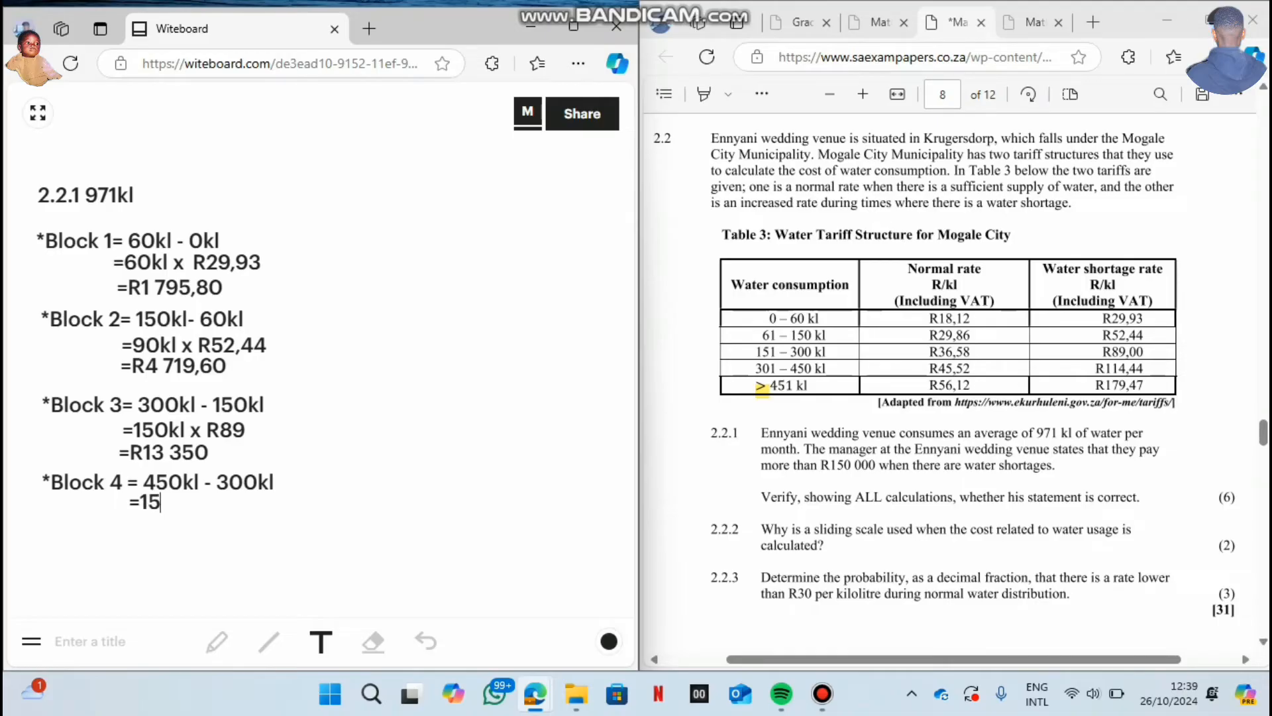
{"action": "type", "text": "0kl x"}
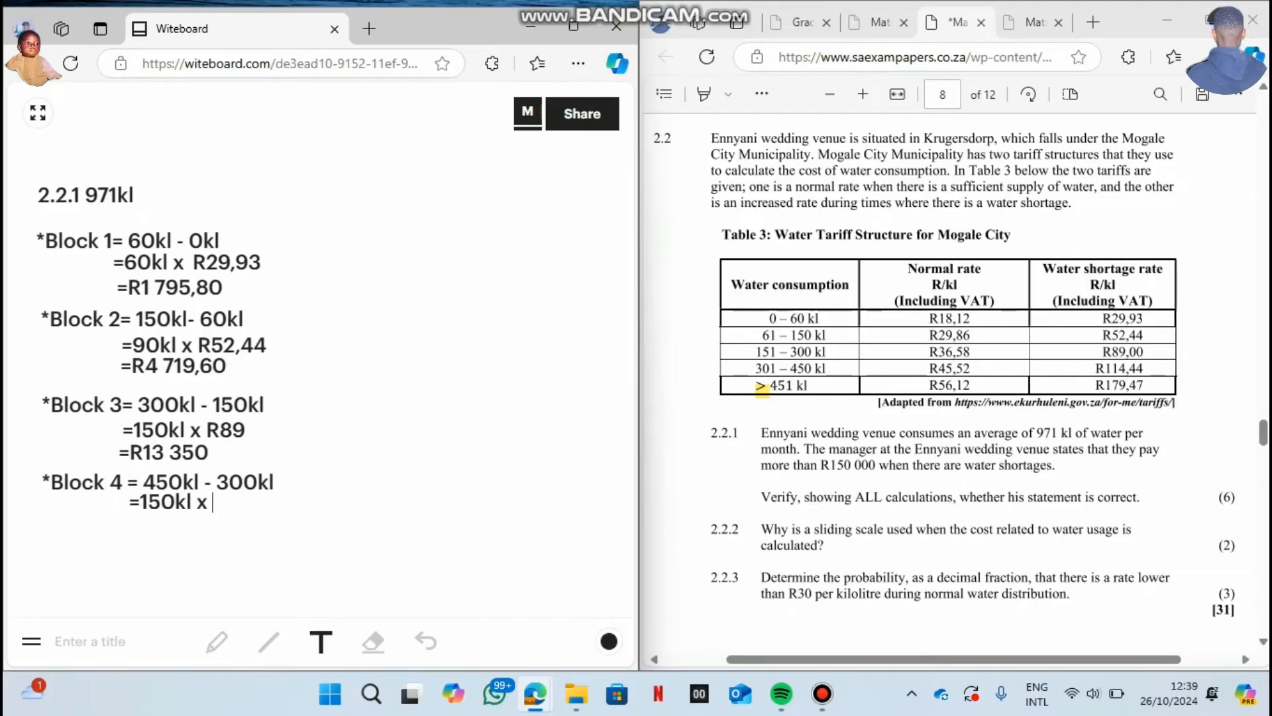
Finish Block 4 with 'R114,44 = R17 166' and begin the '*Block 5' line.
{"action": "type", "text": "1"}
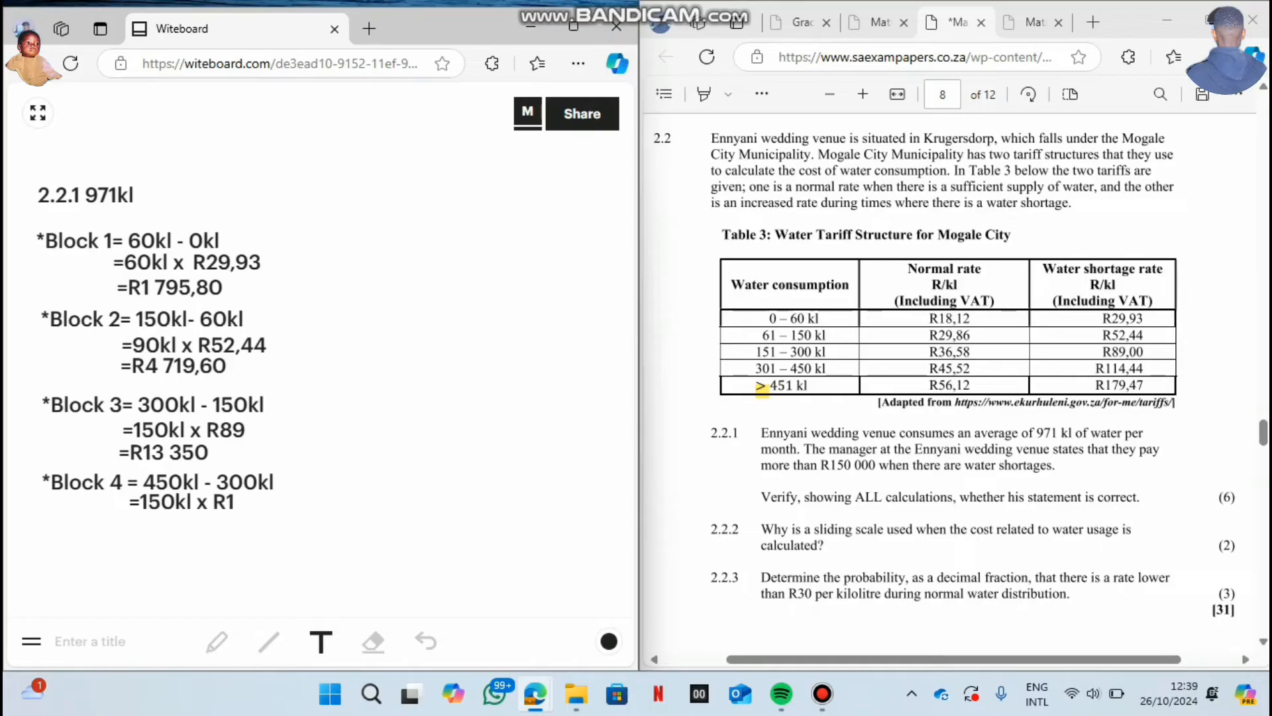
{"action": "type", "text": "14"}
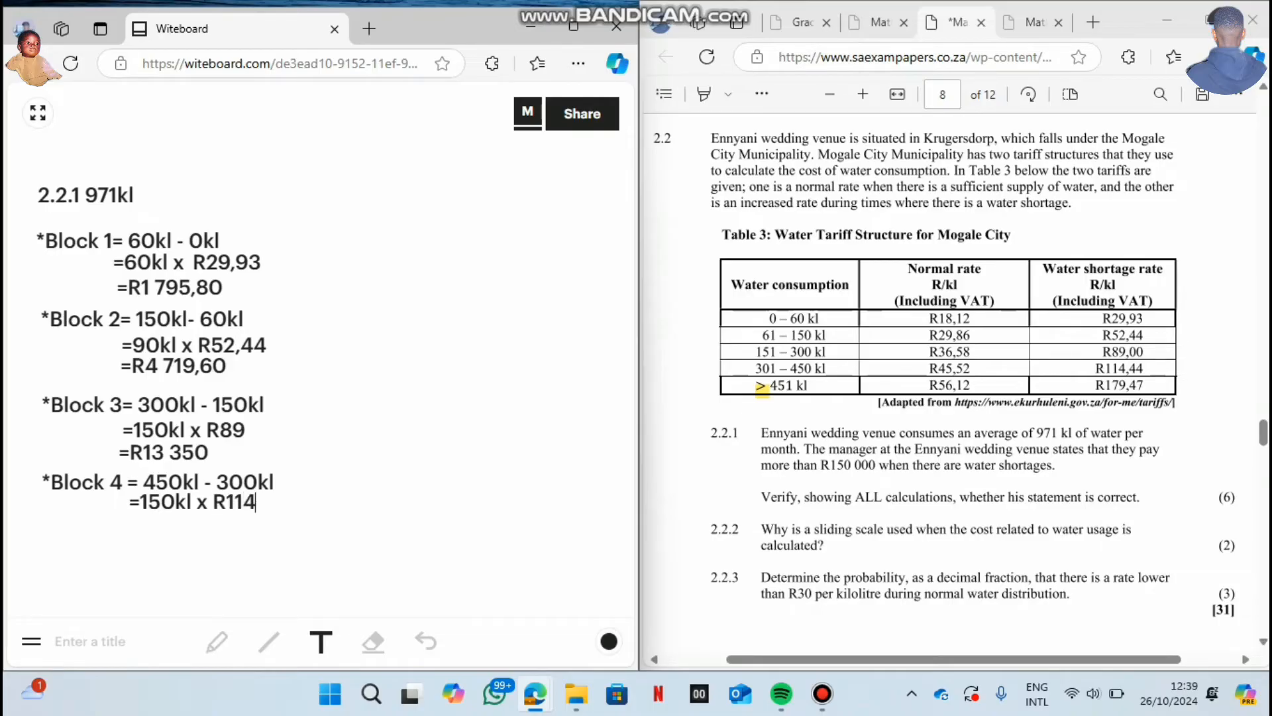
{"action": "type", "text": ",44"}
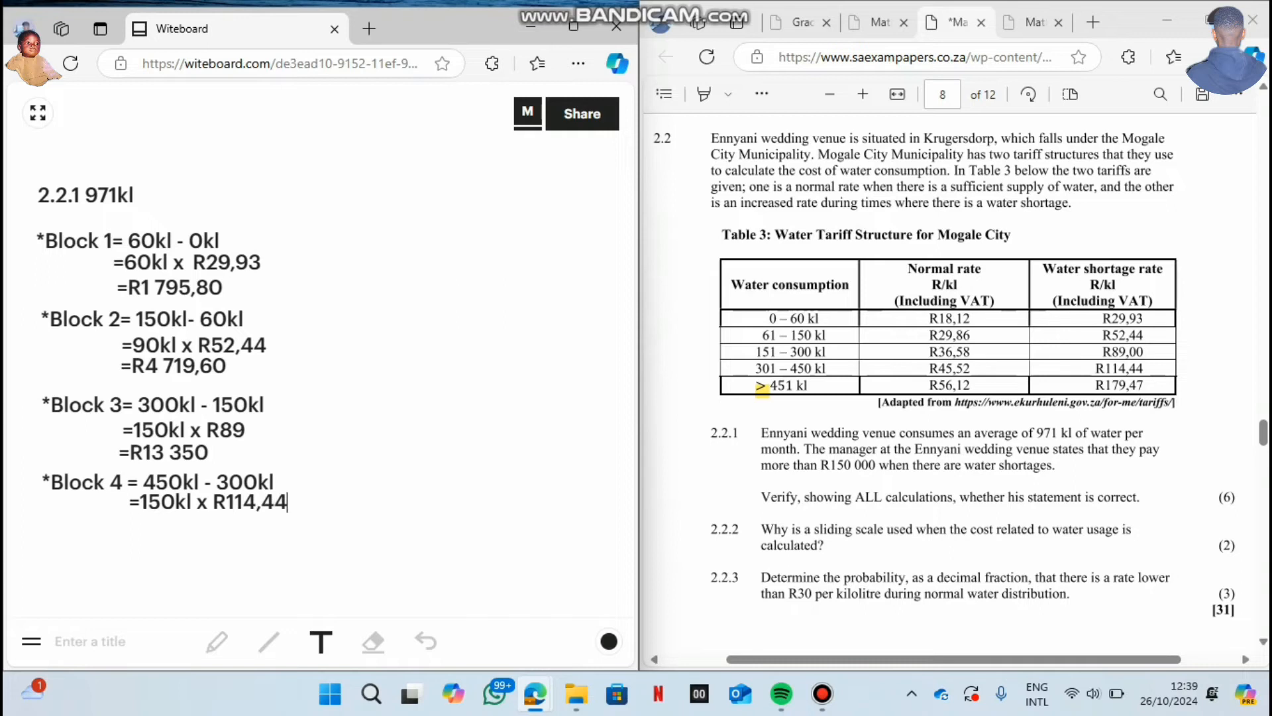
{"action": "type", "text": "="}
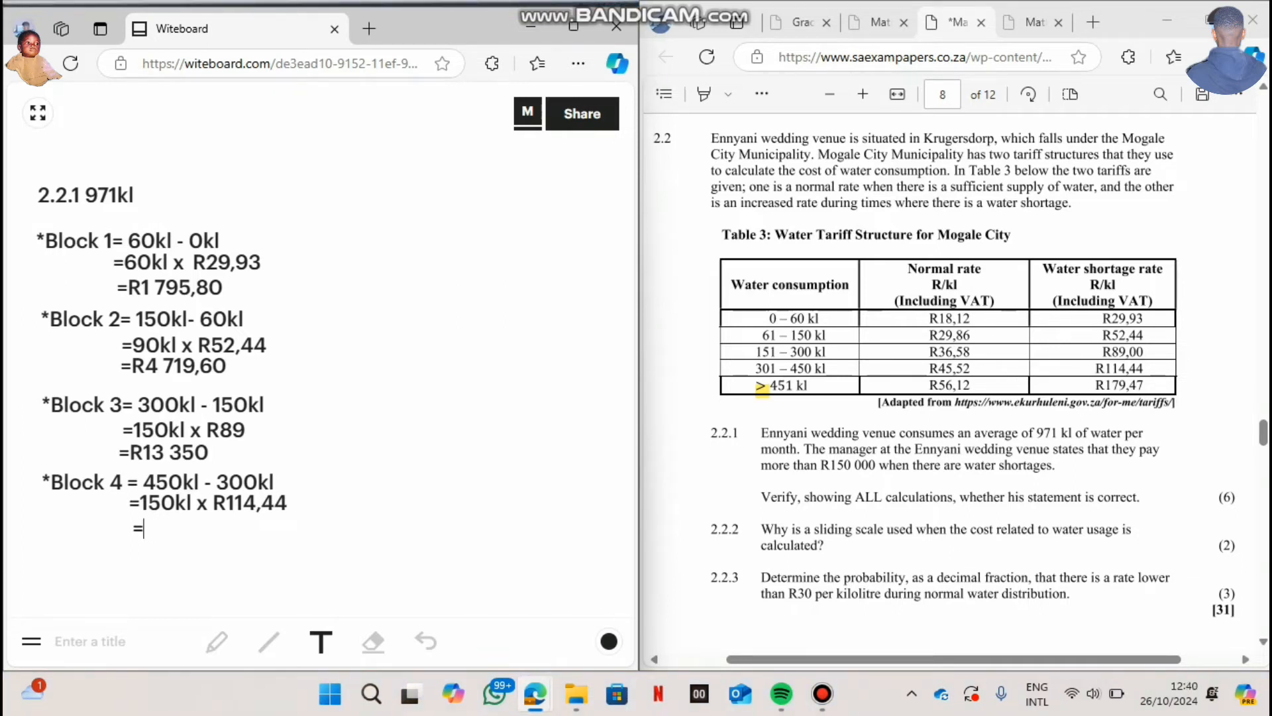
{"action": "type", "text": "R1"}
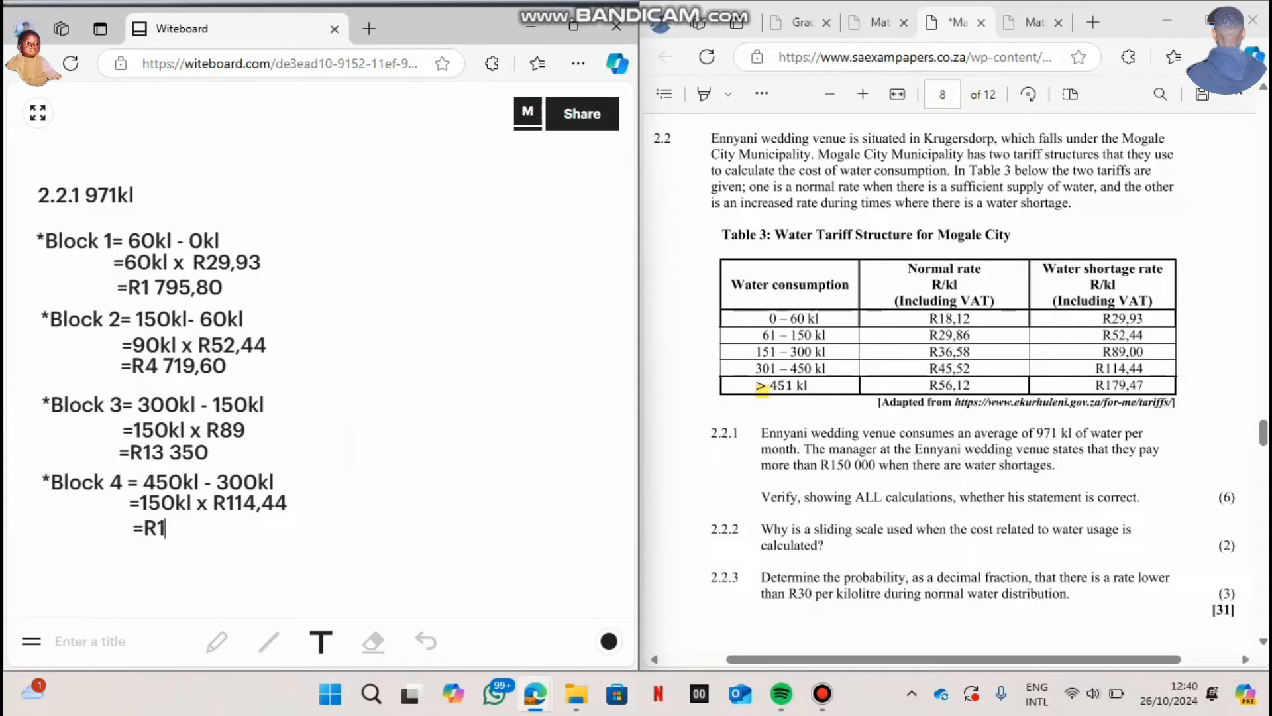
{"action": "type", "text": "71"}
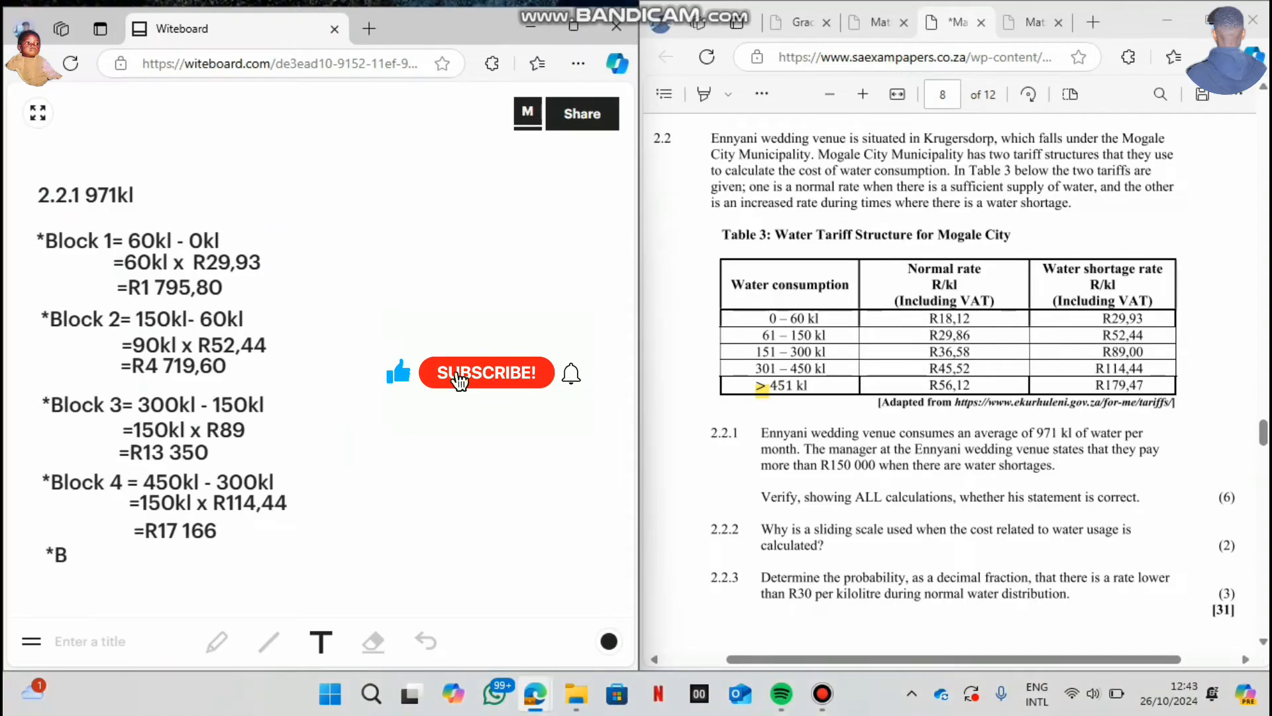
{"action": "type", "text": "lock"}
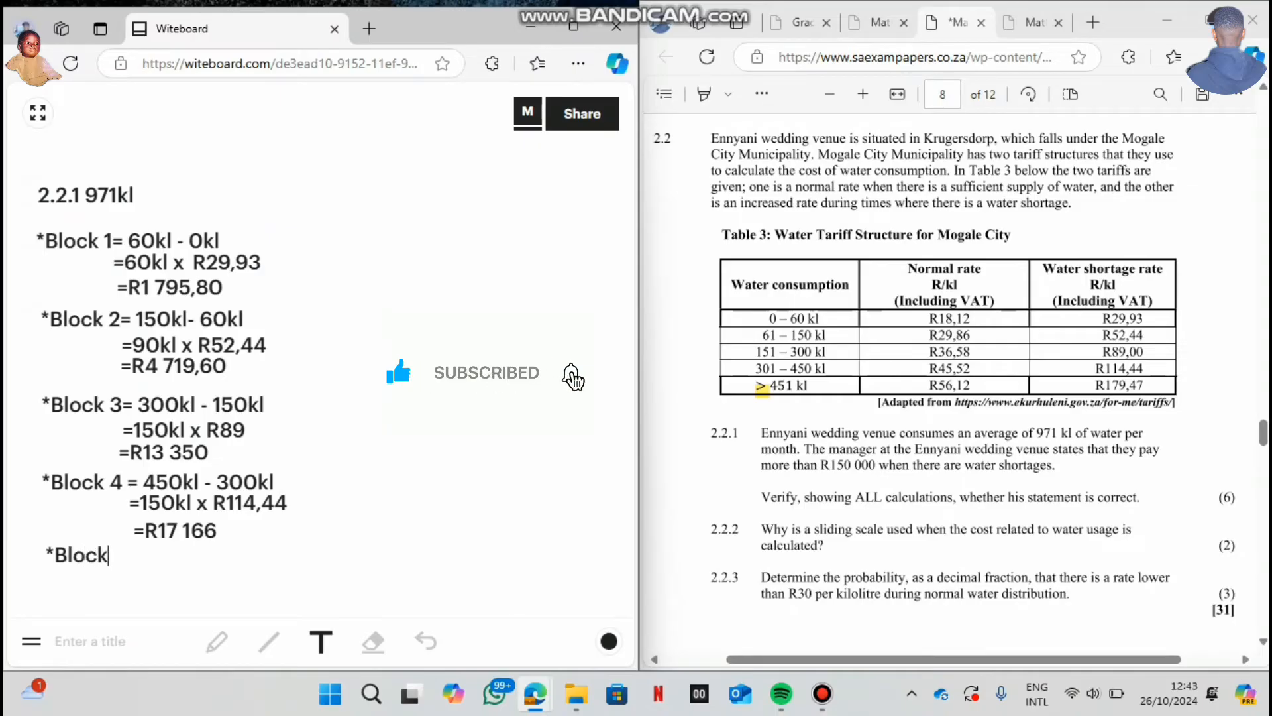
Write Block 5 as '= 971 - (60+90+150+150)'.
{"action": "type", "text": "5"}
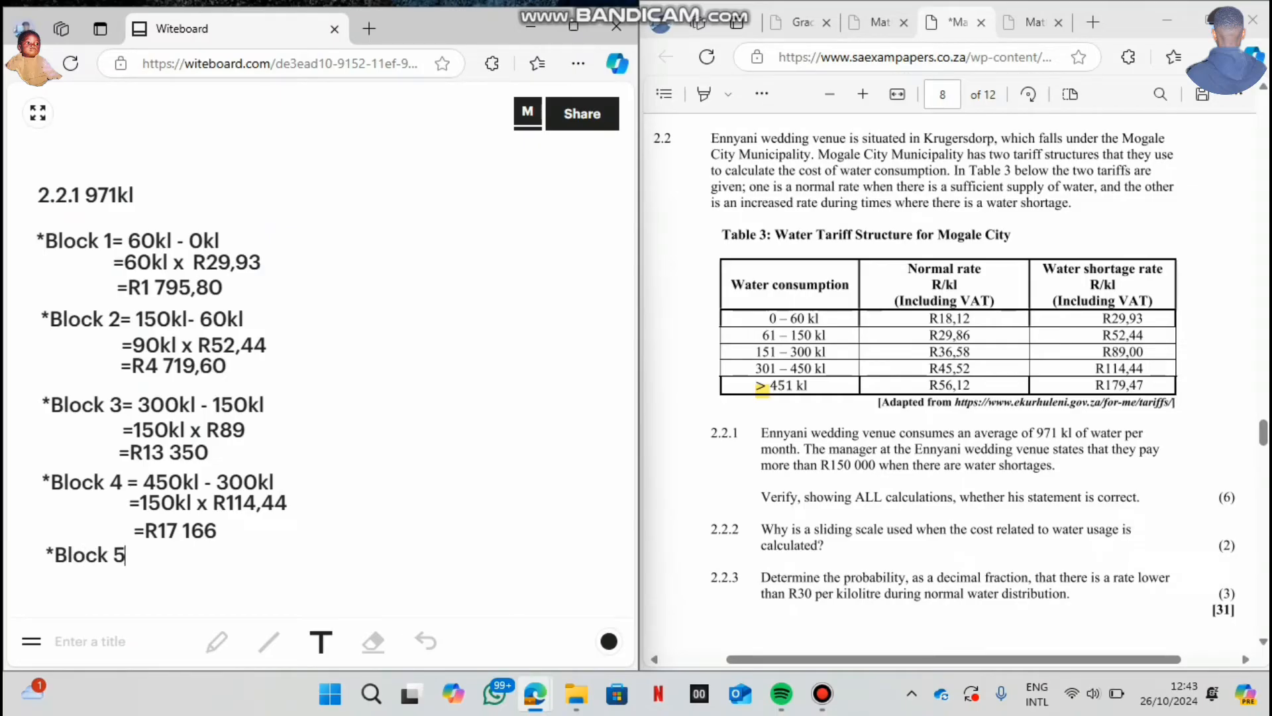
{"action": "type", "text": "="}
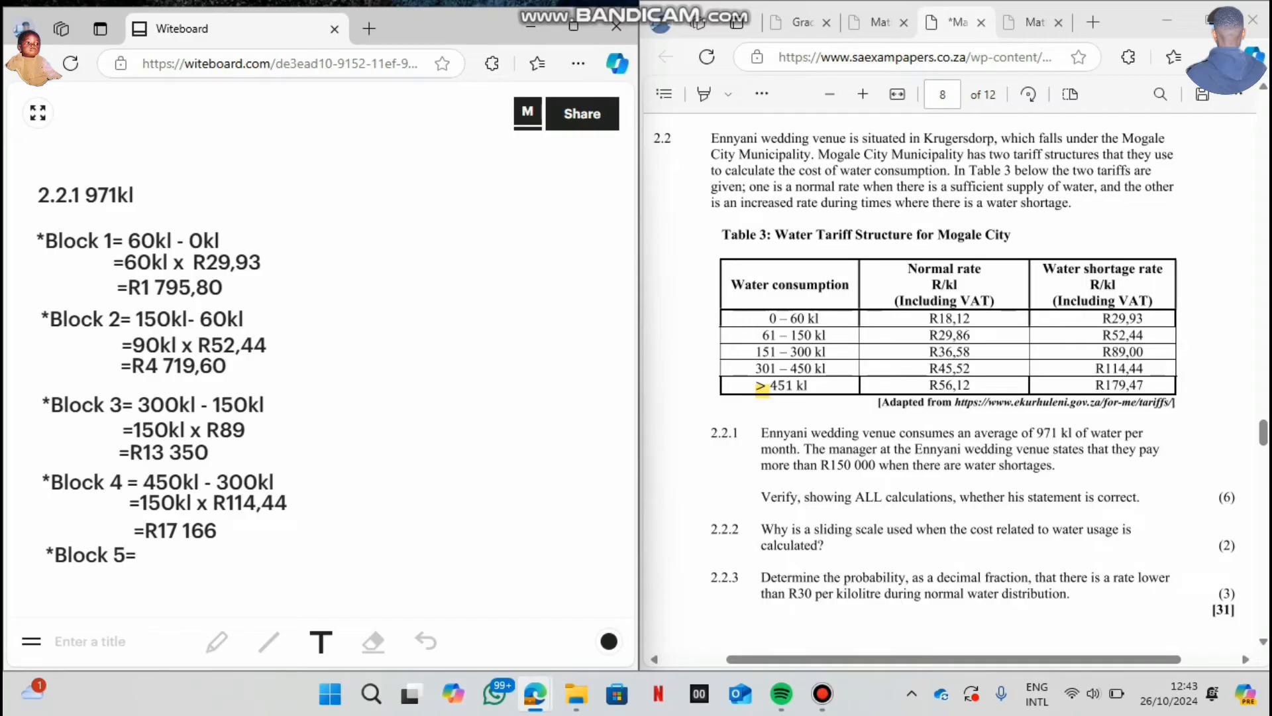
{"action": "type", "text": "9"}
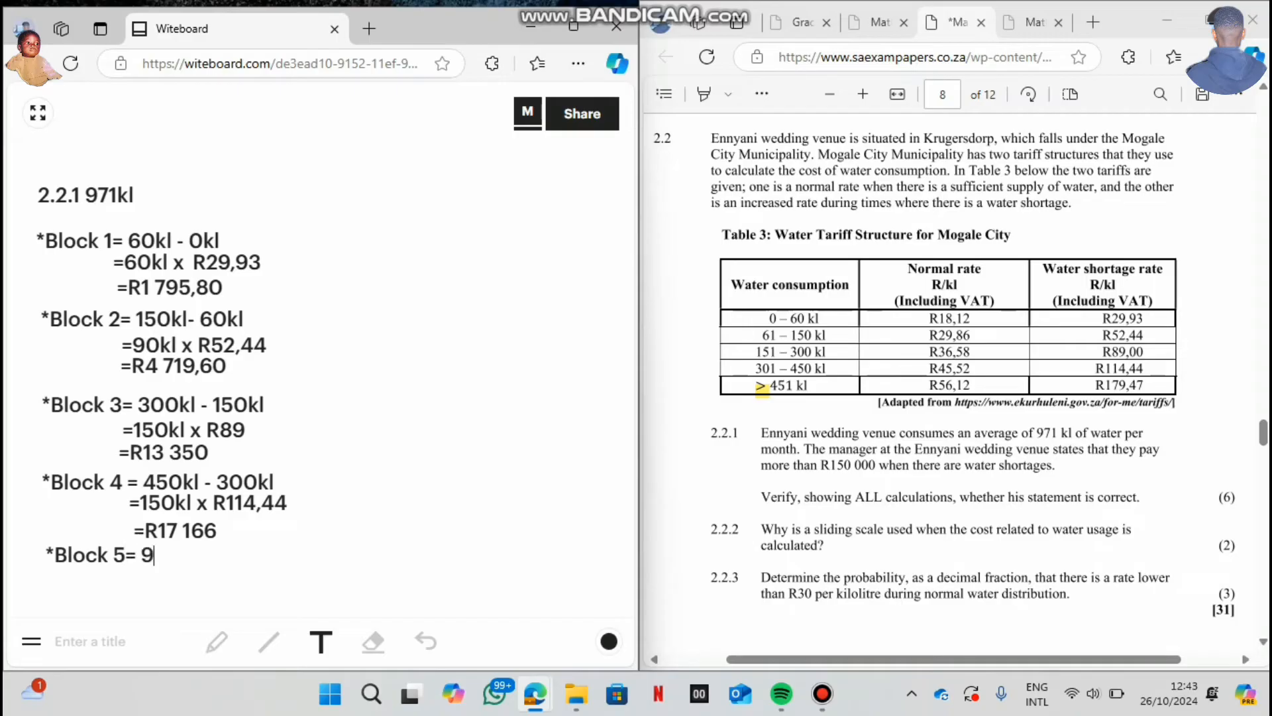
{"action": "type", "text": "71-"}
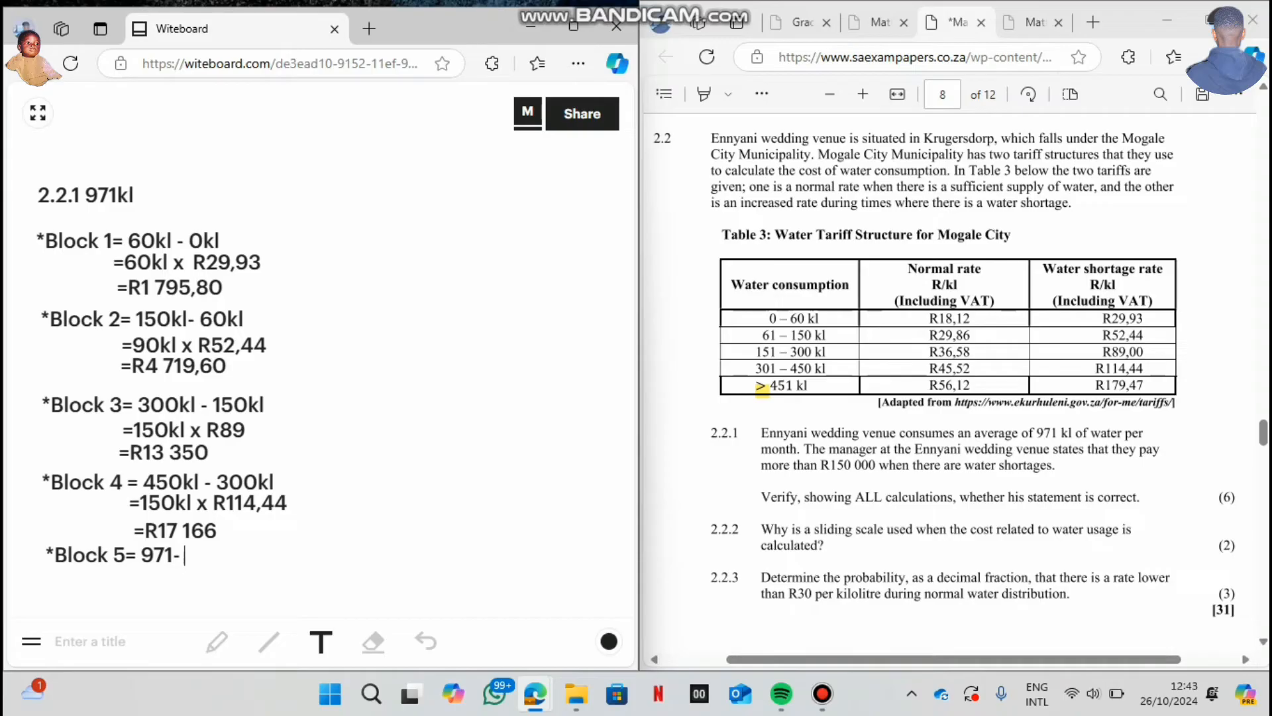
{"action": "type", "text": "("}
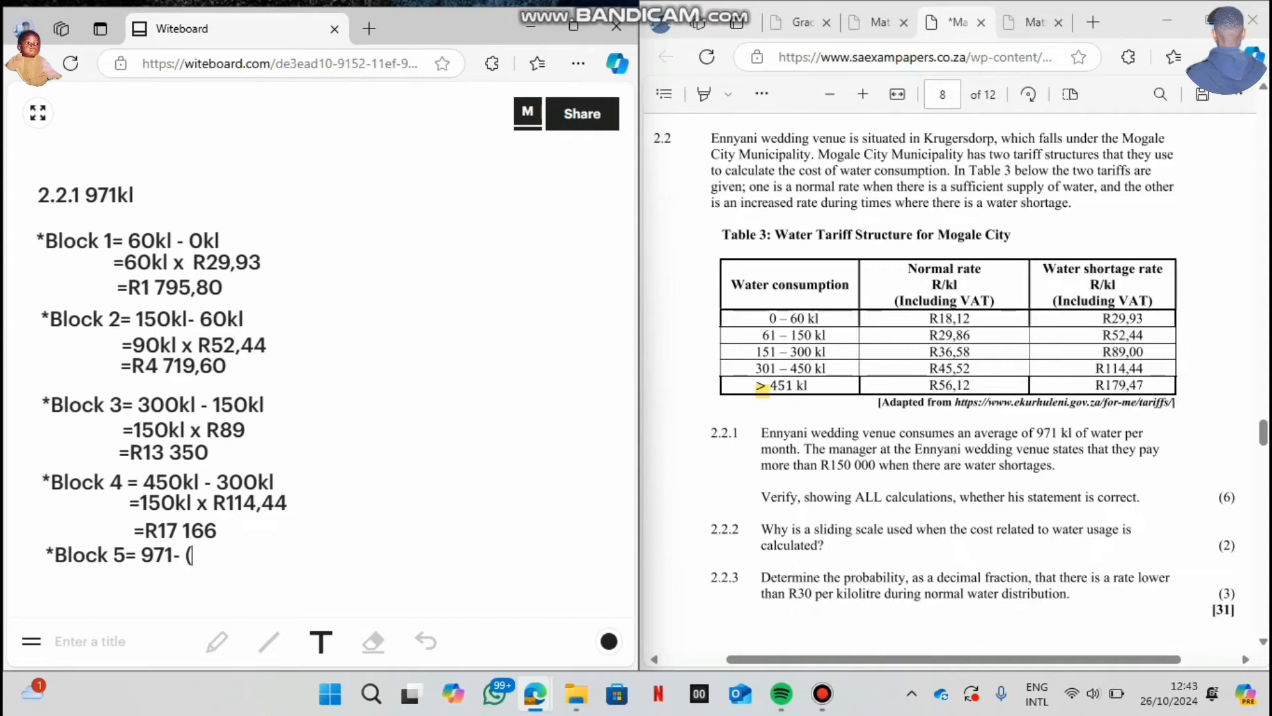
{"action": "type", "text": "6"}
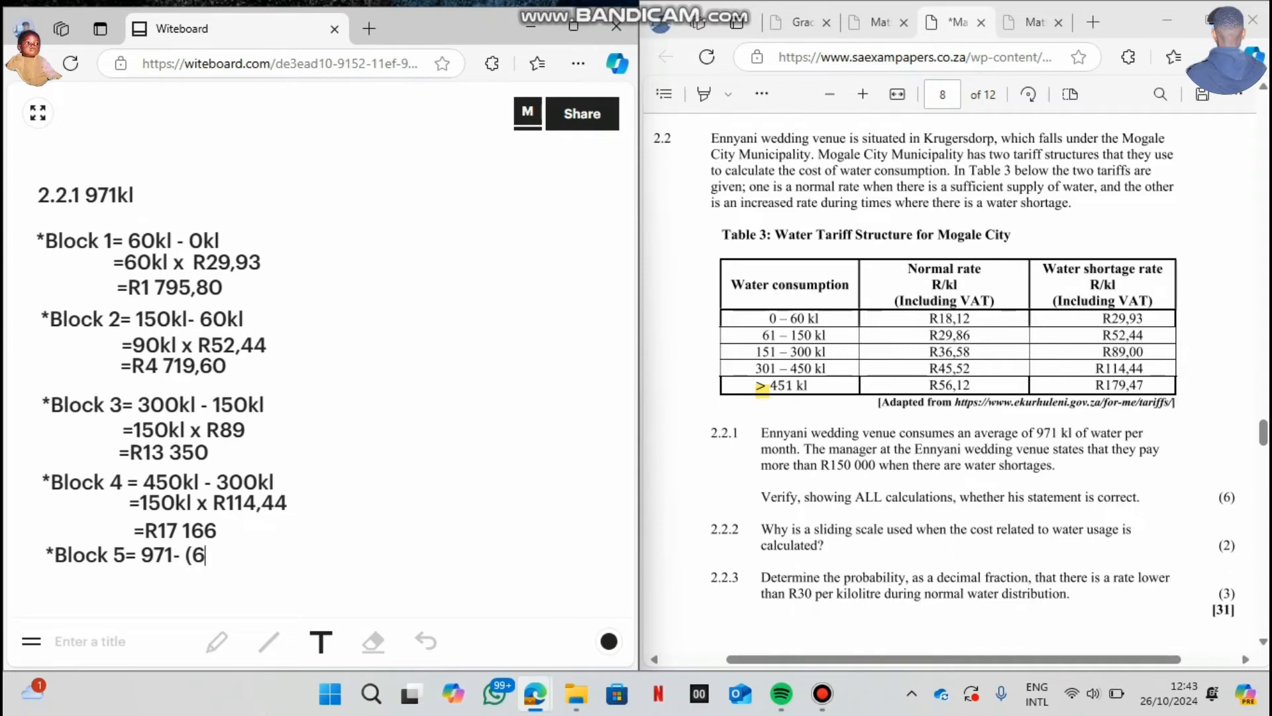
{"action": "type", "text": "60+"}
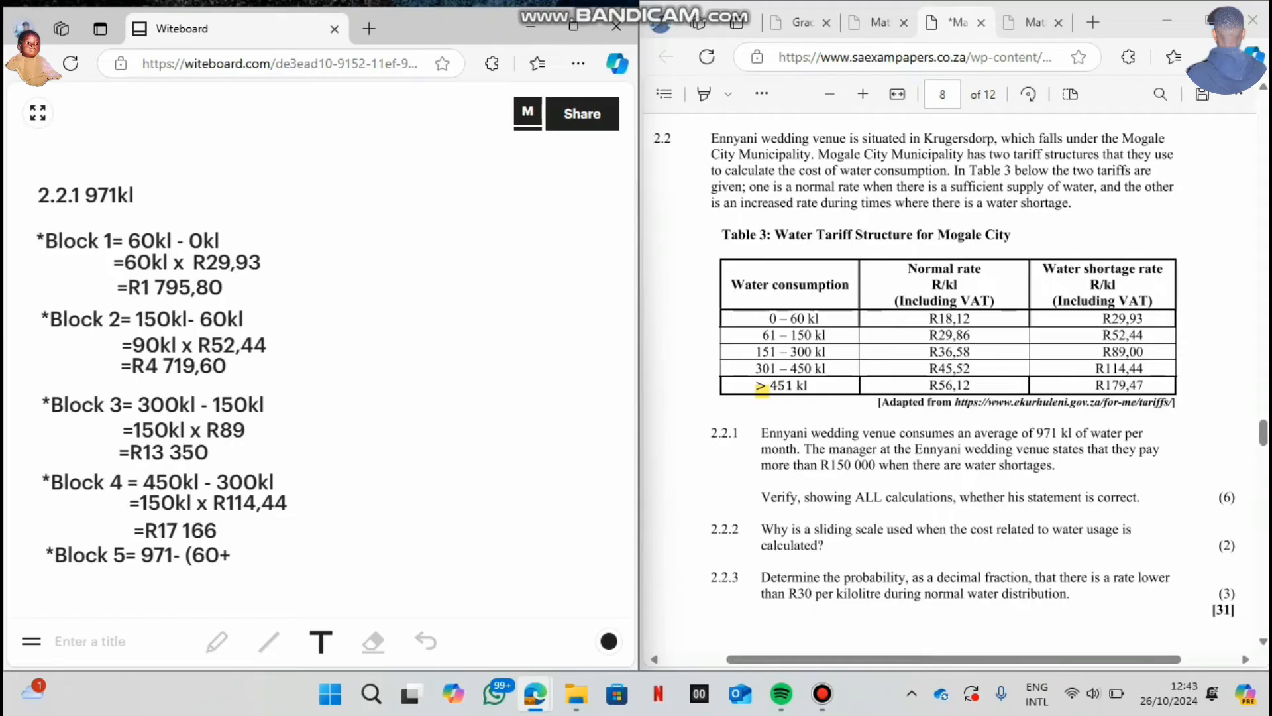
{"action": "type", "text": "90+"}
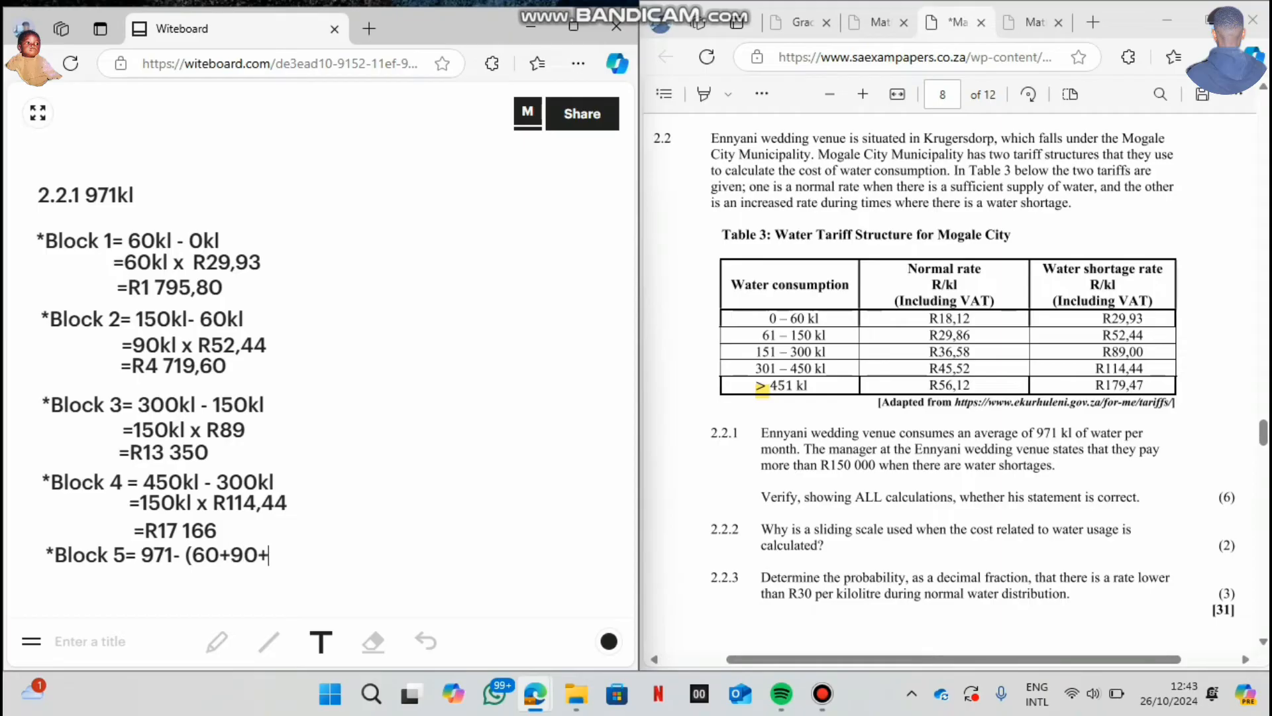
{"action": "type", "text": "150="}
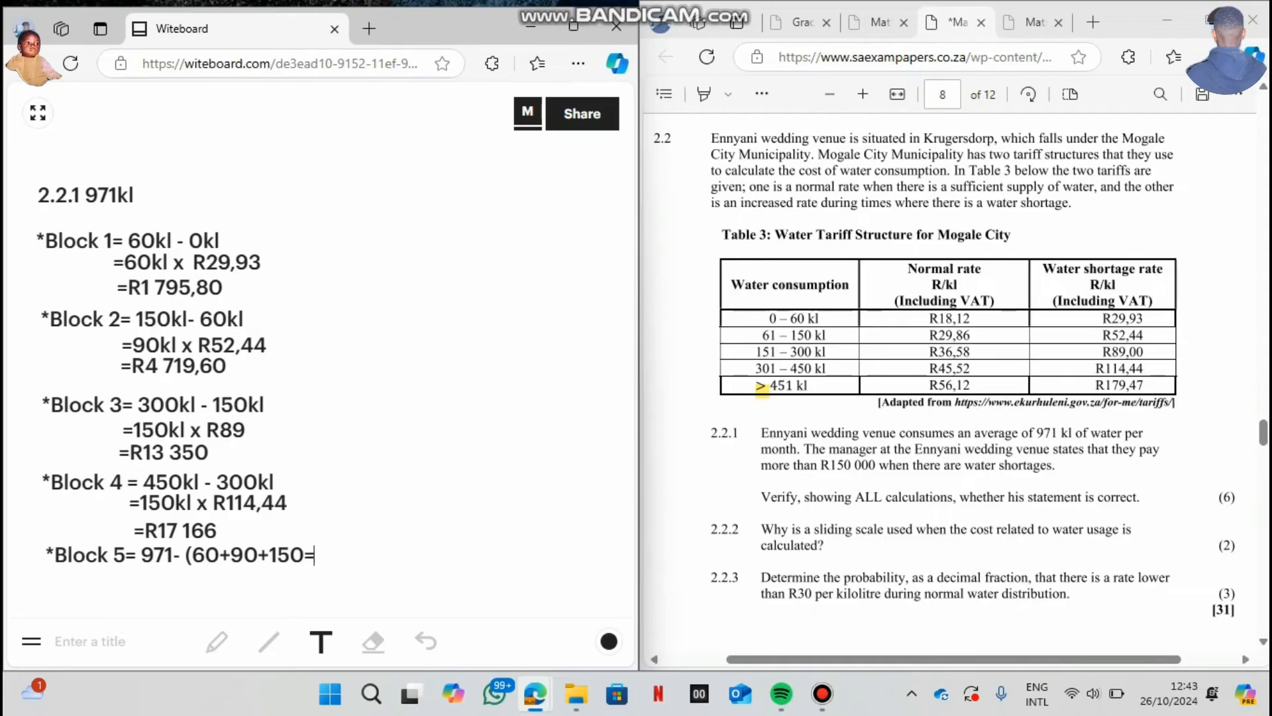
{"action": "type", "text": "+"}
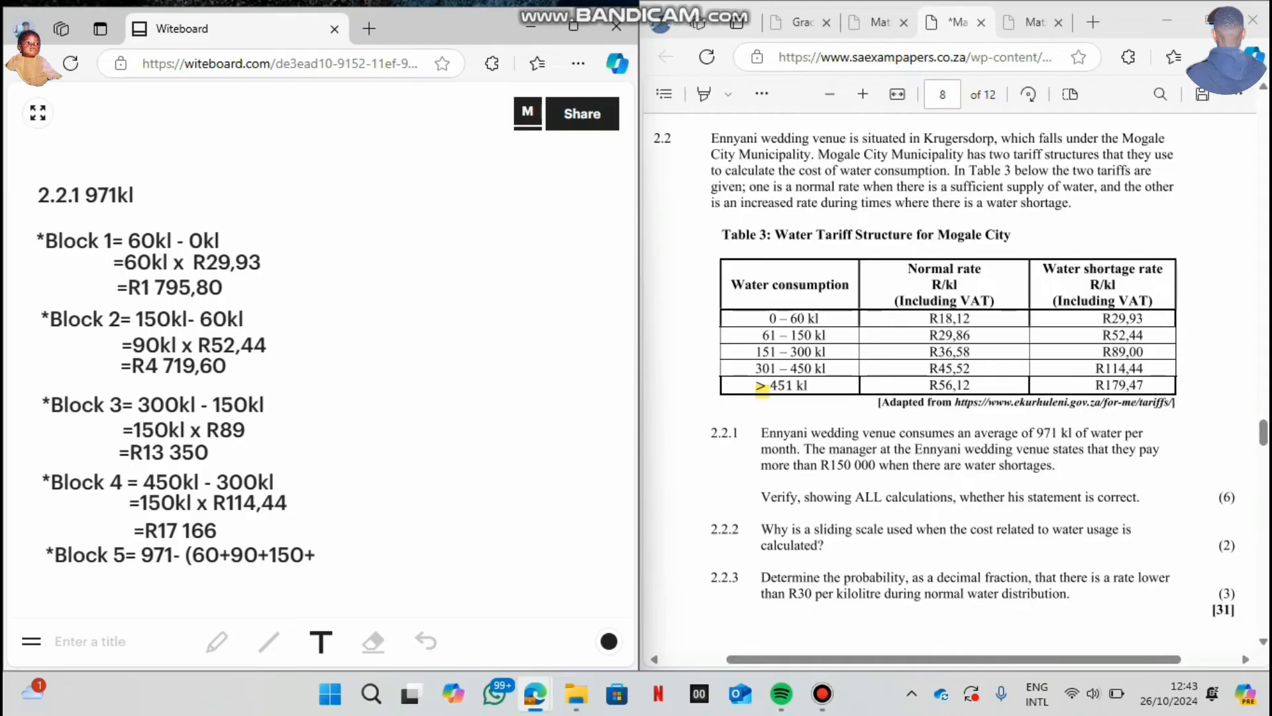
{"action": "type", "text": "150"}
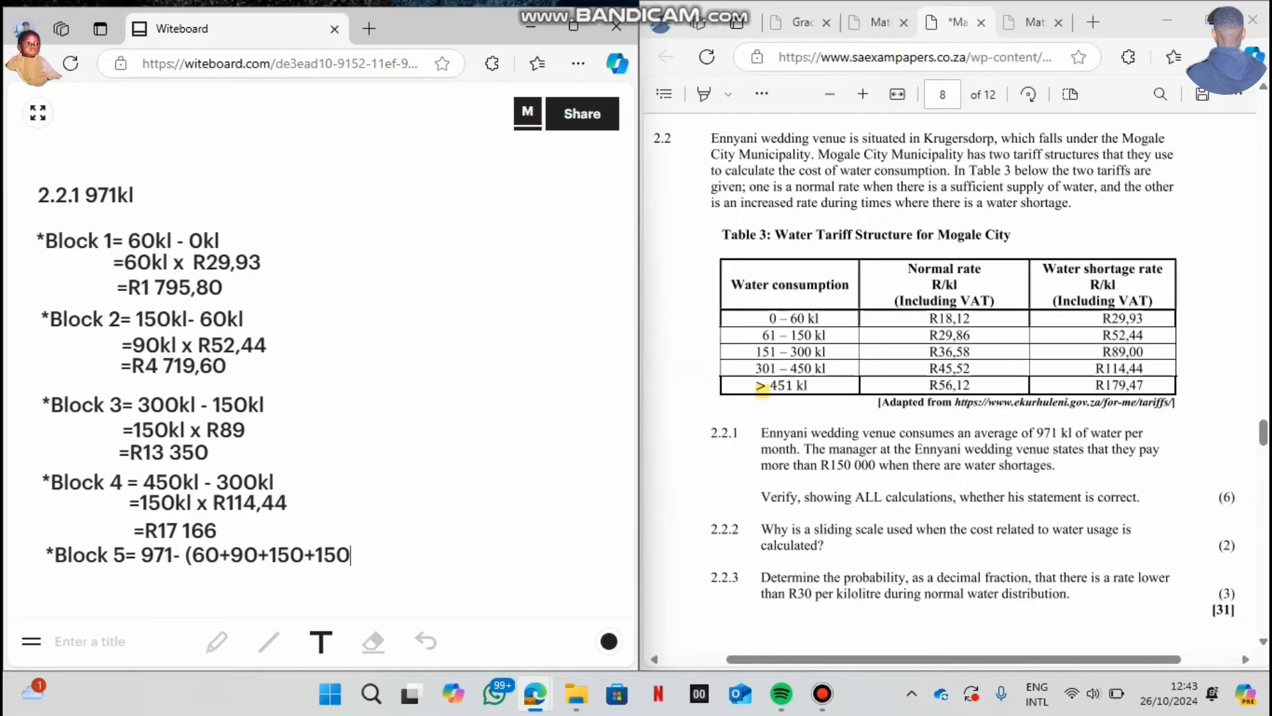
{"action": "type", "text": ")"}
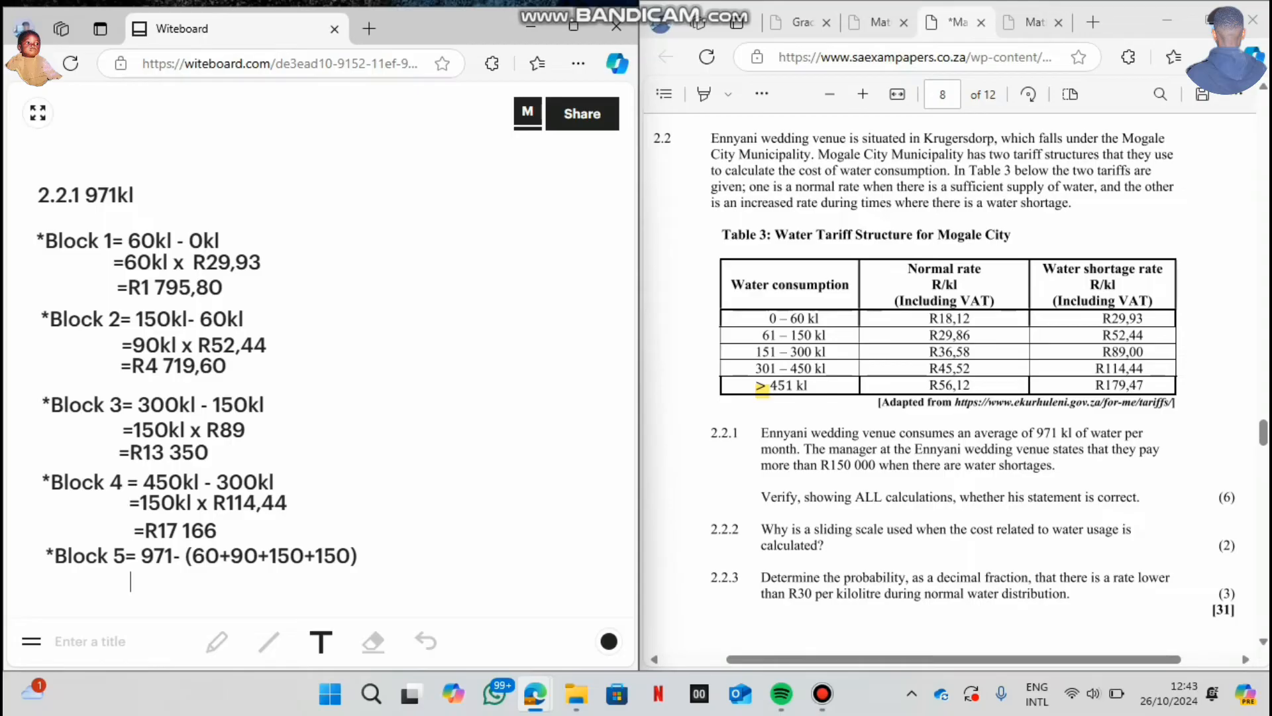
Simplify Block 5 to '971 - 450' on the next line.
{"action": "type", "text": "97"}
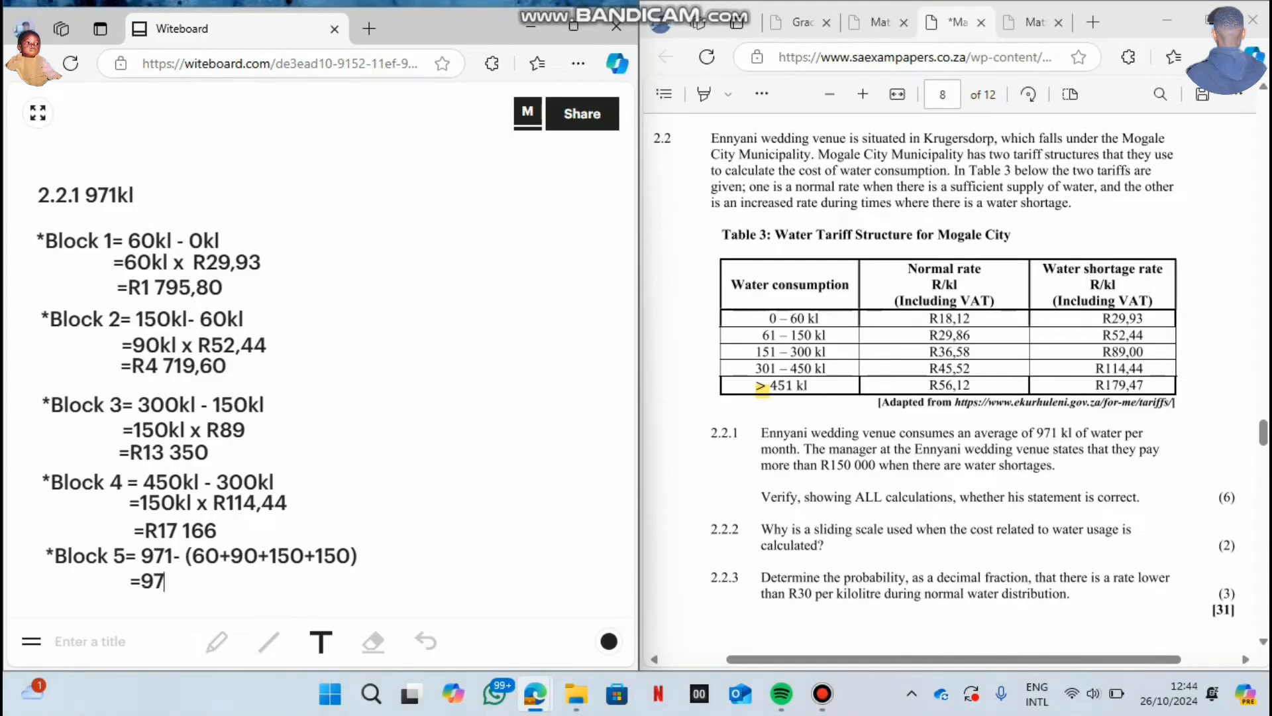
{"action": "type", "text": "1-"}
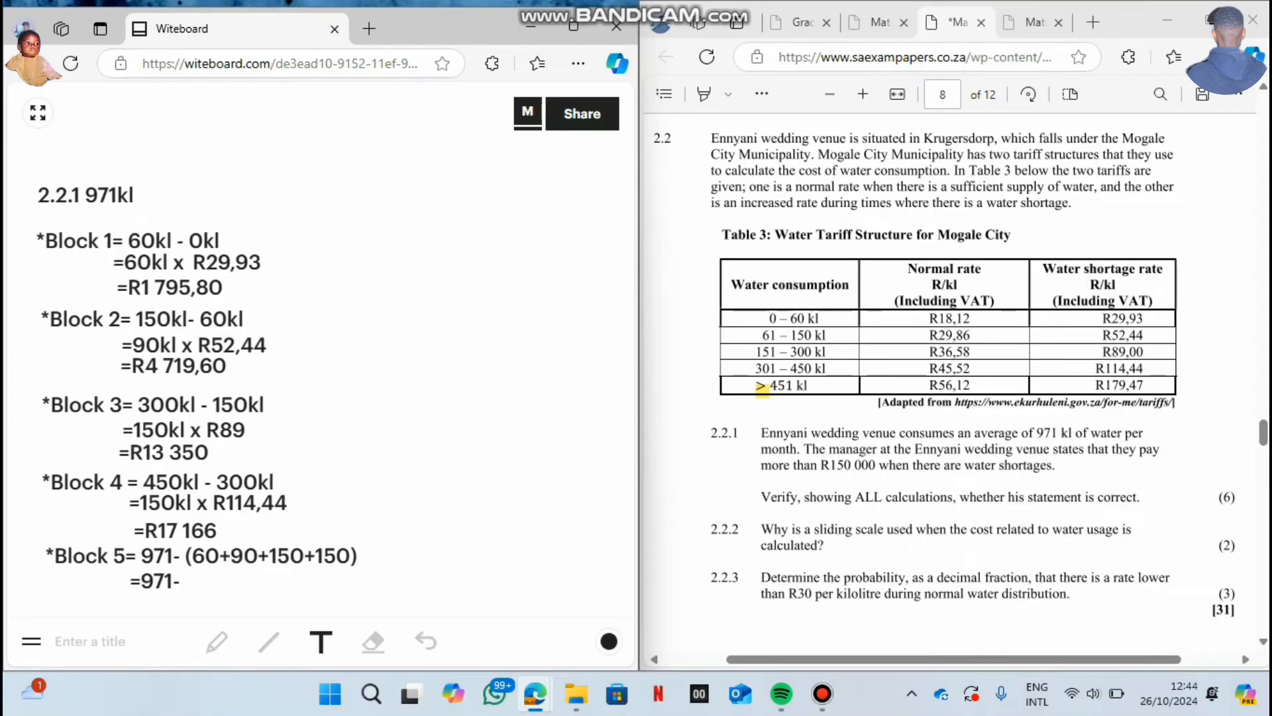
{"action": "type", "text": "450"}
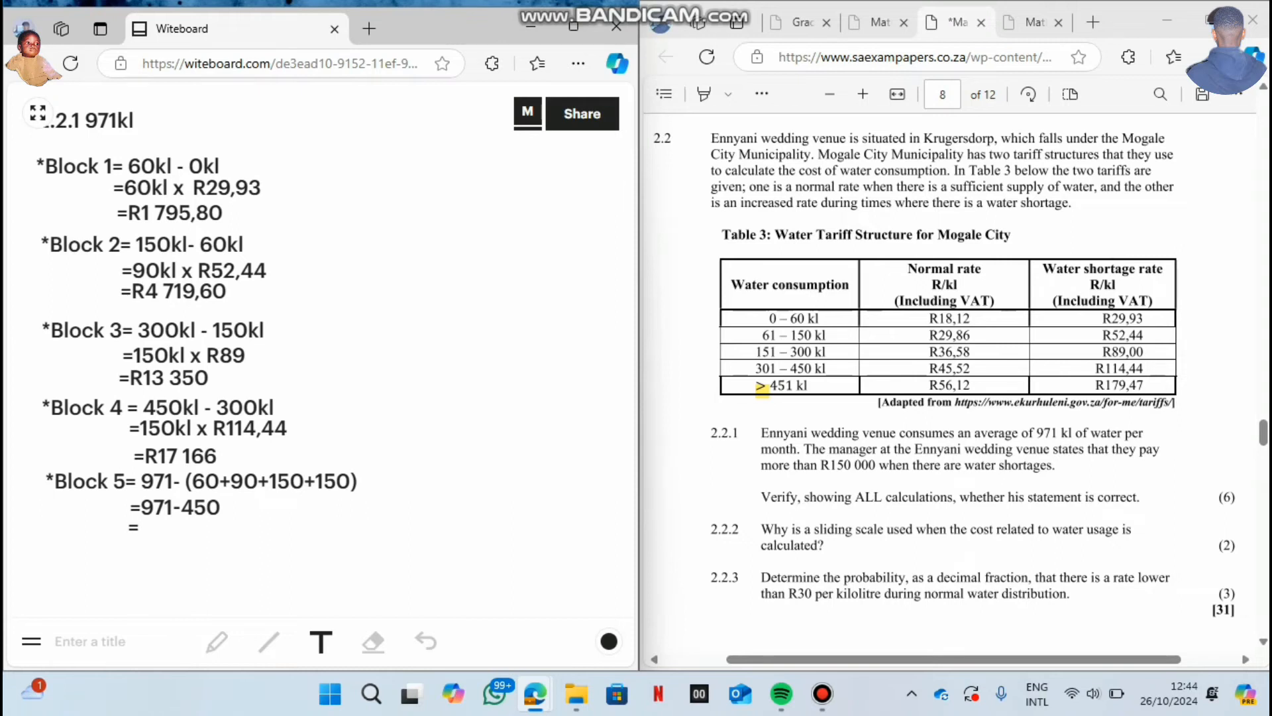
Write the Block 5 quantity '521kl x R179,47'.
{"action": "type", "text": "521kl"}
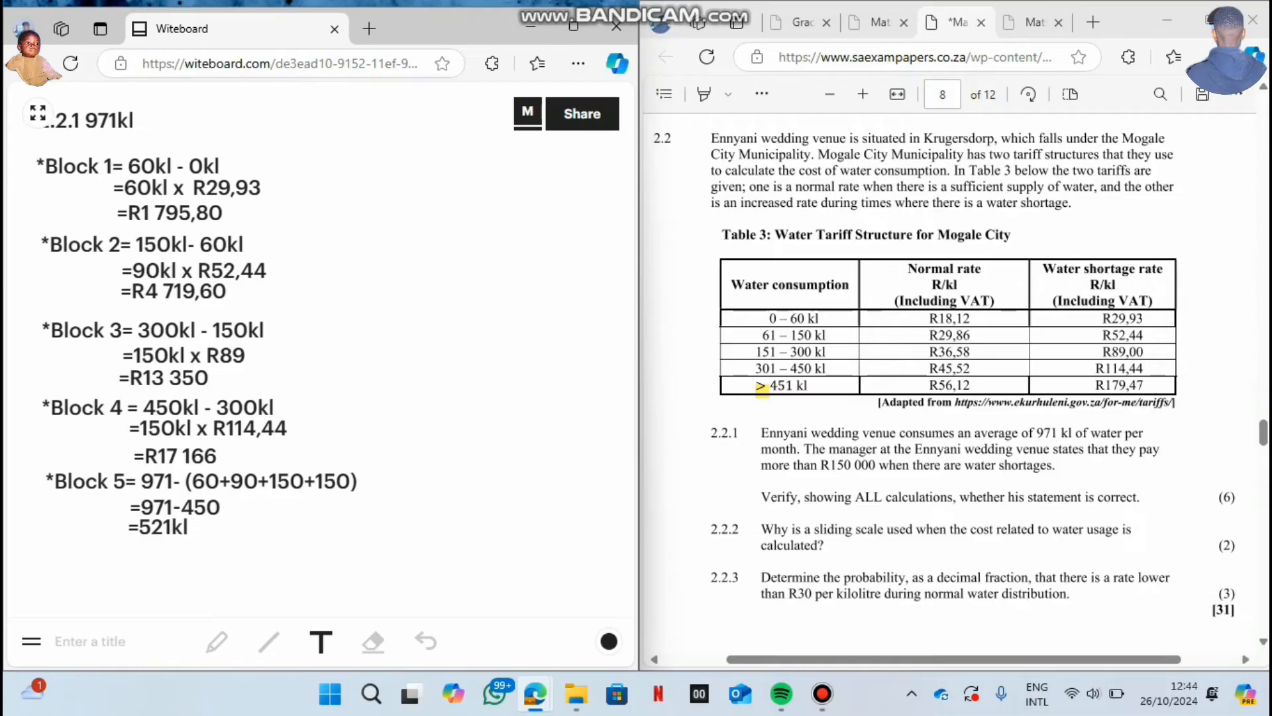
{"action": "type", "text": "x"}
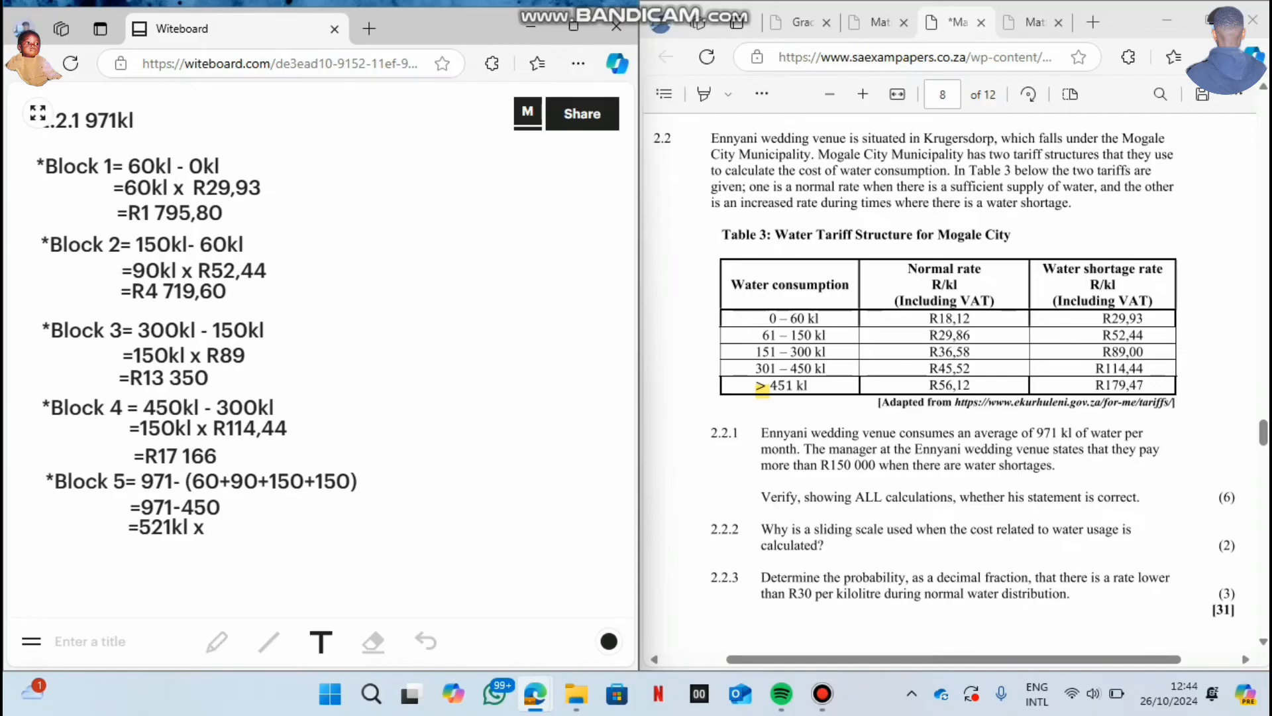
{"action": "type", "text": "R"}
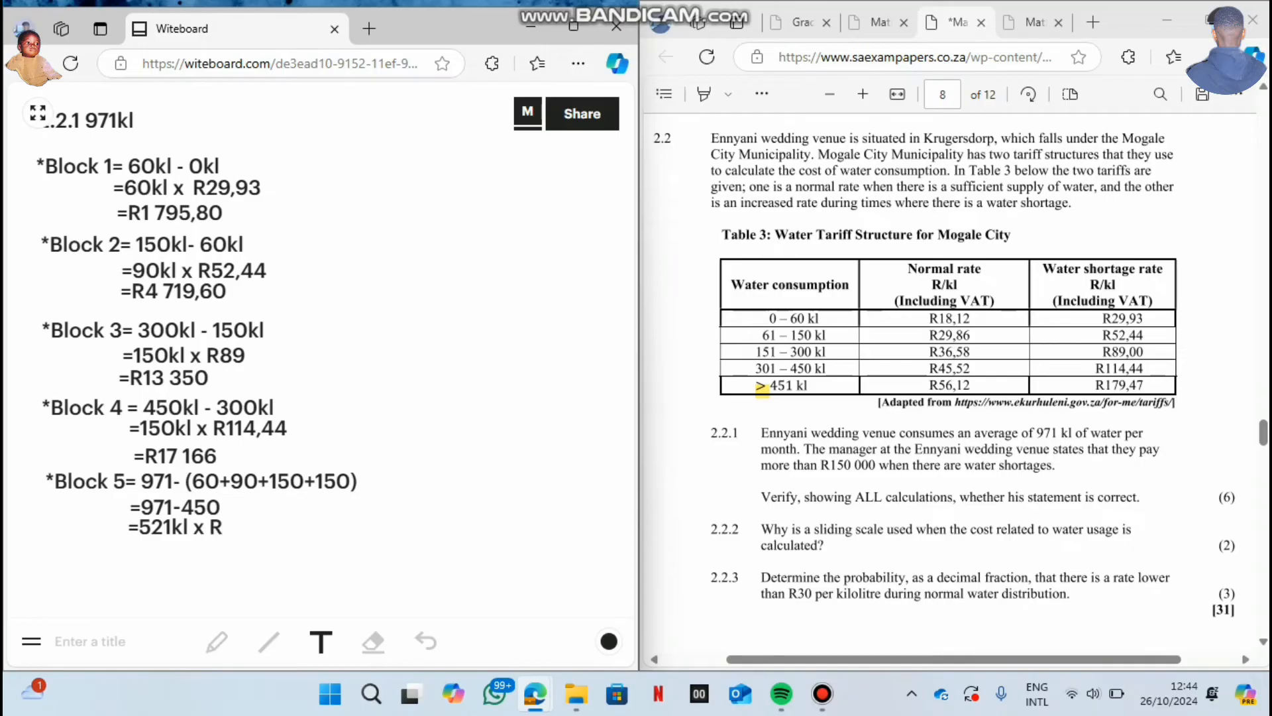
{"action": "type", "text": "17"}
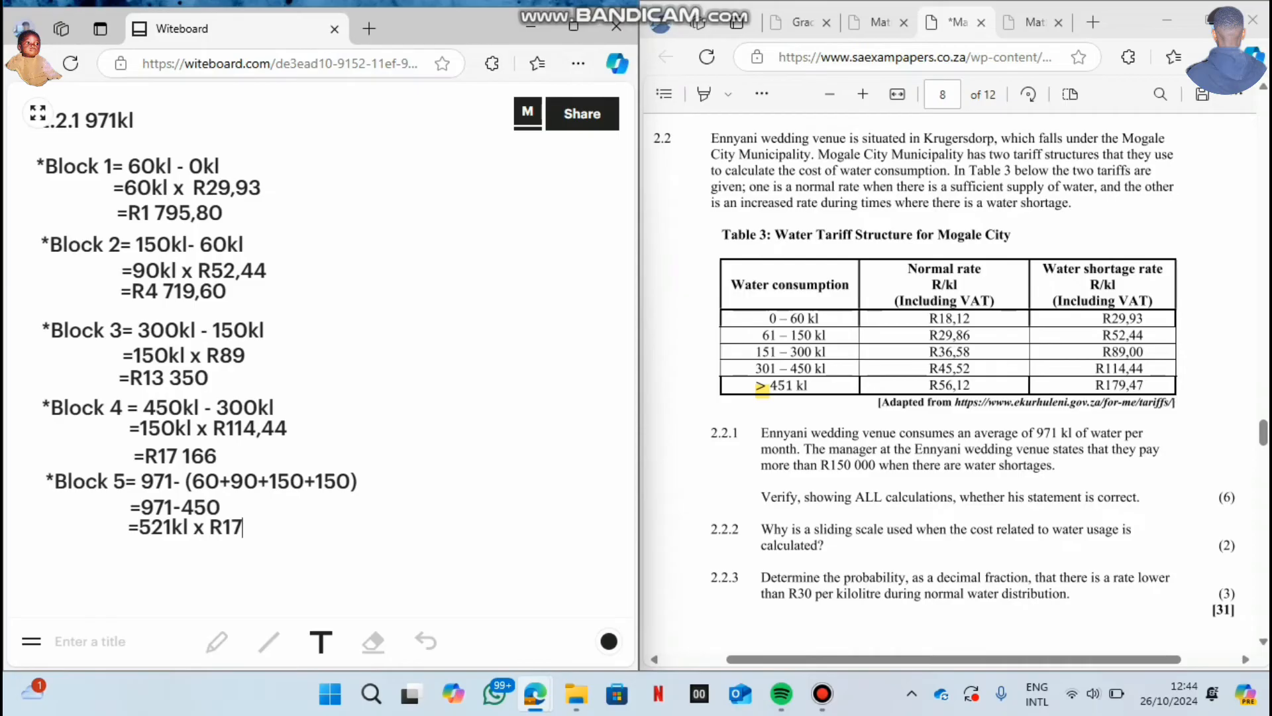
{"action": "type", "text": "9"}
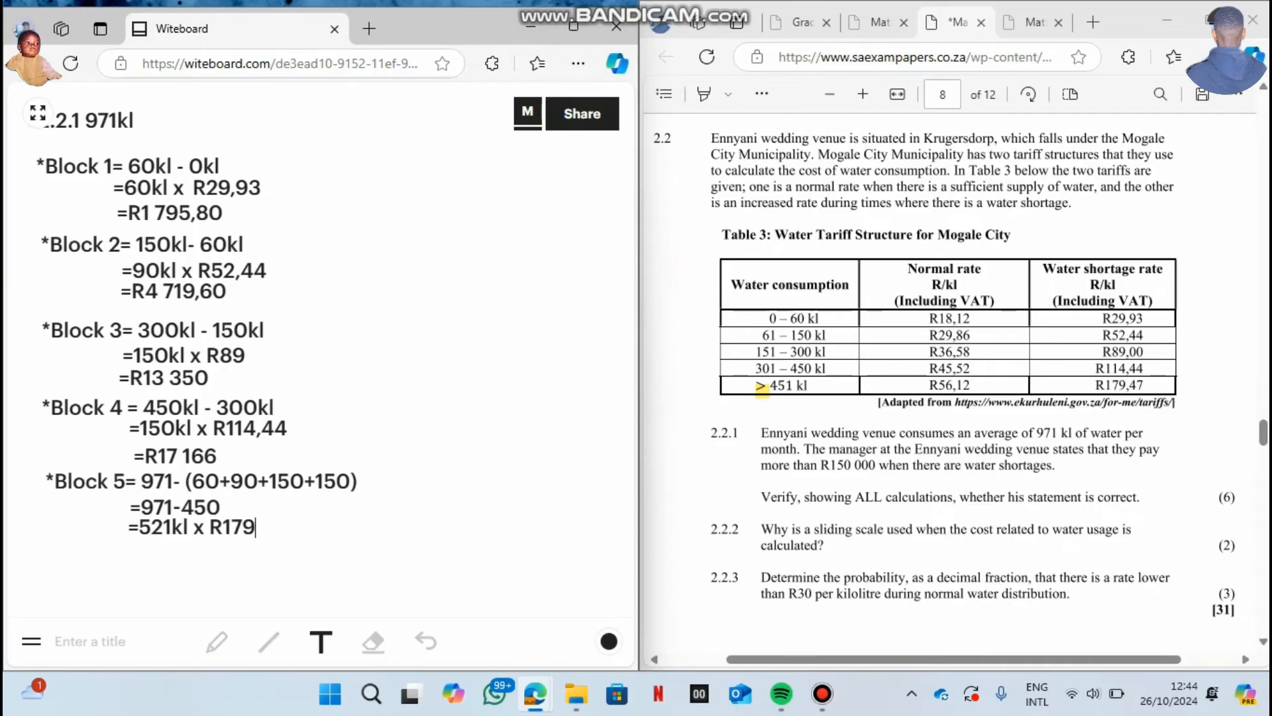
{"action": "type", "text": ",47"}
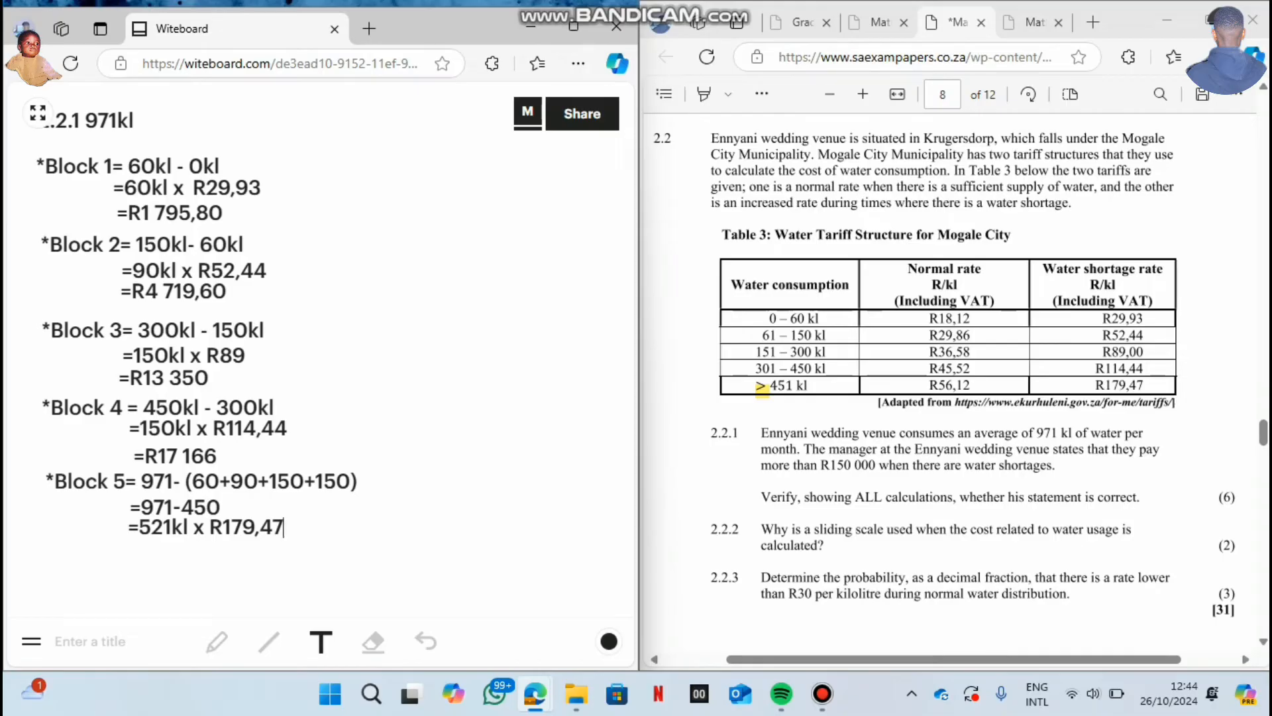
Add the Block 5 result '=R93 503,87' and start a fresh line below.
{"action": "type", "text": "=R93"}
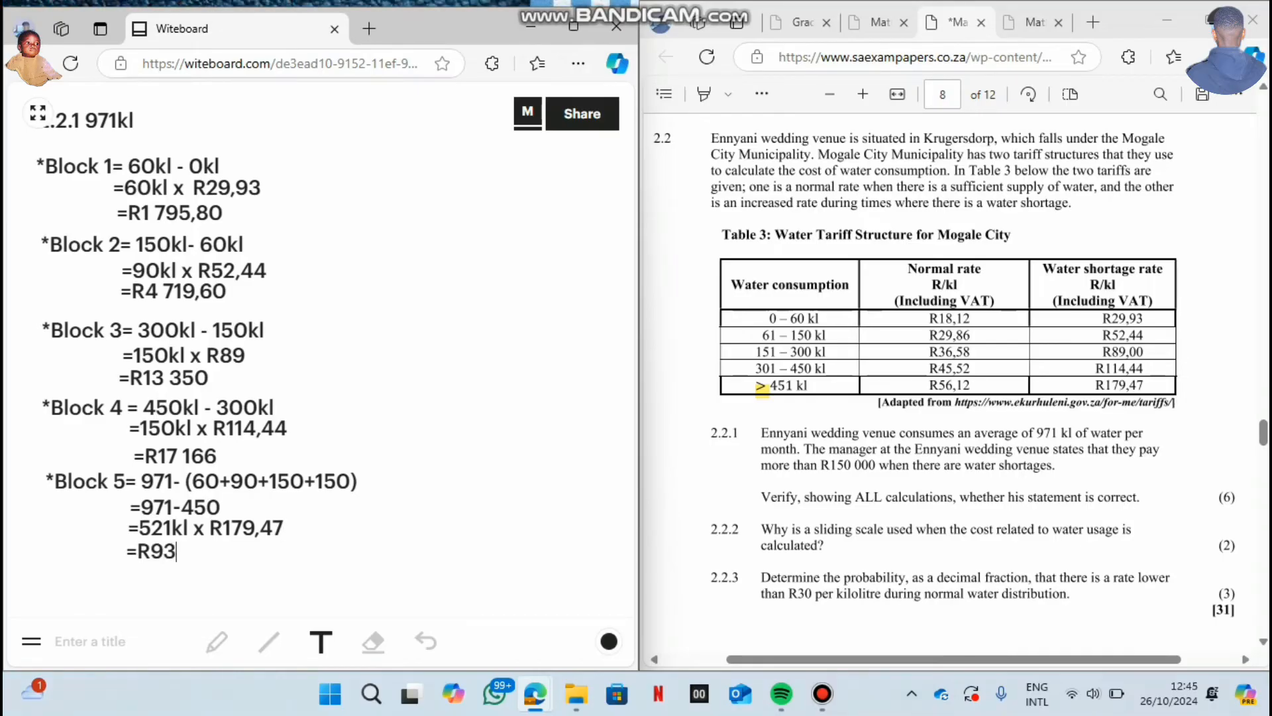
{"action": "type", "text": "50"}
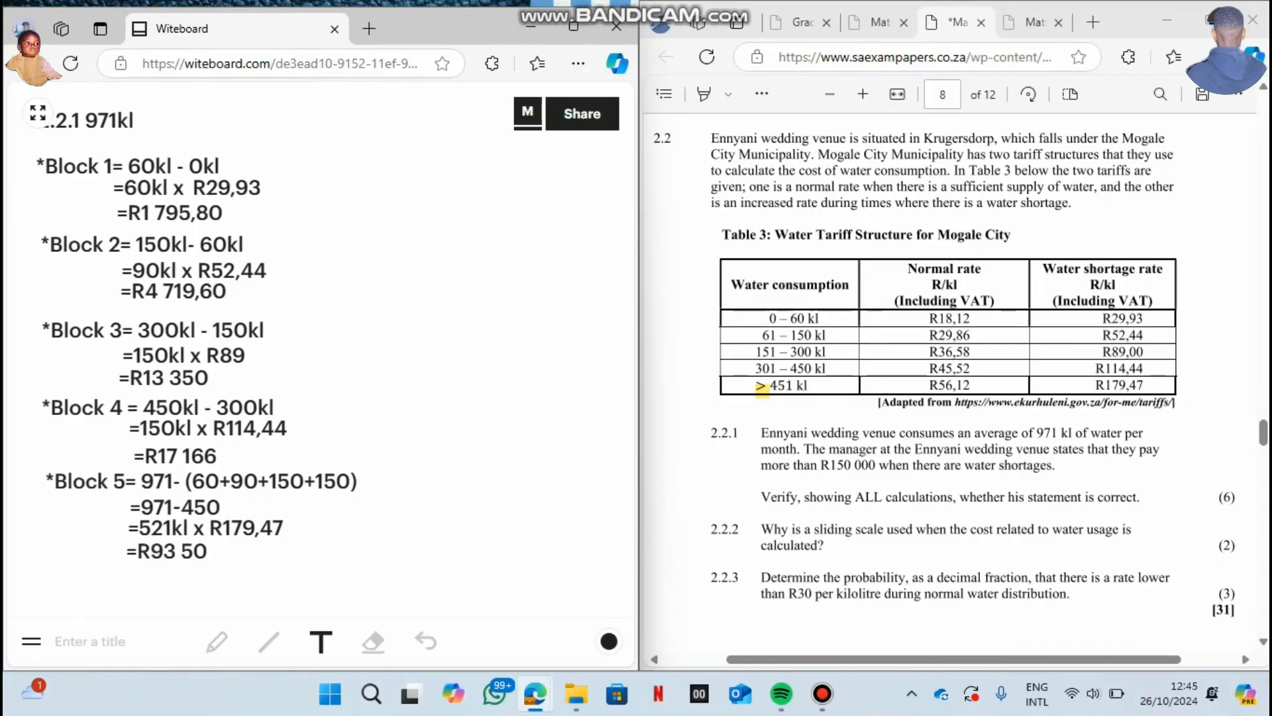
{"action": "type", "text": "3,"}
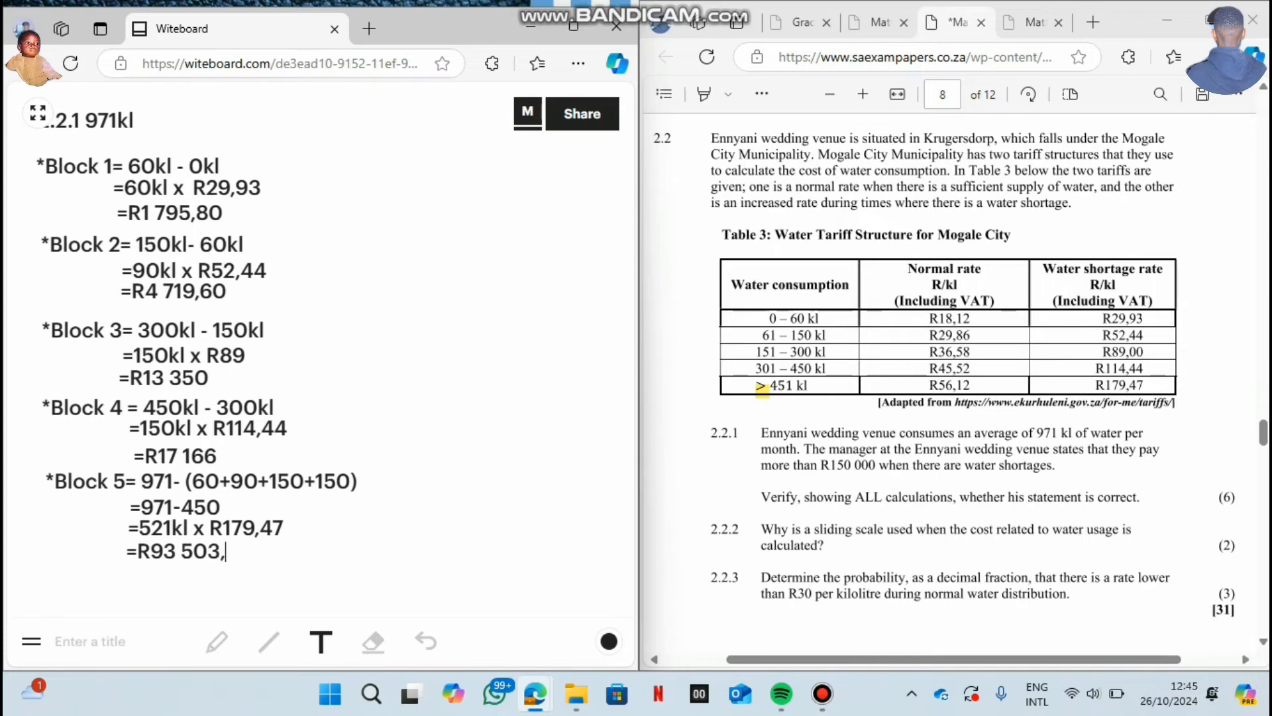
{"action": "type", "text": "87"}
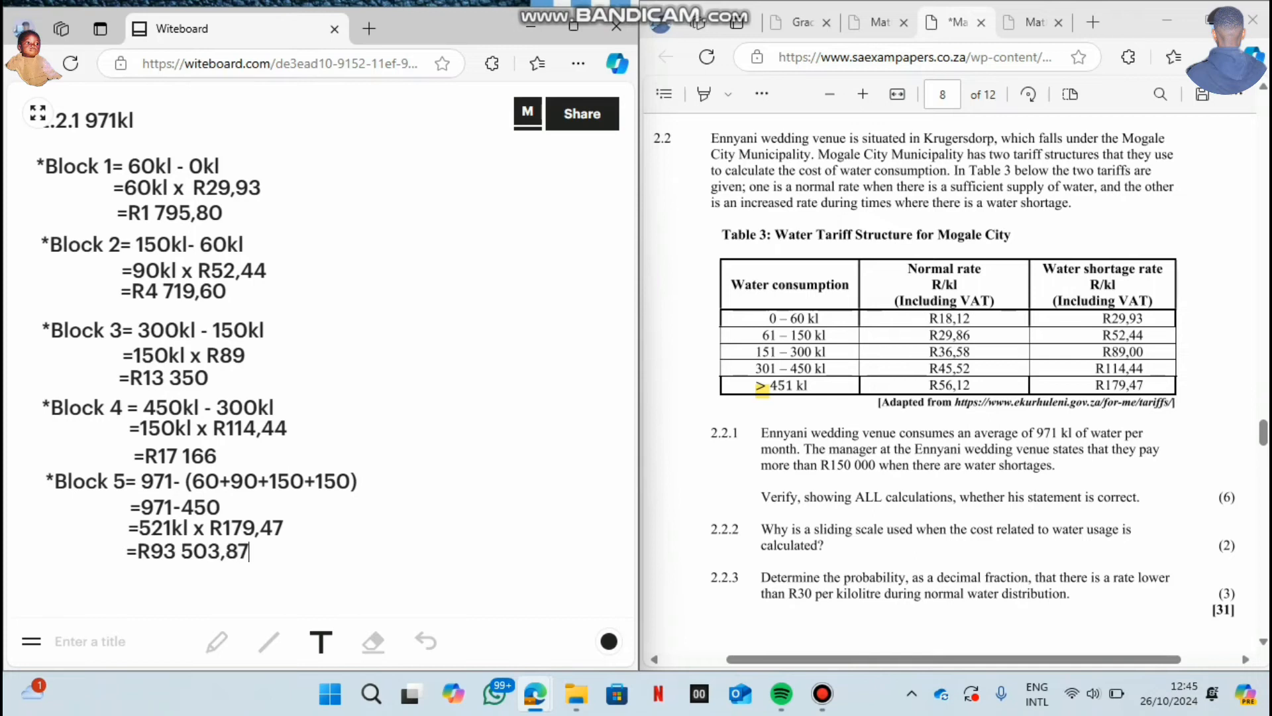
{"action": "scroll", "scroll_direction": "up", "scroll_amount": 3}
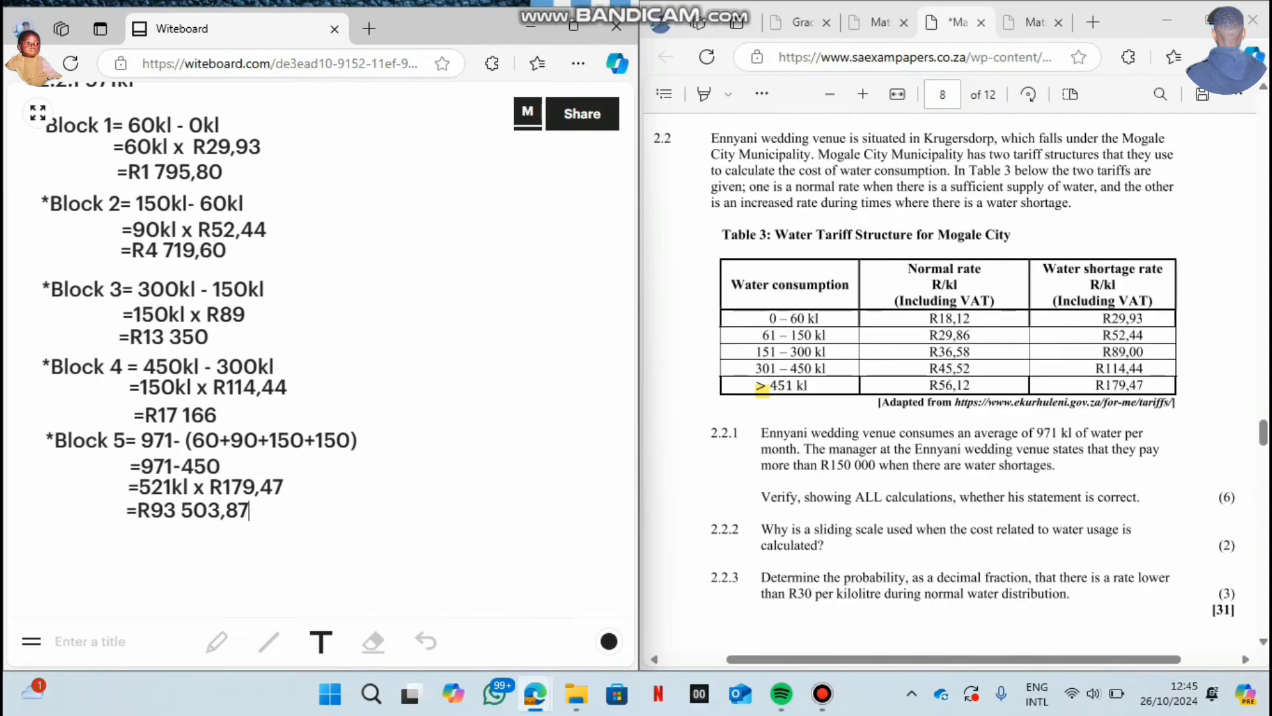
{"action": "key", "text": "enter"}
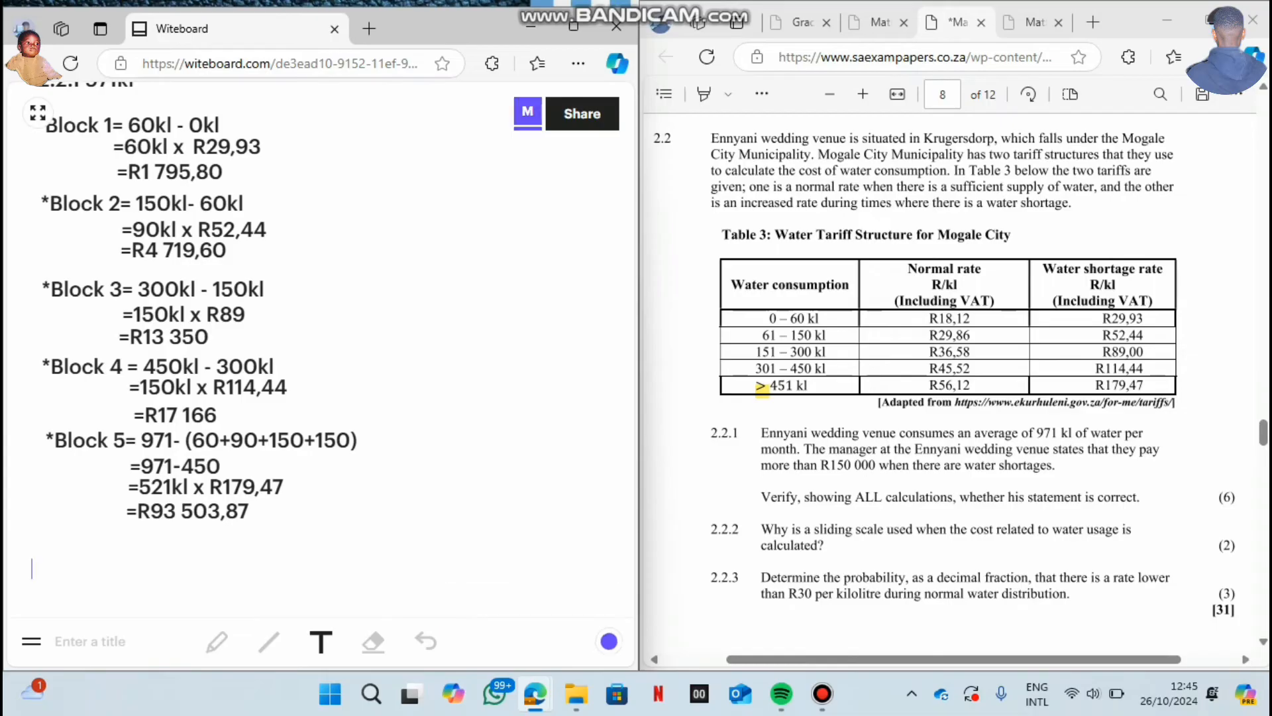
Write 'TOTAL VALUE= R1 795,80 + R4 719,60' in purple.
{"action": "type", "text": "TOTA"}
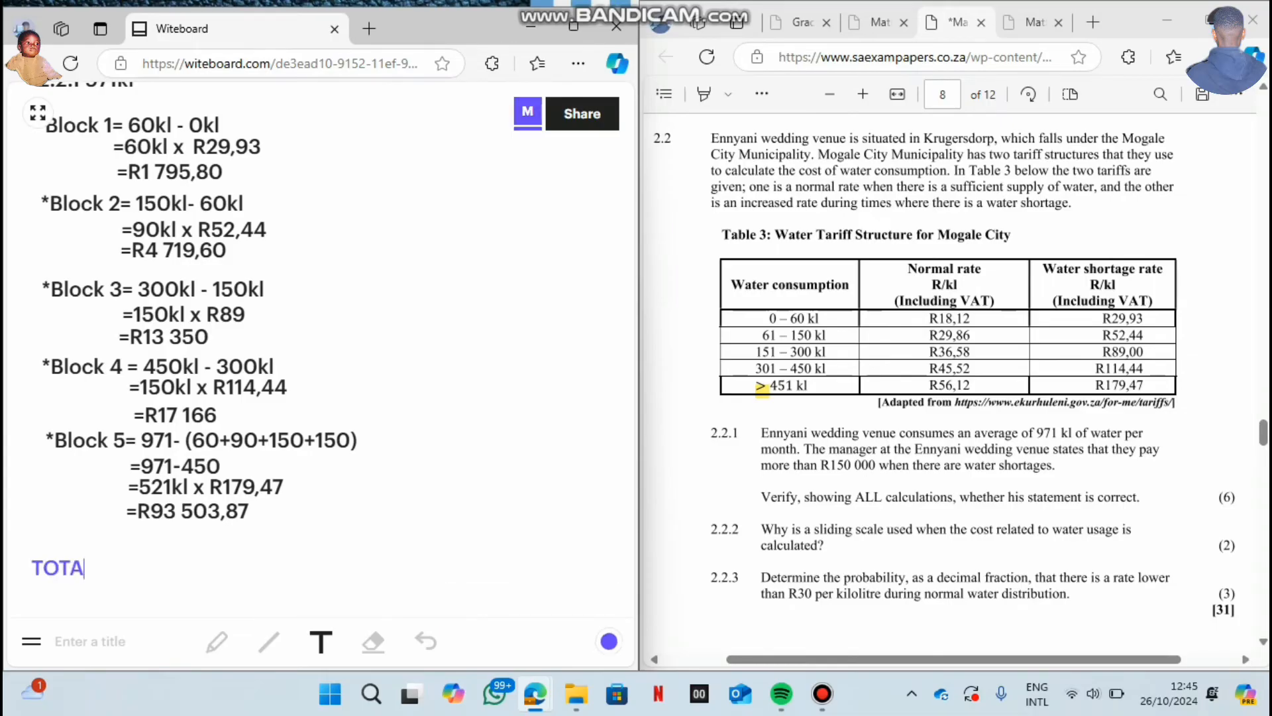
{"action": "type", "text": "L VA"}
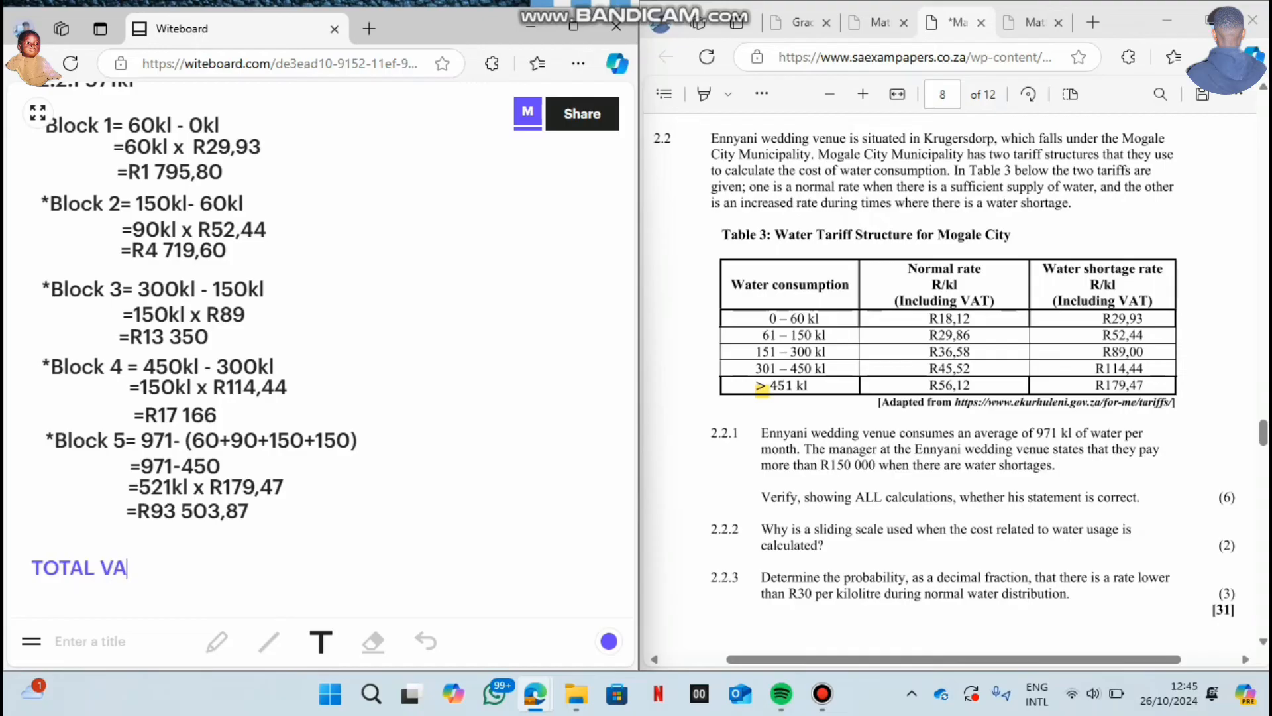
{"action": "type", "text": "LUE="}
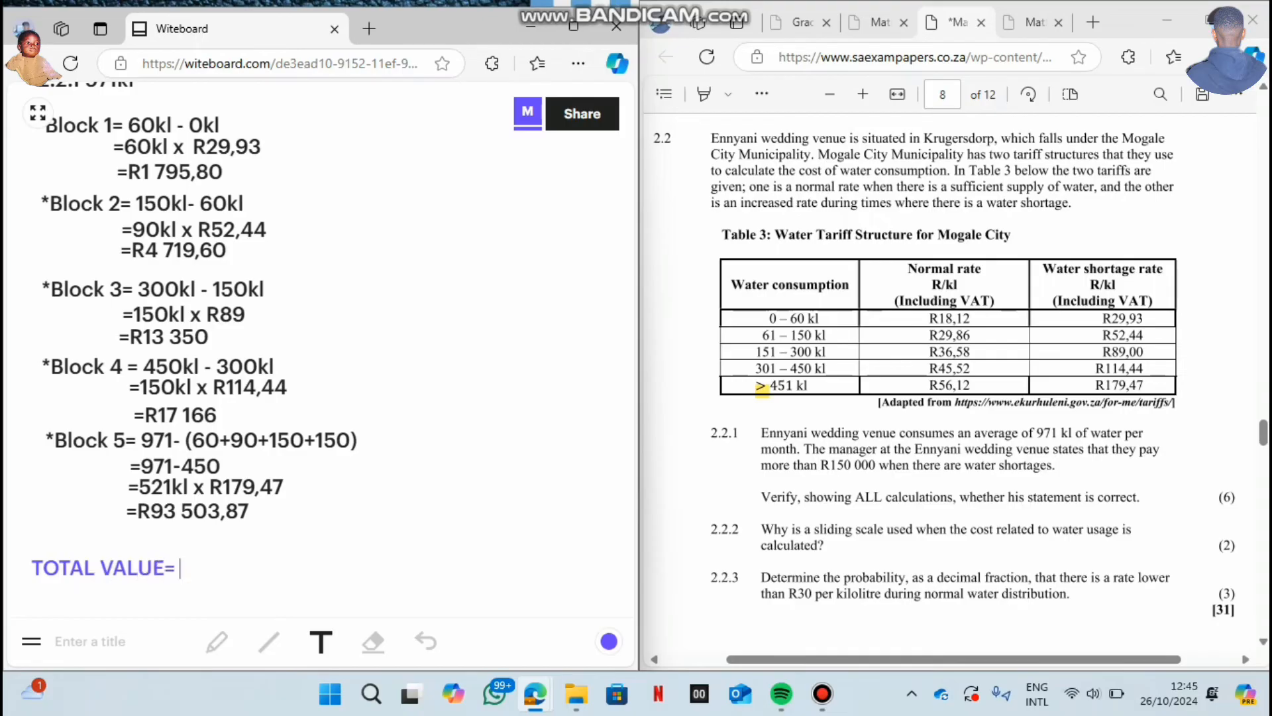
{"action": "type", "text": "R"}
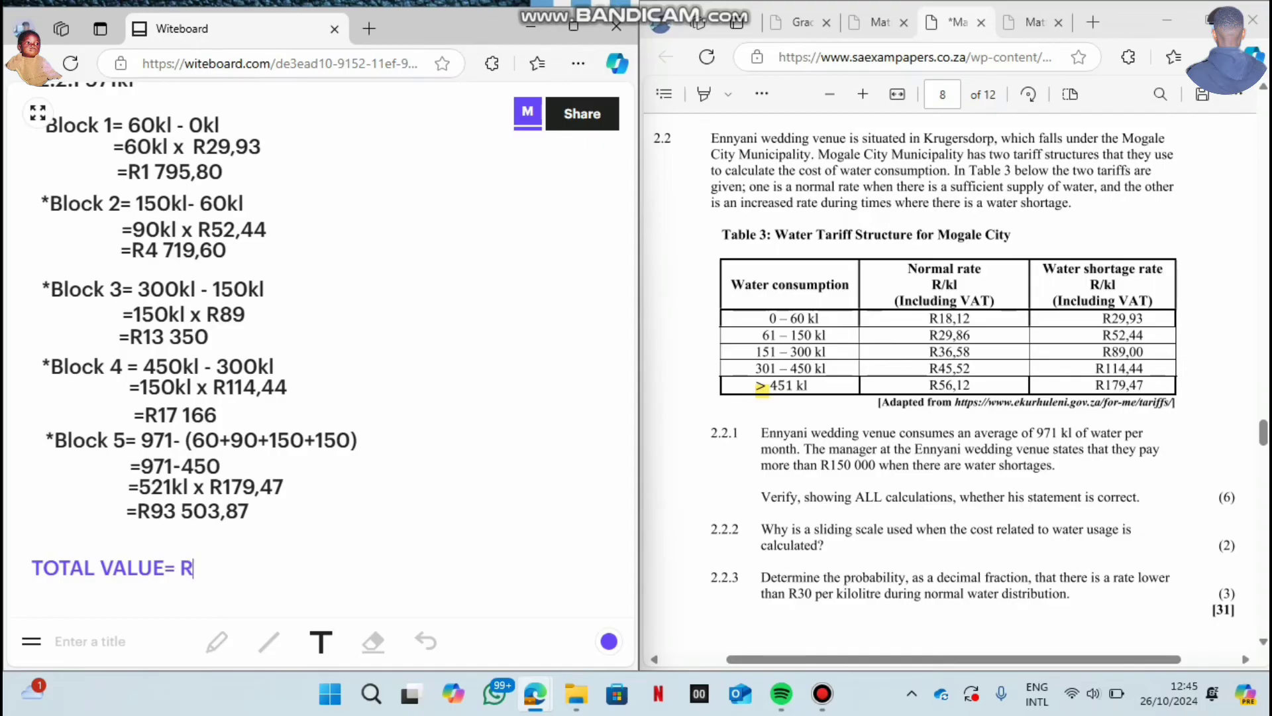
{"action": "type", "text": "1"}
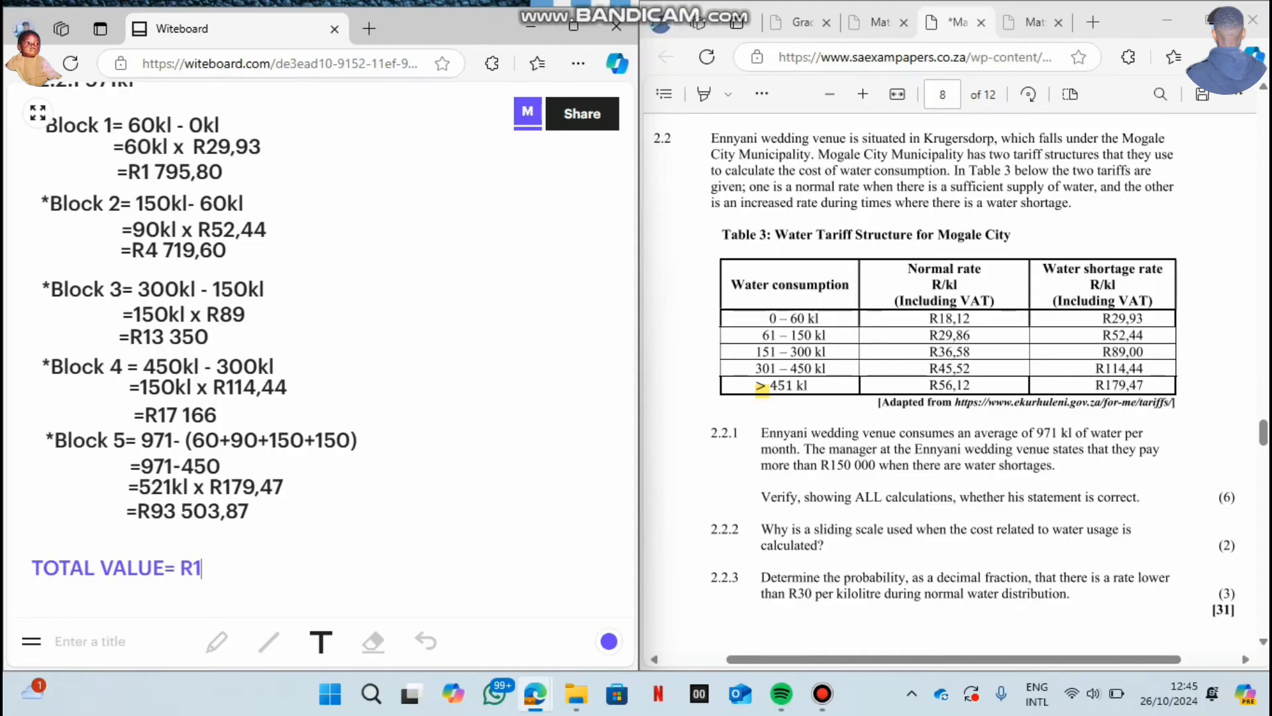
{"action": "type", "text": "7"}
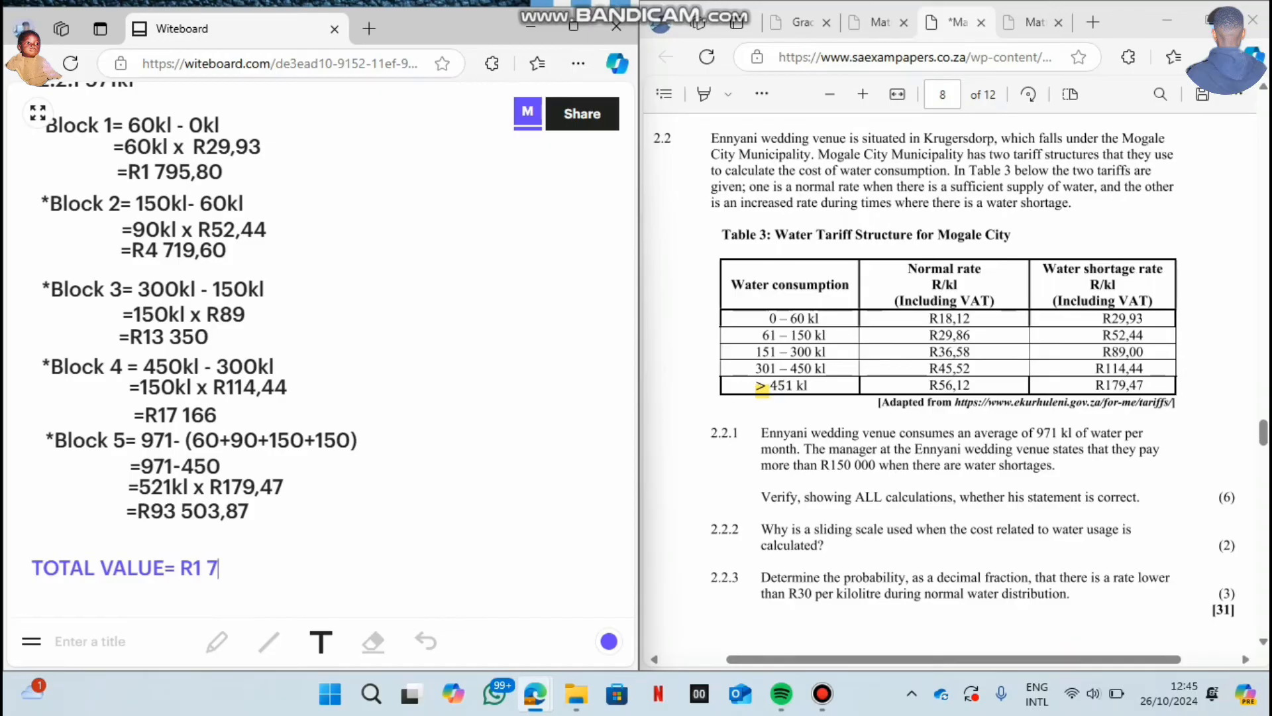
{"action": "type", "text": "95"}
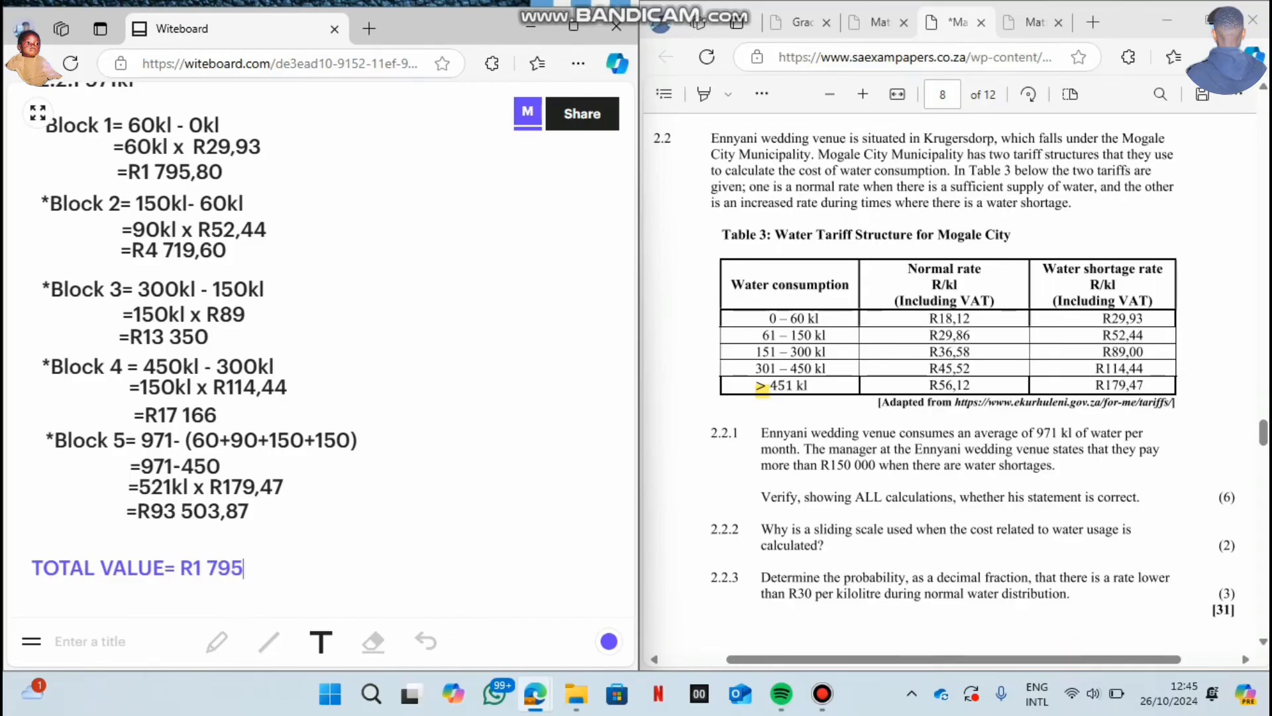
{"action": "type", "text": ",80"}
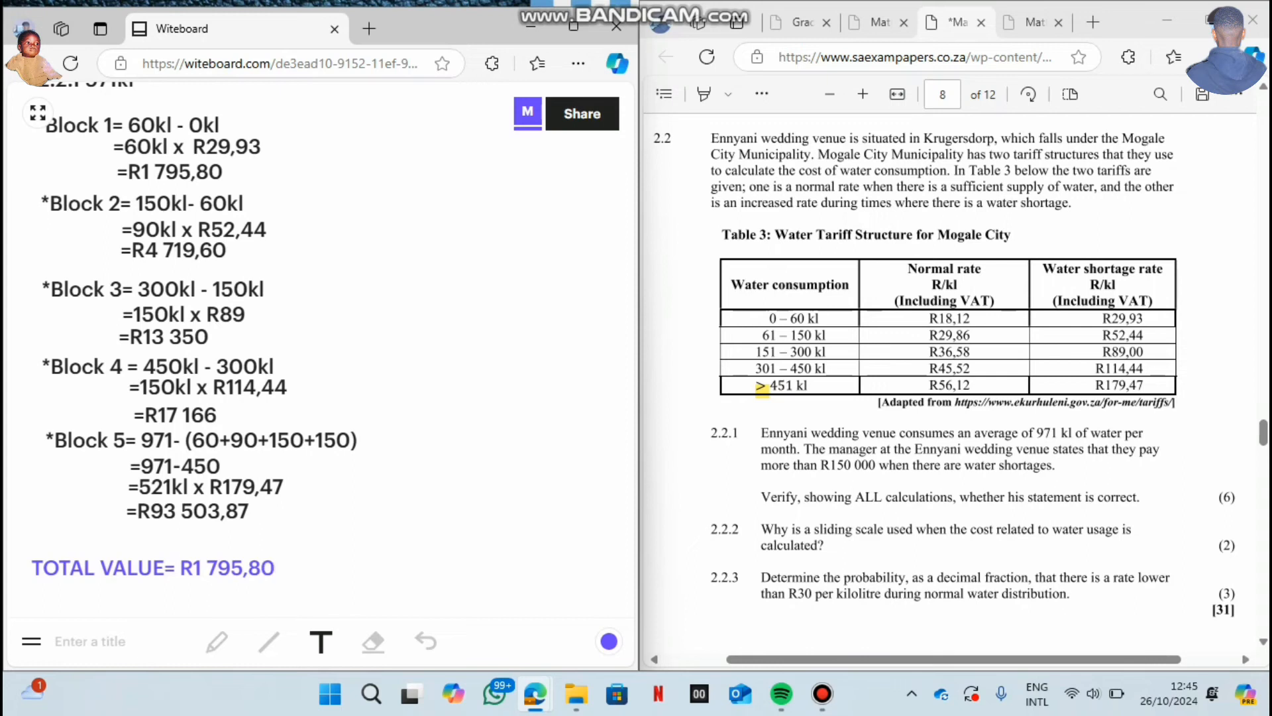
{"action": "type", "text": "+"}
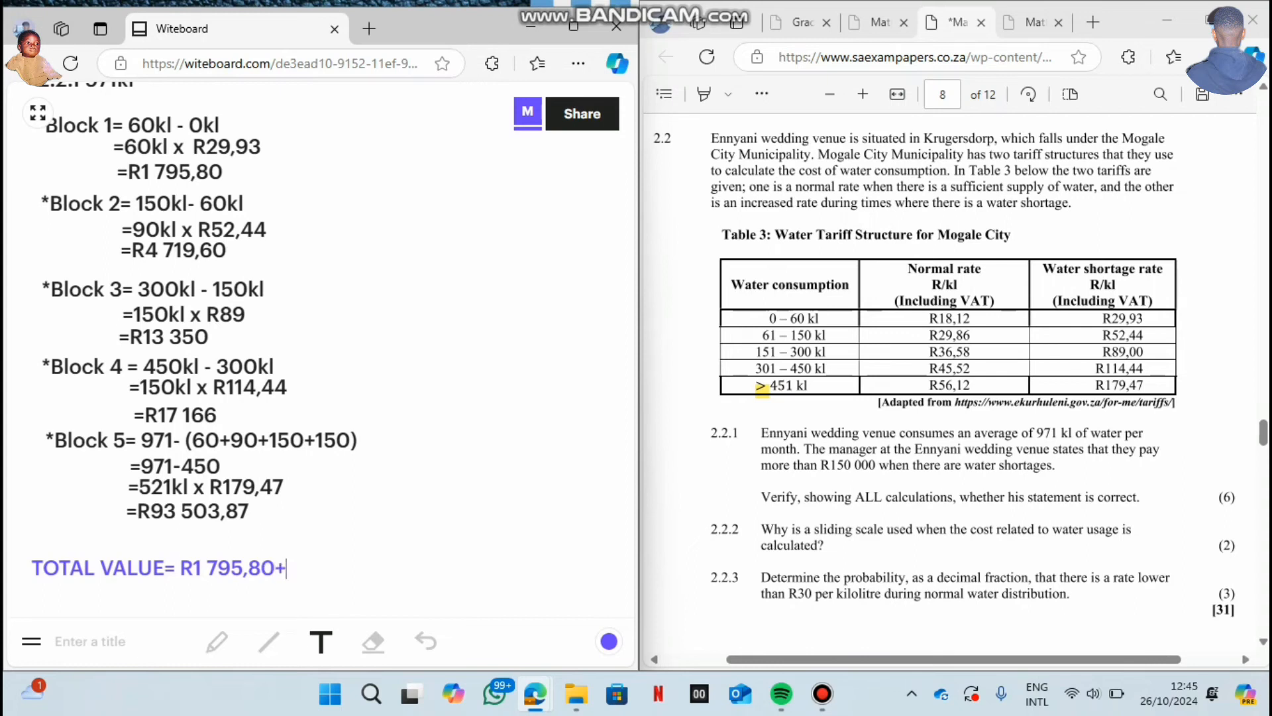
{"action": "type", "text": "R4"}
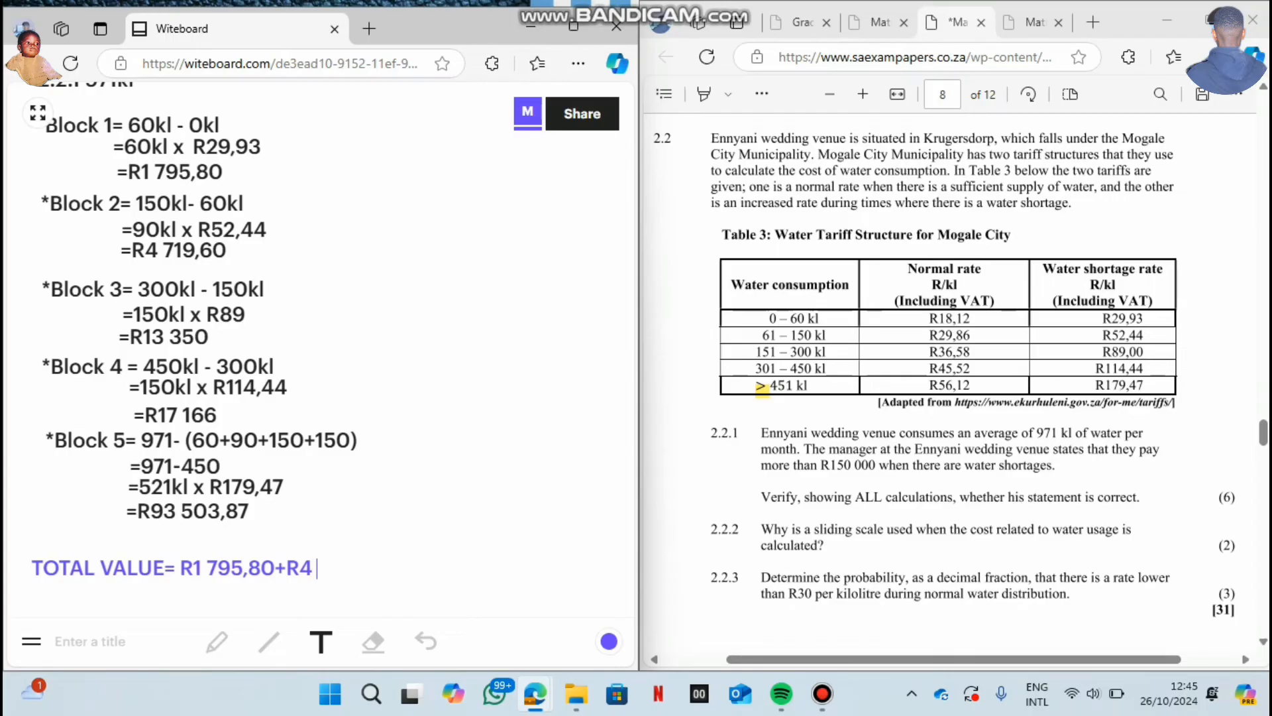
{"action": "type", "text": "719"}
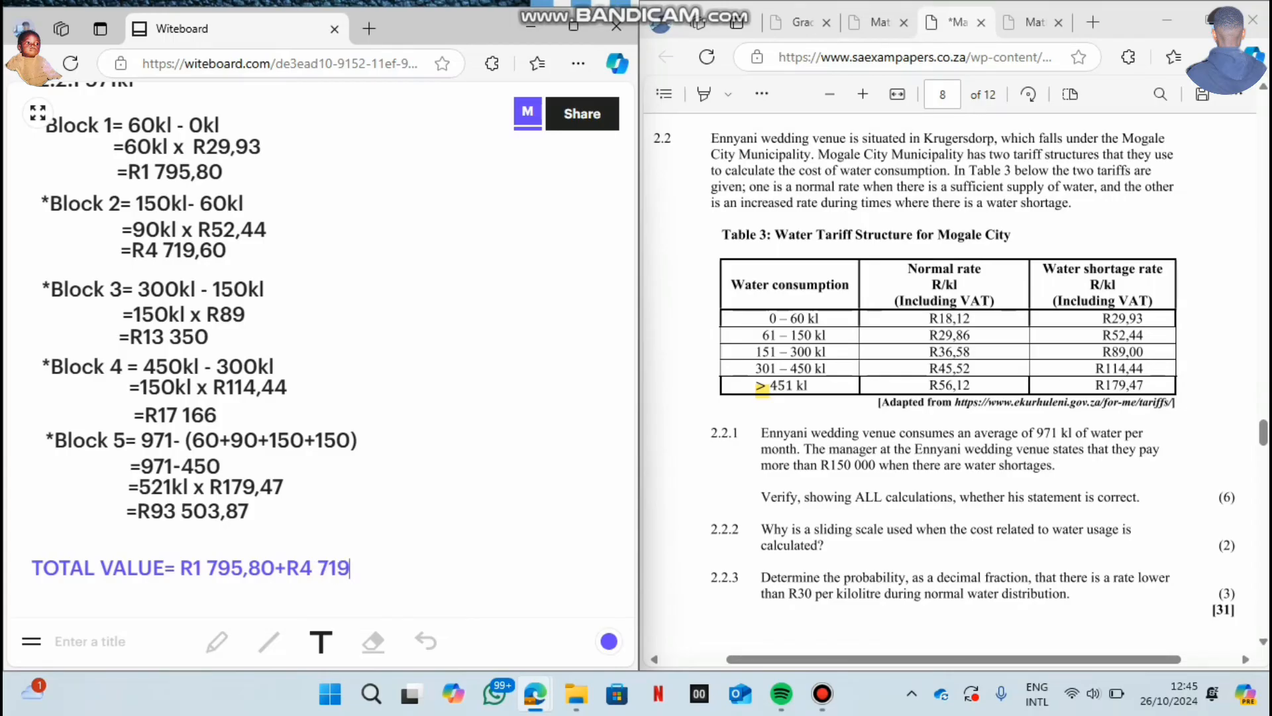
{"action": "type", "text": ",60"}
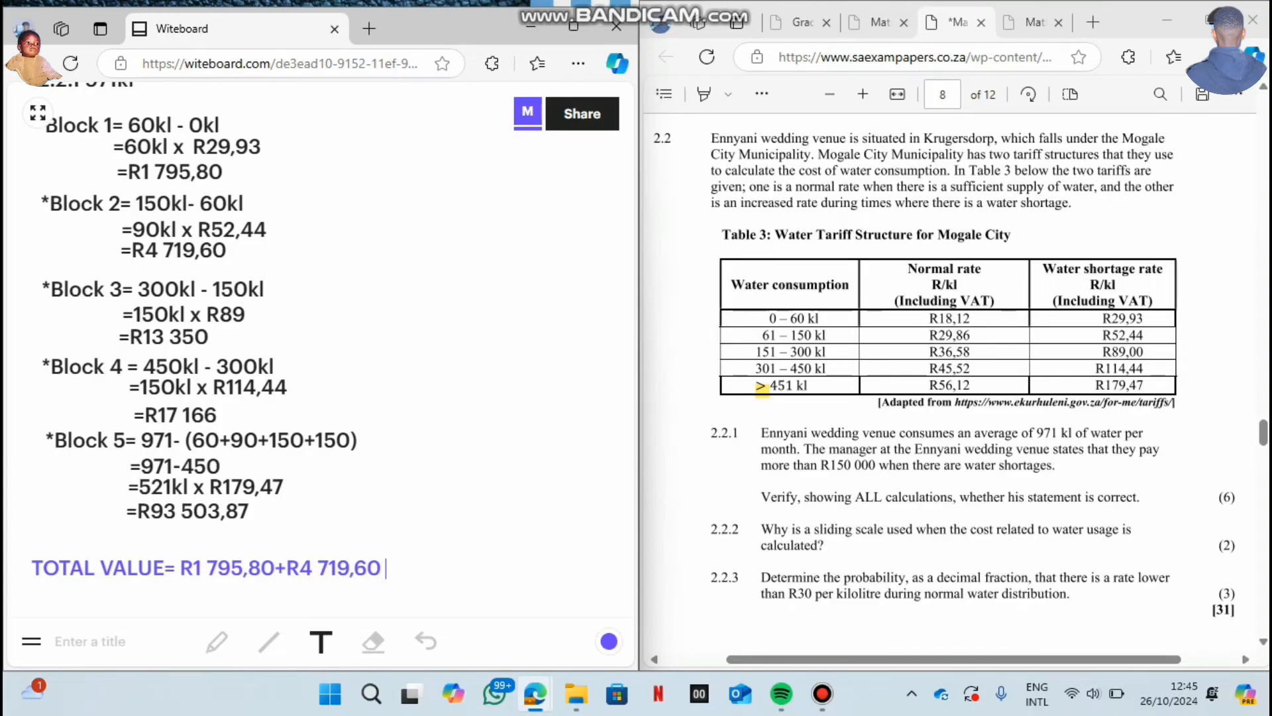
Extend the sum with '+ R13 350 + R17 166 + R93 503,87' and begin '=R'.
{"action": "type", "text": "+"}
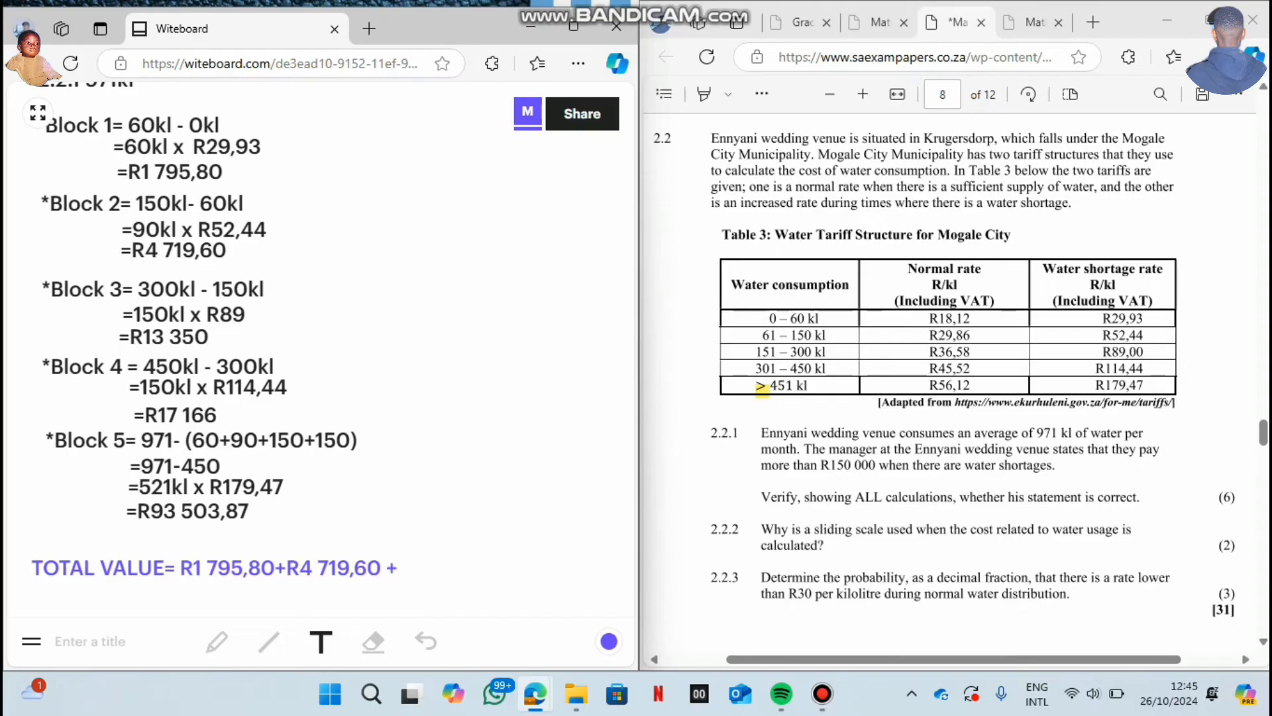
{"action": "type", "text": "R13"}
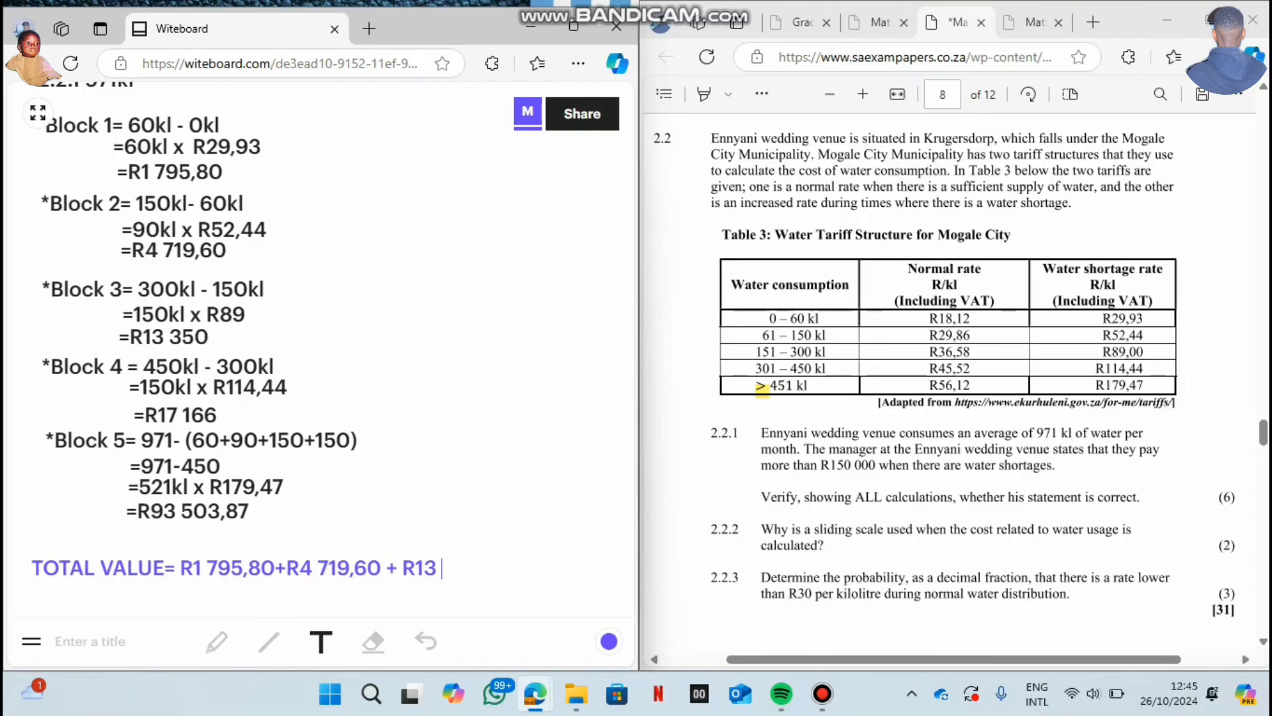
{"action": "type", "text": "350"}
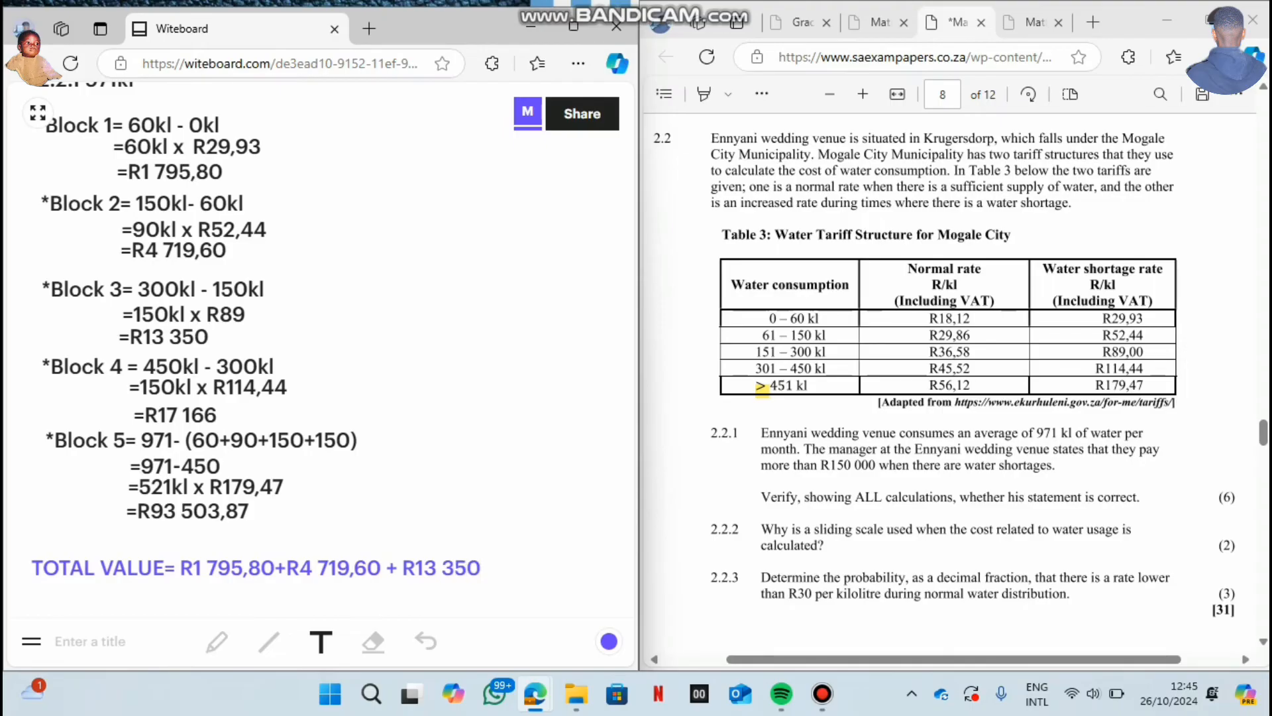
{"action": "type", "text": "+"}
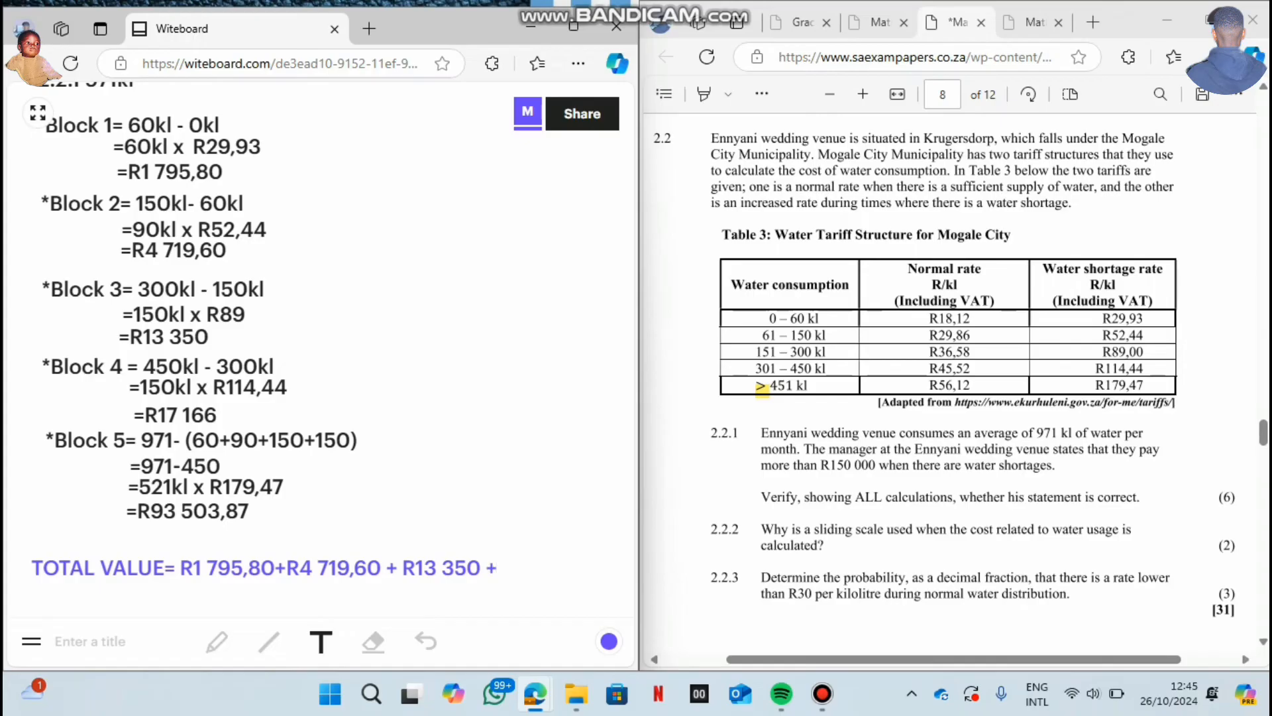
{"action": "type", "text": "R"}
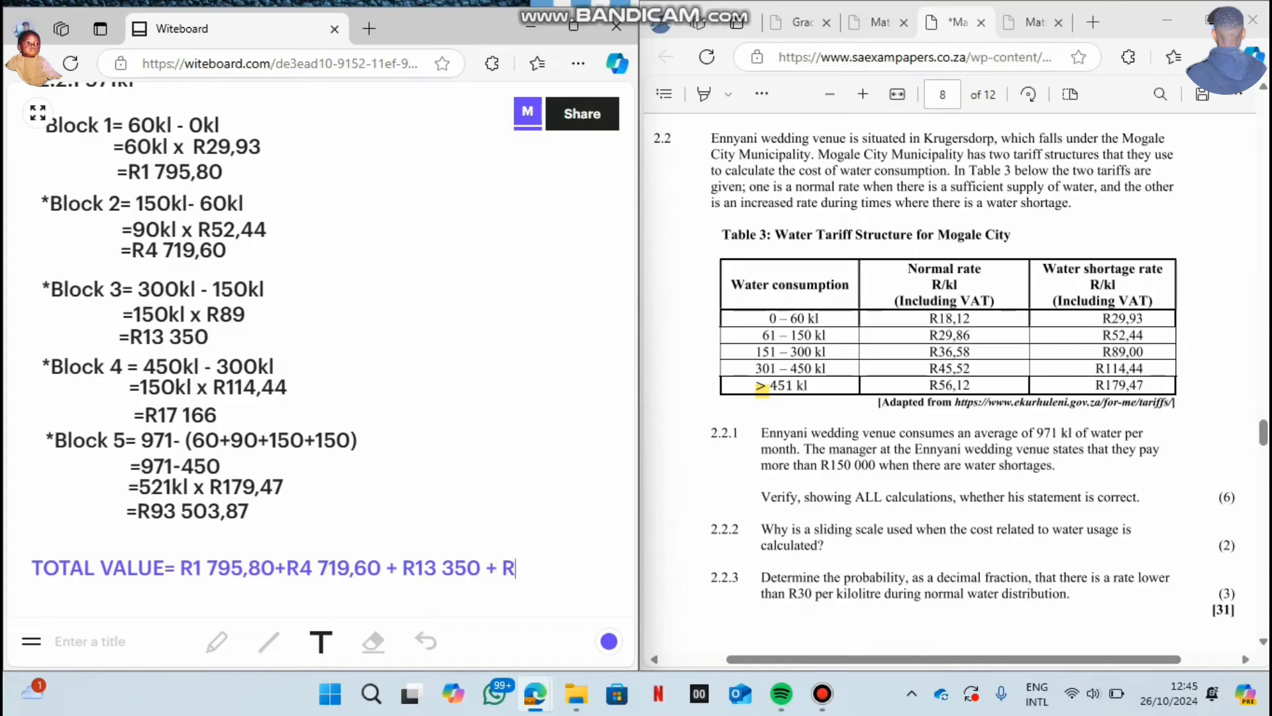
{"action": "type", "text": "17"}
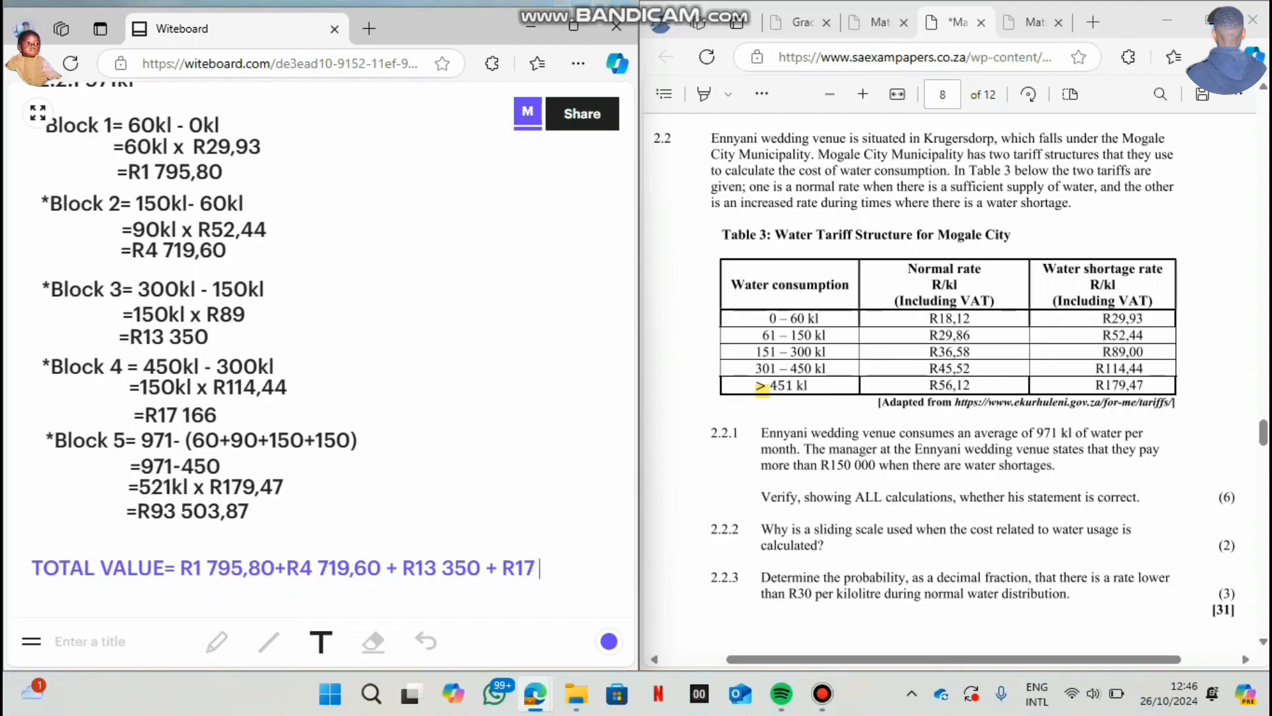
{"action": "type", "text": "166 +"}
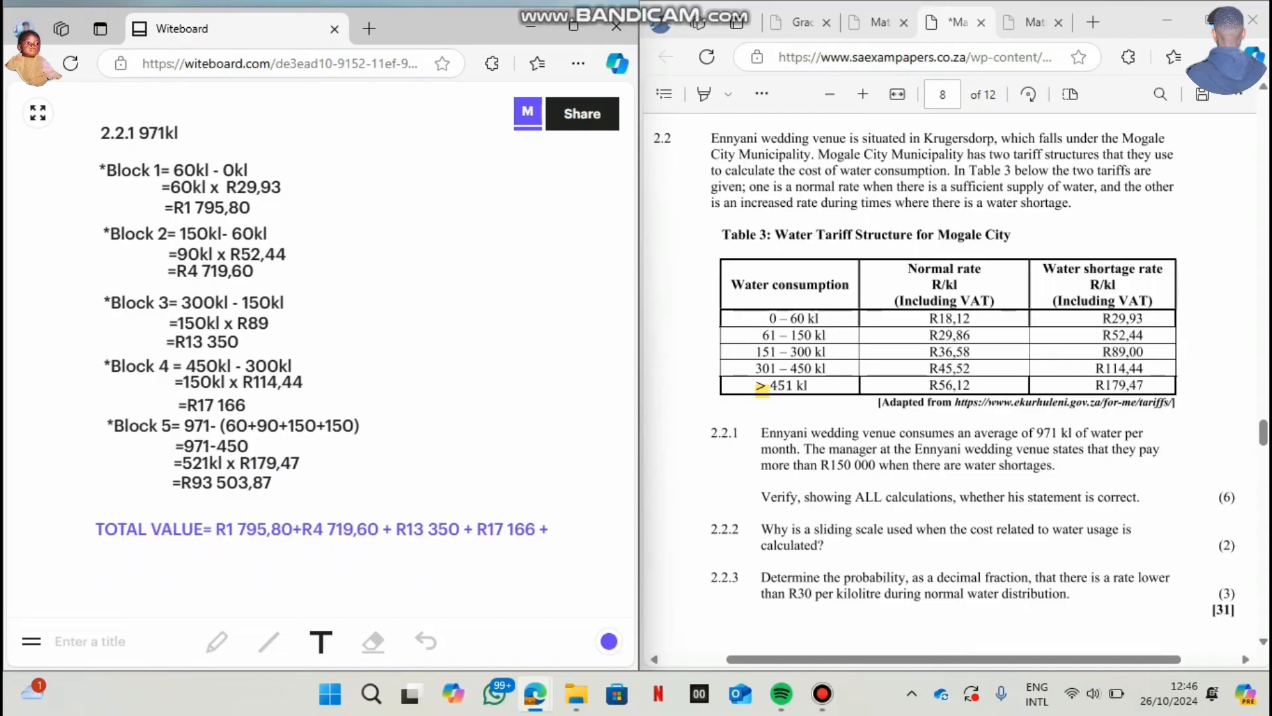
{"action": "type", "text": "R93 50"}
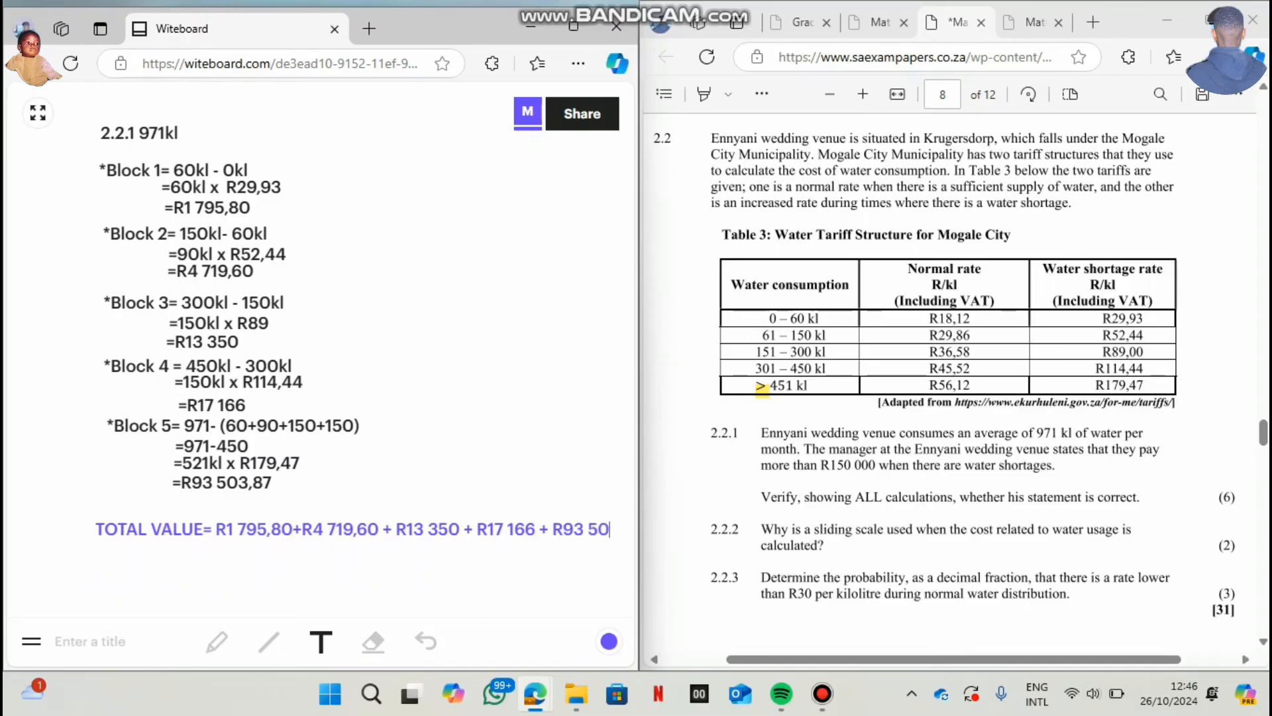
{"action": "type", "text": "3,87"}
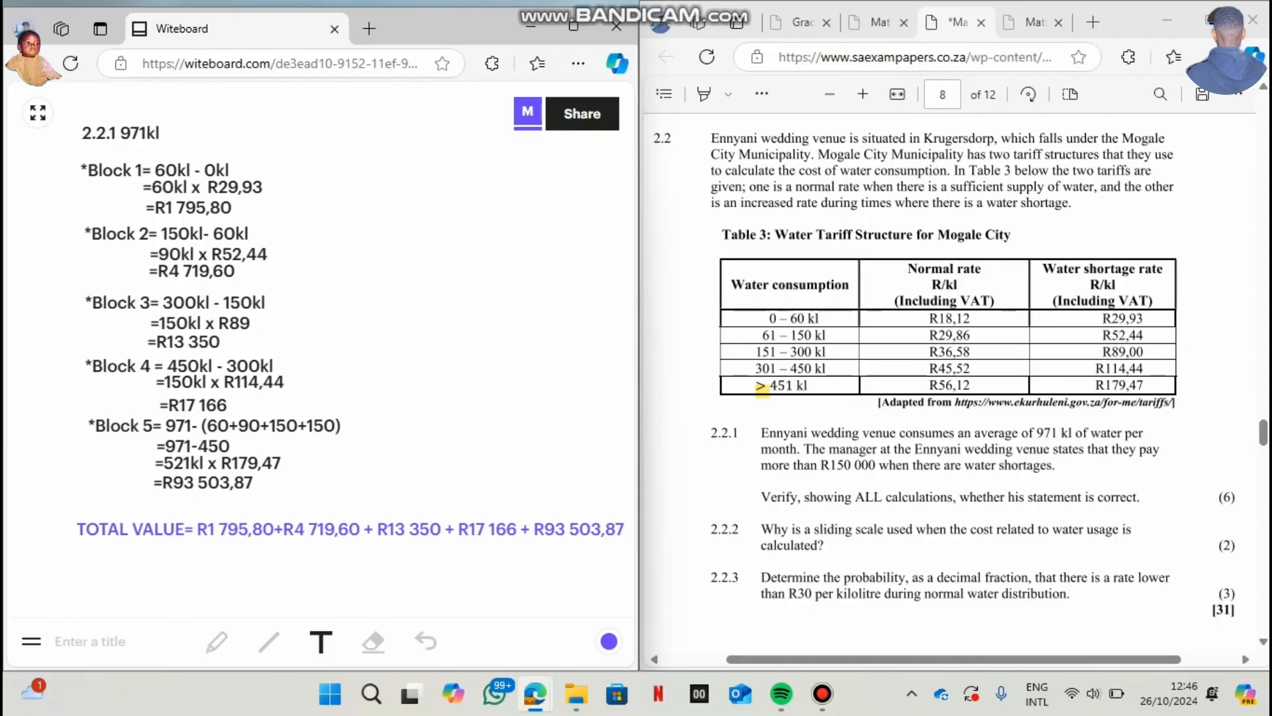
{"action": "type", "text": "=R"}
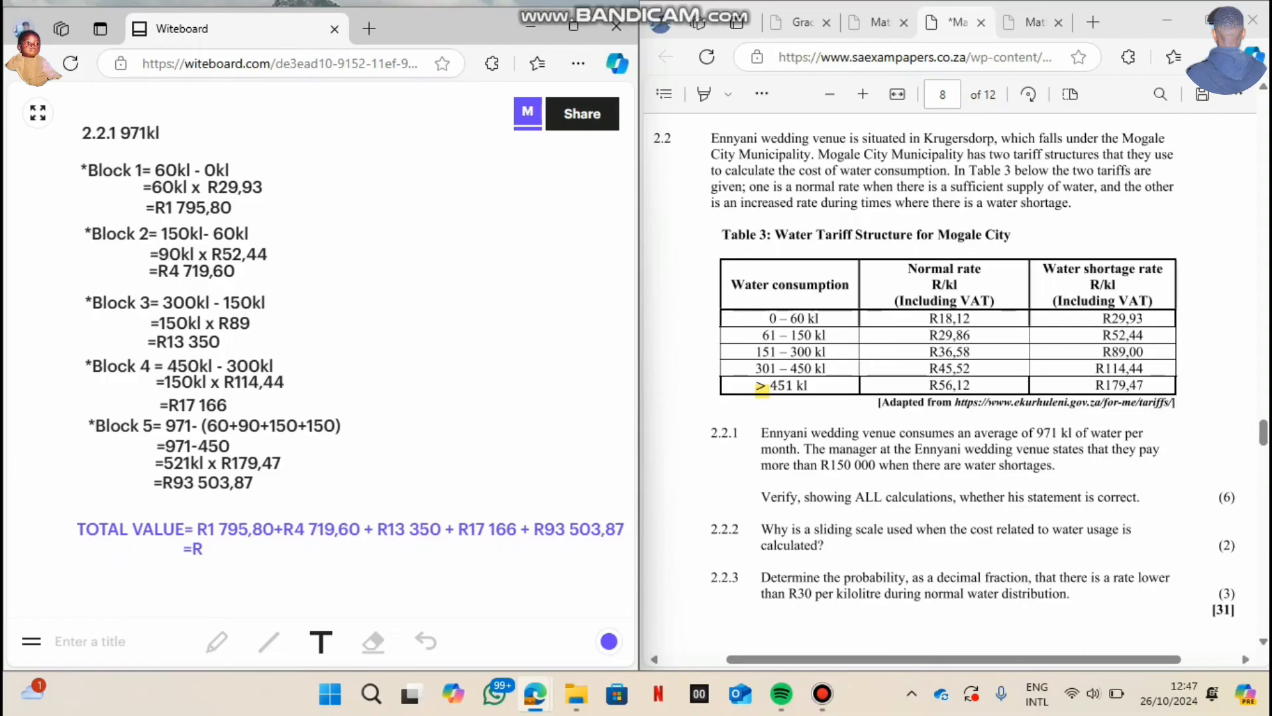
Write the grand total 'R130 535,27' under the TOTAL VALUE line.
{"action": "type", "text": "130"}
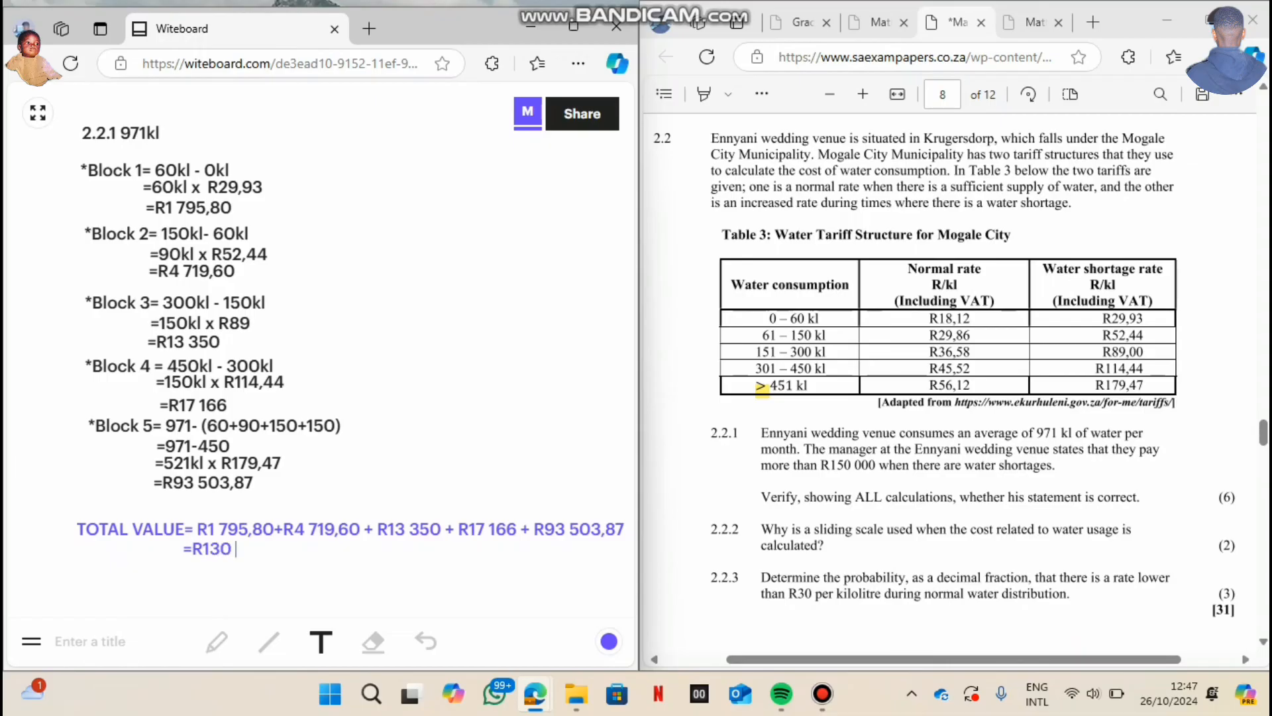
{"action": "type", "text": "5"}
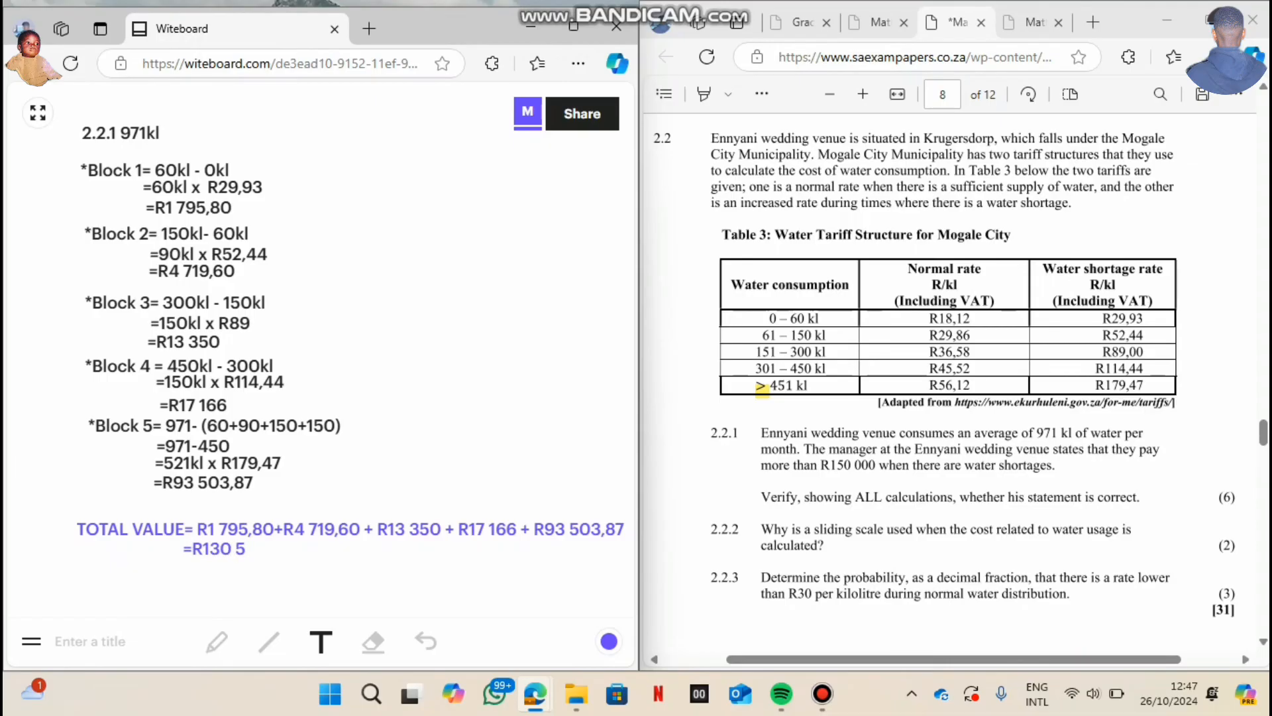
{"action": "type", "text": "35,"}
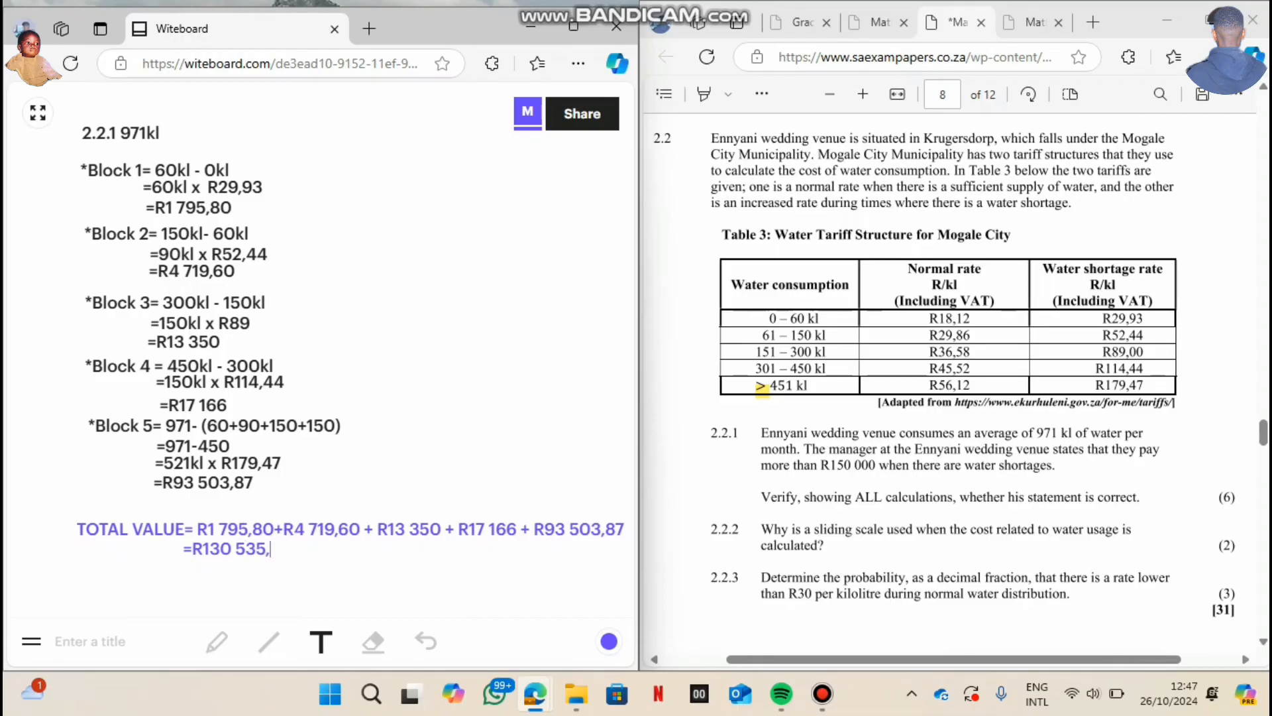
{"action": "type", "text": "27"}
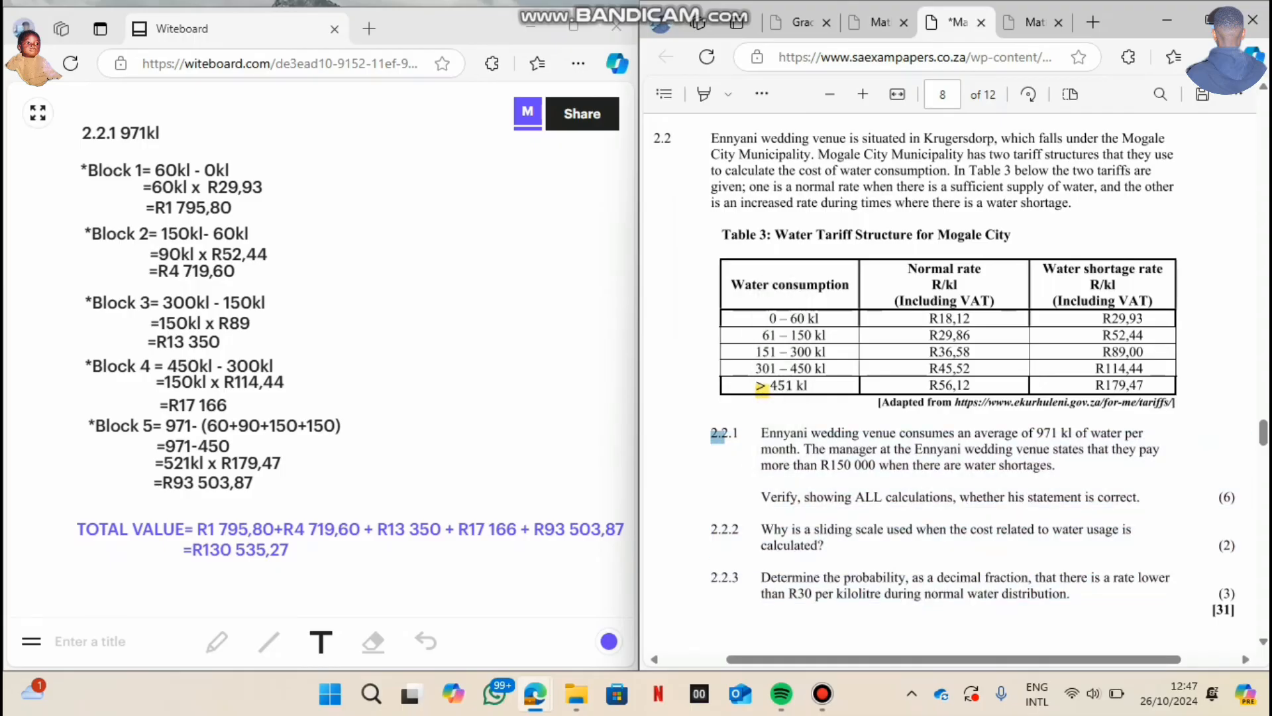
Start a line below the total and switch the text colour to black.
{"action": "left_click", "coordinate": [38, 581]}
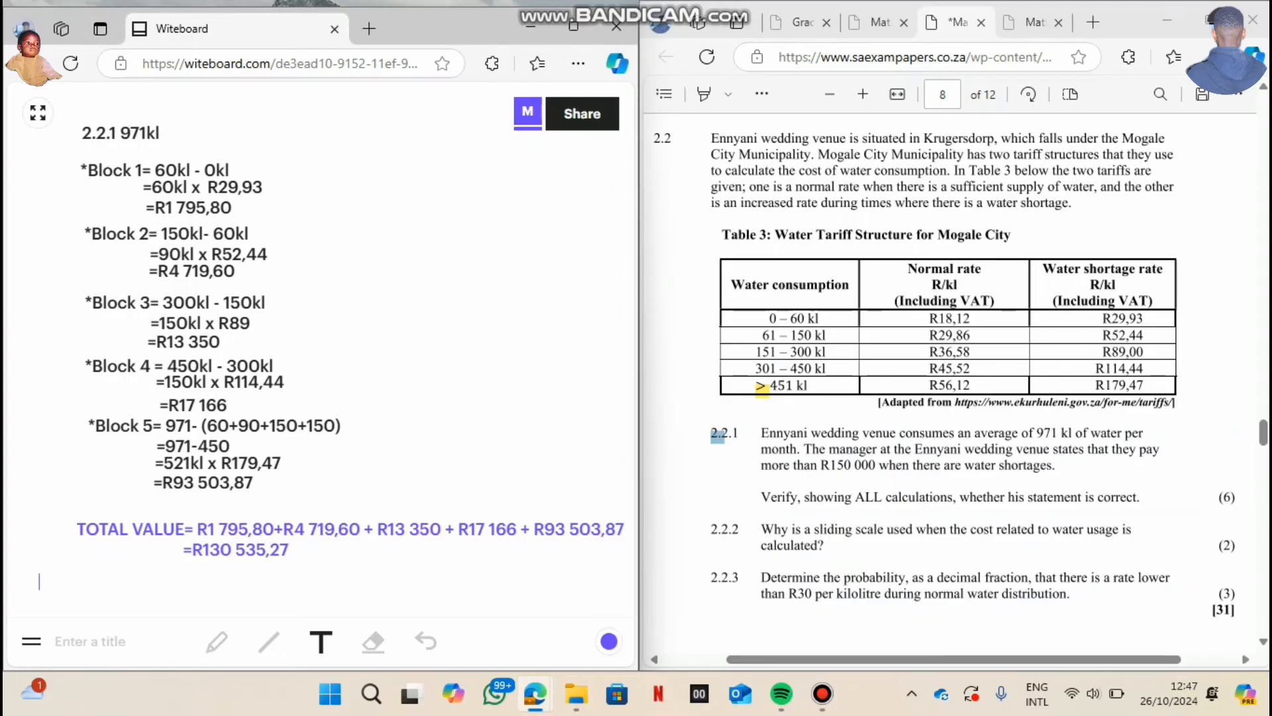
{"action": "type", "text": "the"}
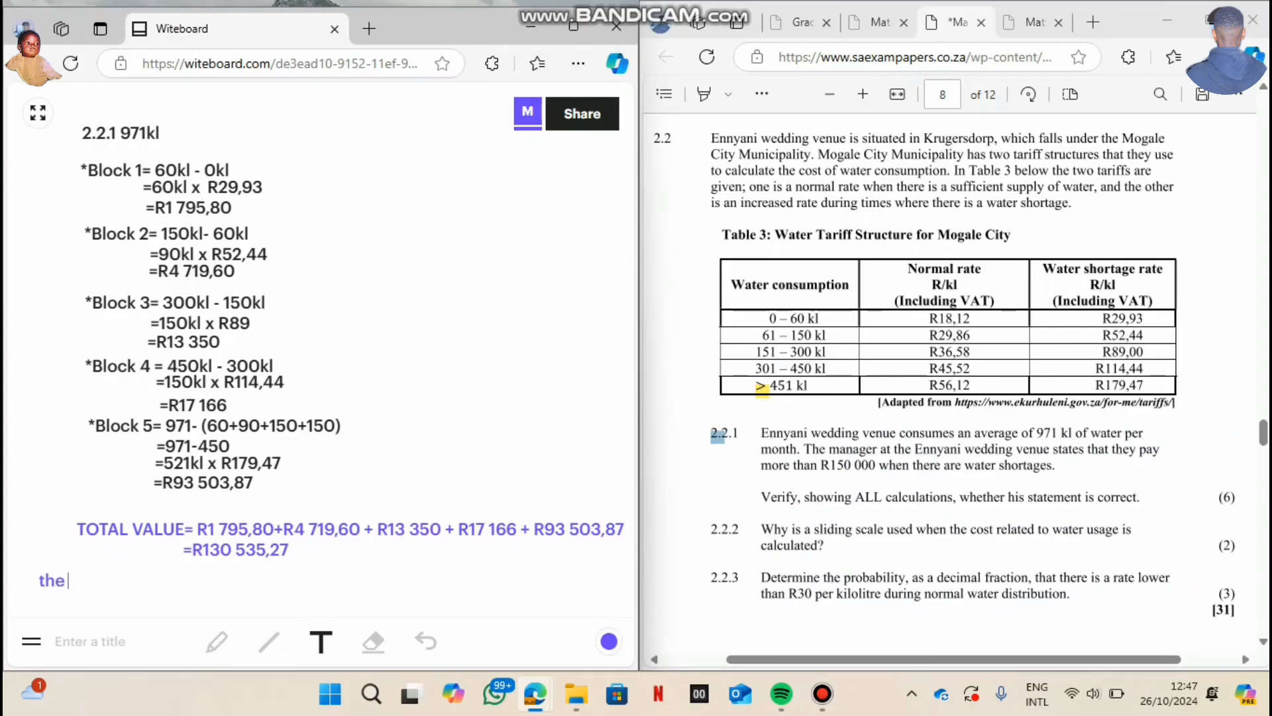
{"action": "key", "text": "Backspace"}
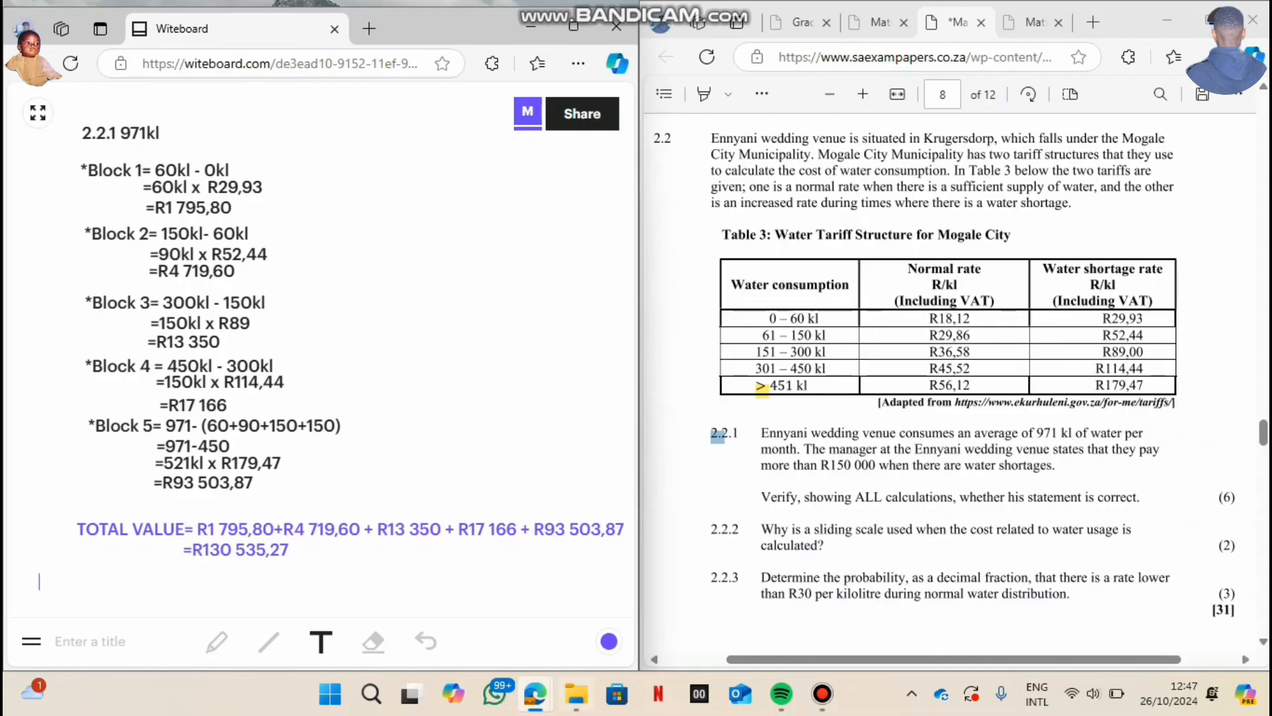
{"action": "left_click", "coordinate": [608, 641]}
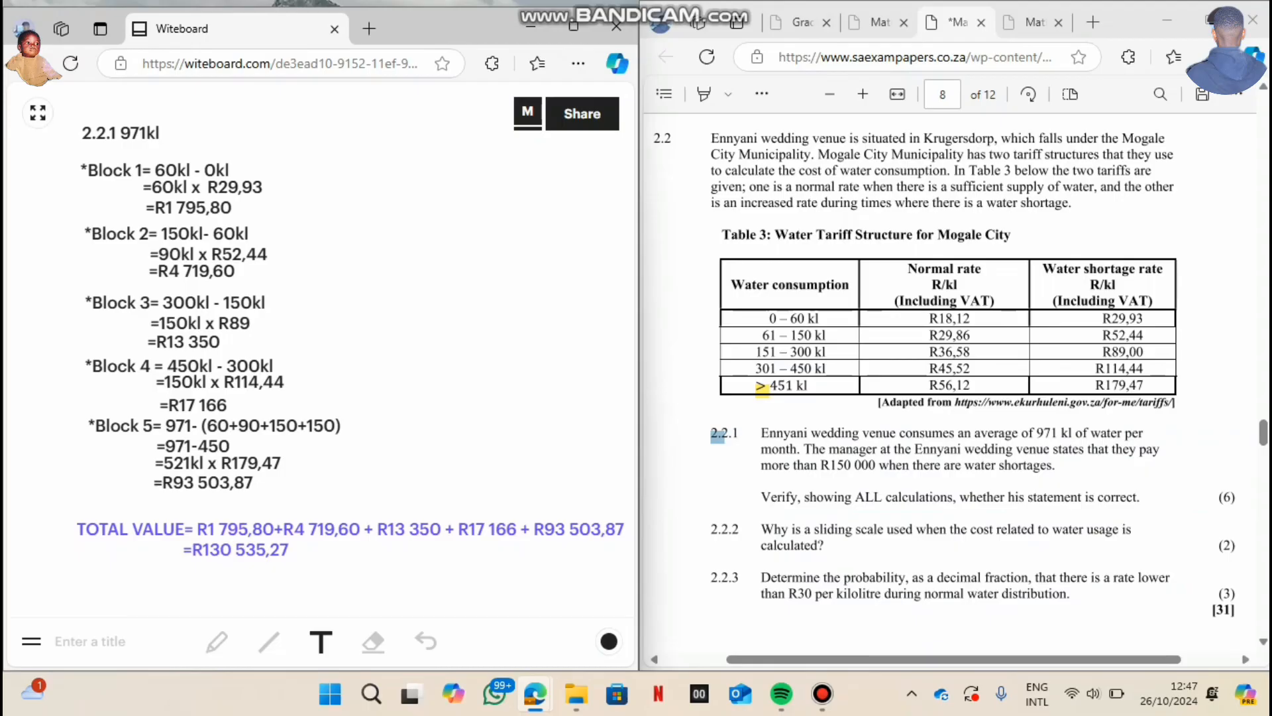
Write the conclusion 'the statement is incorrect' in black.
{"action": "type", "text": "t"}
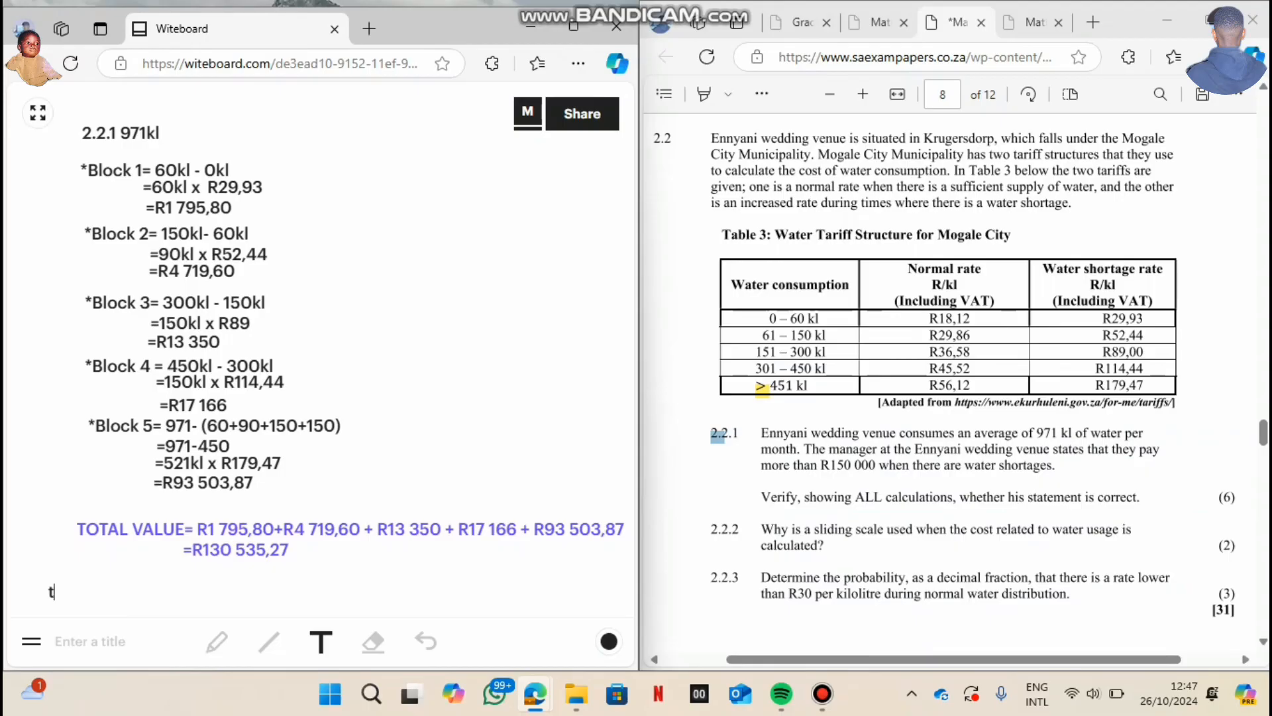
{"action": "type", "text": "he stat"}
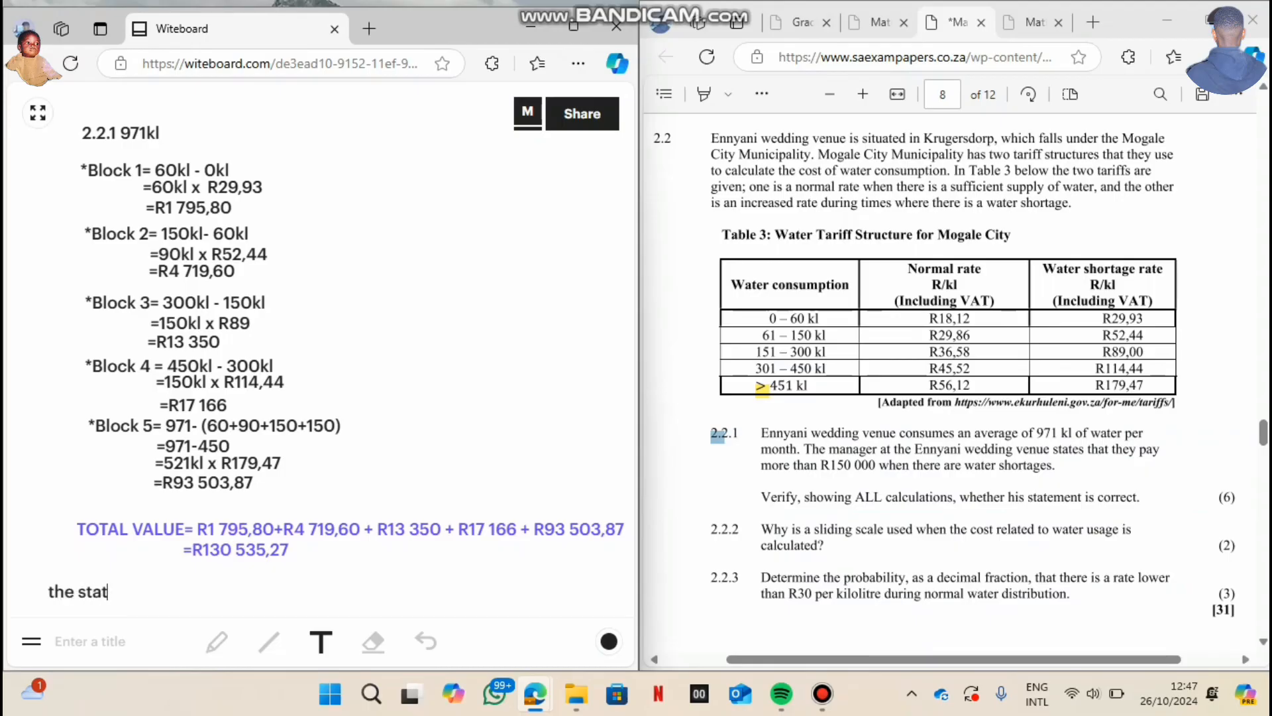
{"action": "type", "text": "ement is i"}
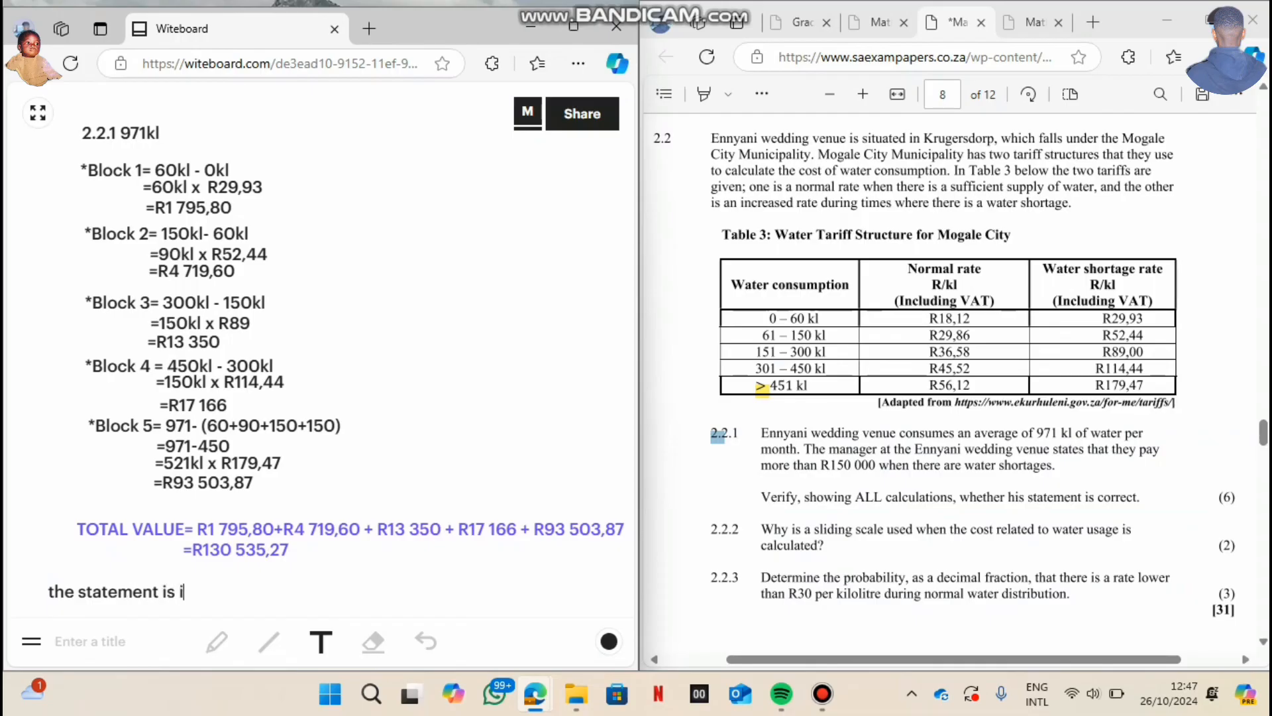
{"action": "type", "text": "ncorrect"}
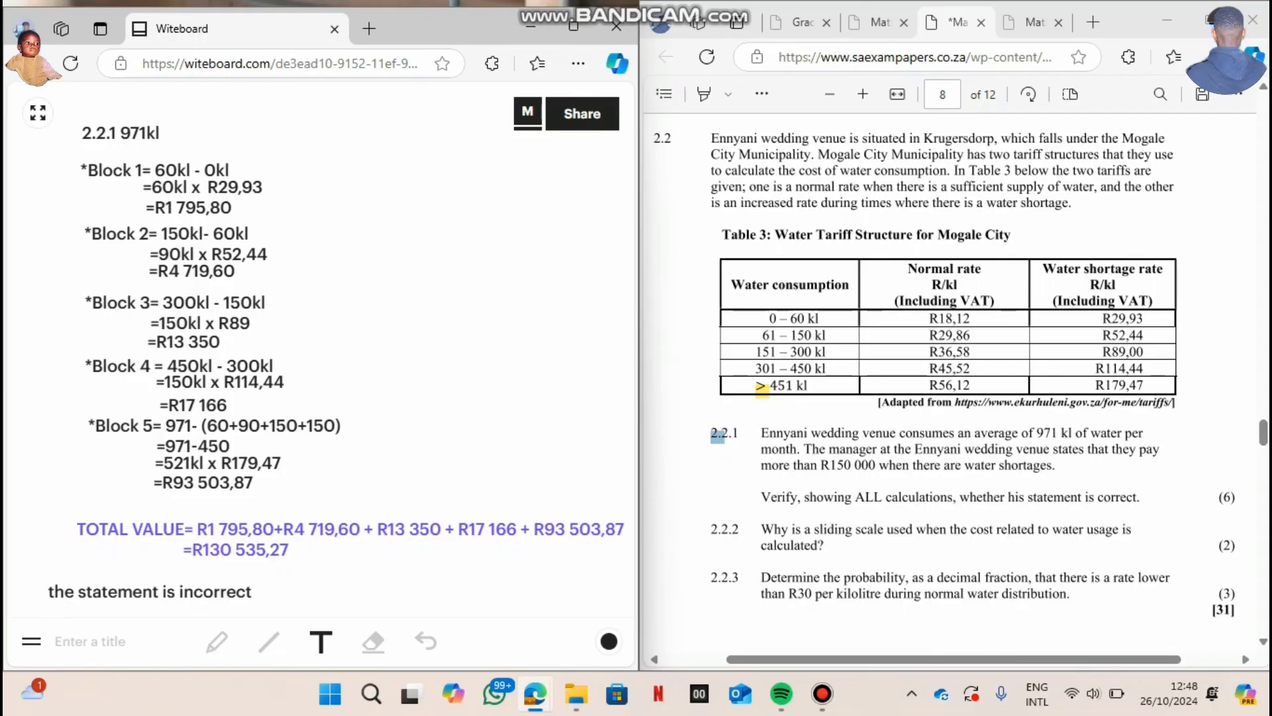
{"action": "left_click", "coordinate": [252, 591]}
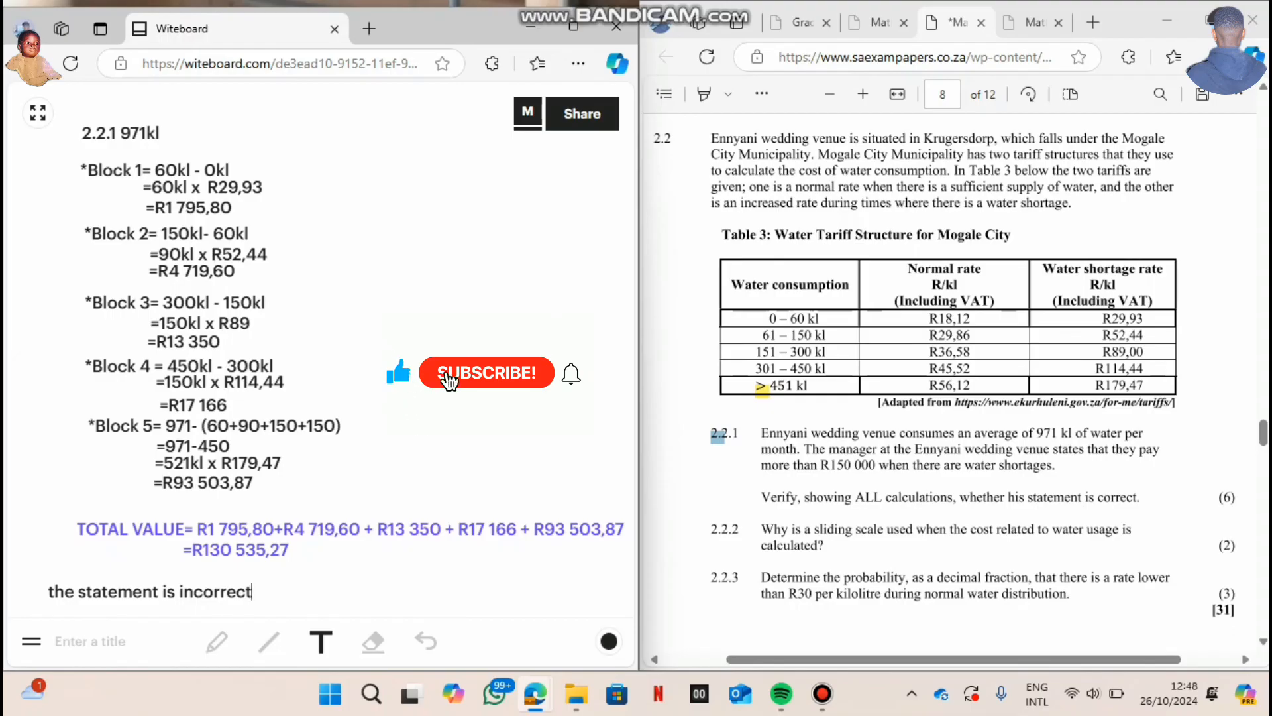
{"action": "left_click", "coordinate": [487, 372]}
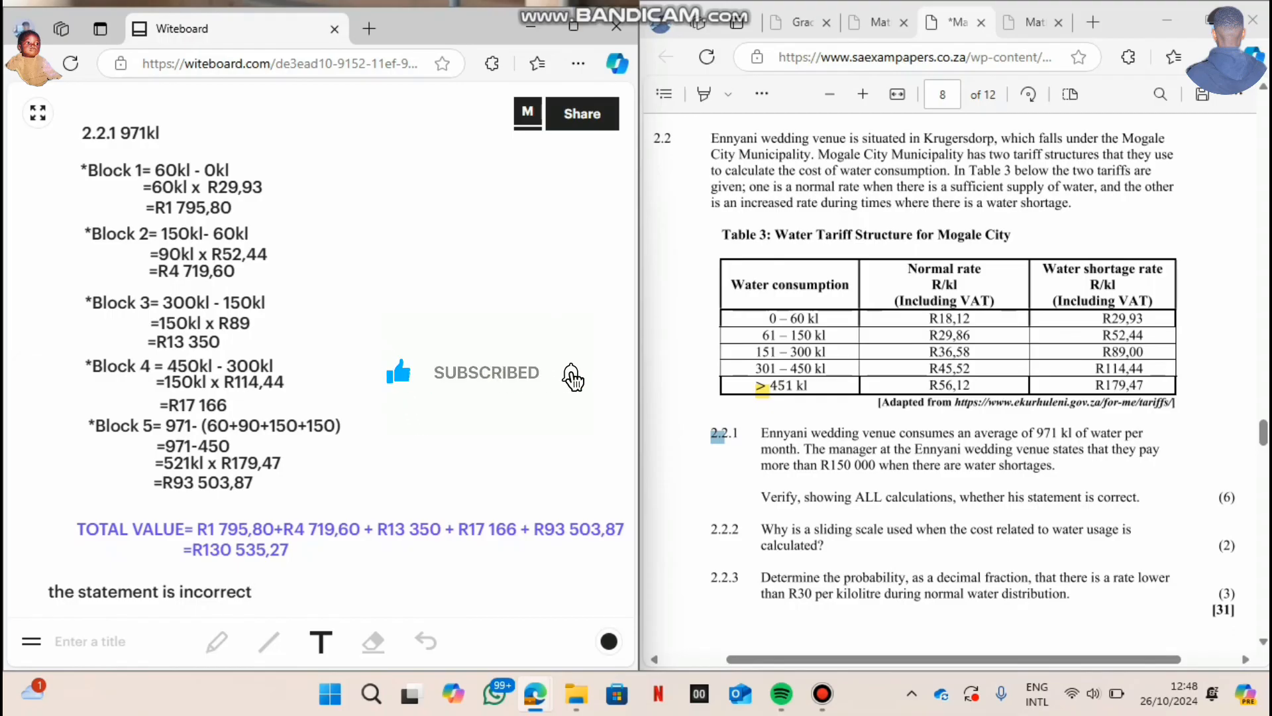